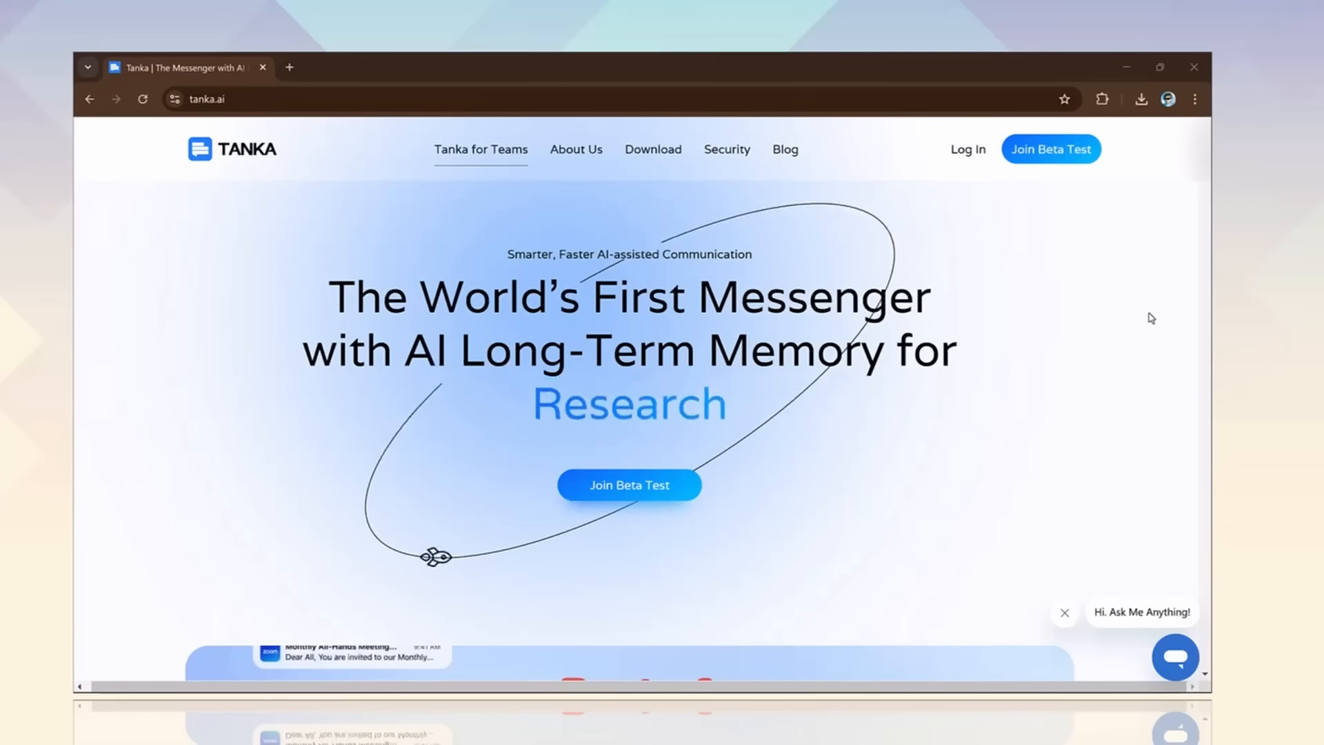
- Scroll the tanka.ai homepage past memory and integrations to the Real-Time Translation and Voice Messaging cards
scroll("down", 3)
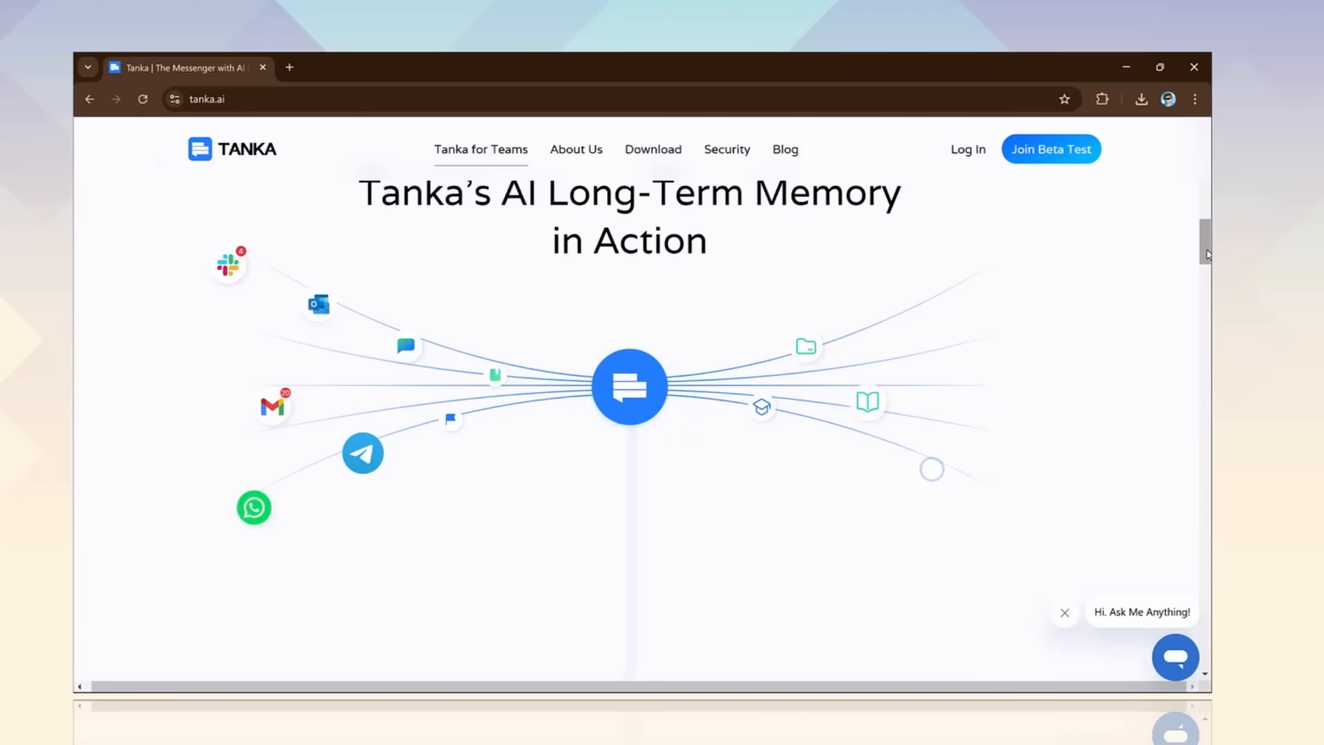
scroll("down", 3)
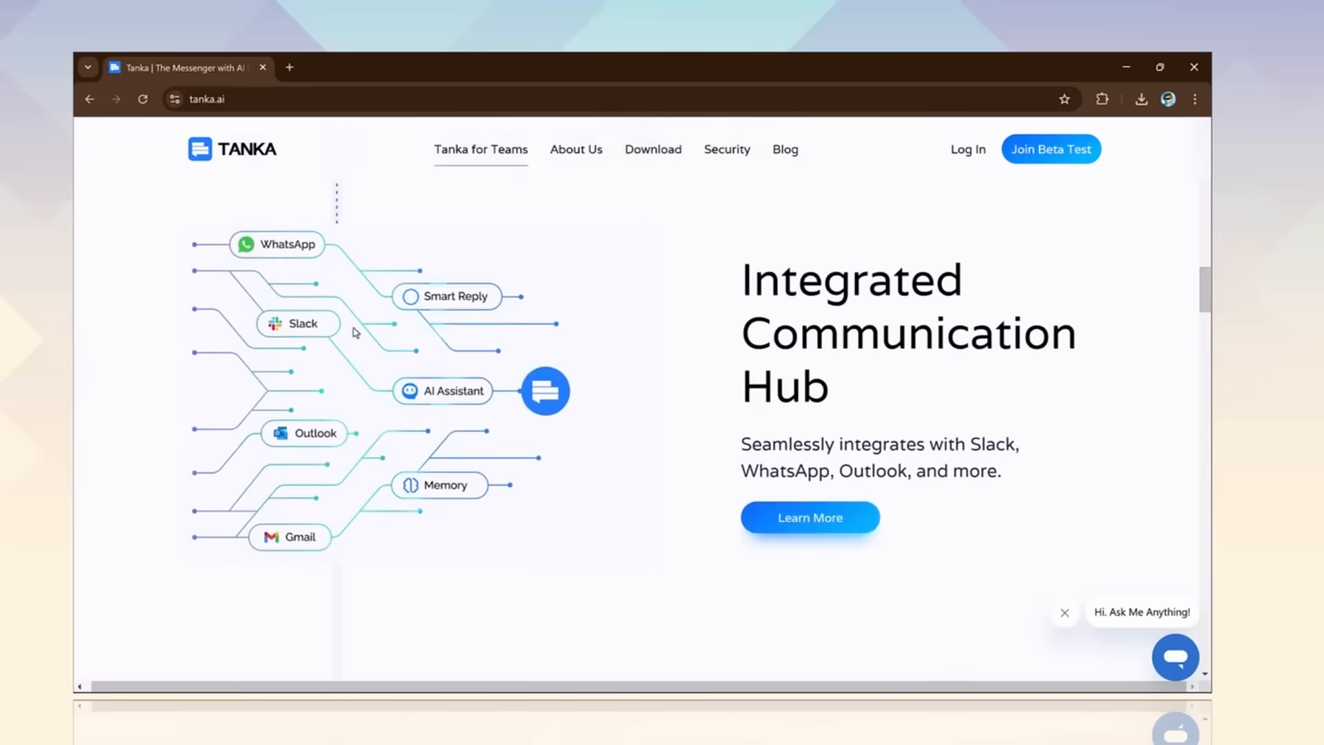
scroll("down", 3)
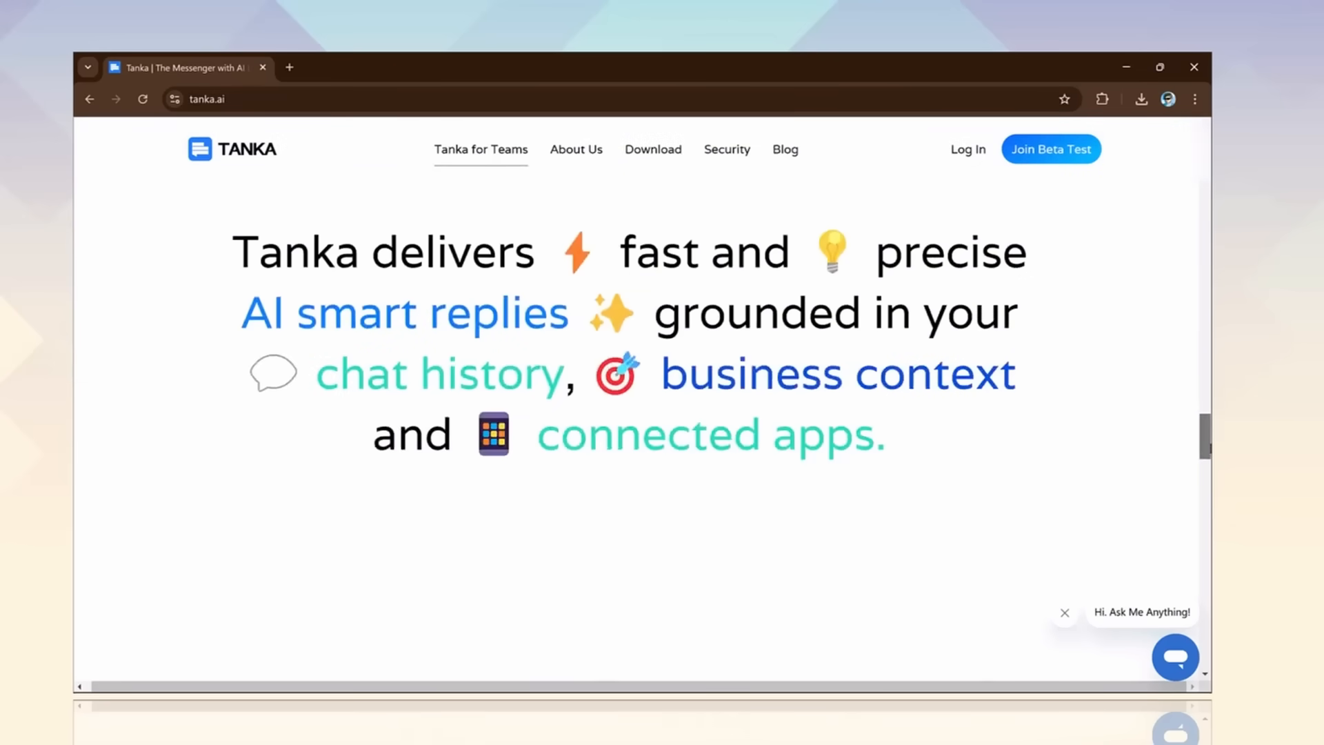
scroll("down", 3)
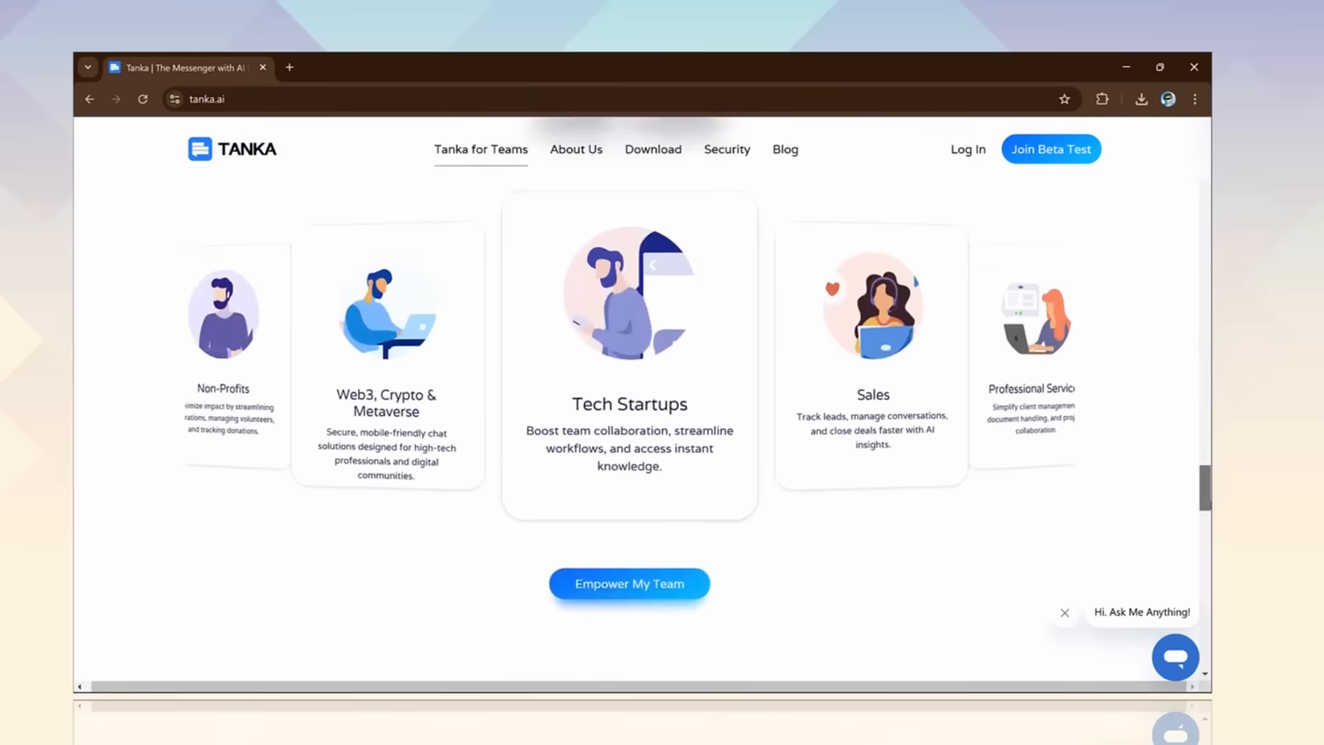
scroll("down", 3)
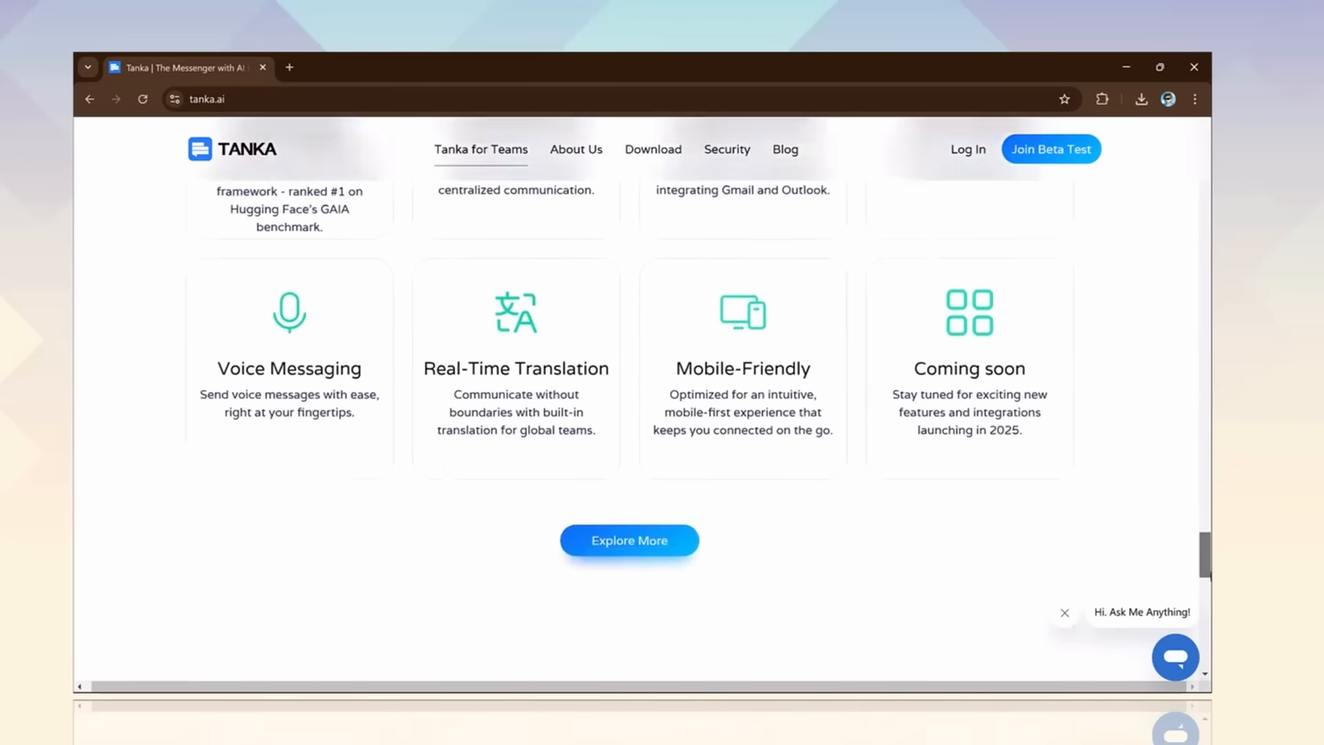
scroll("down", 3)
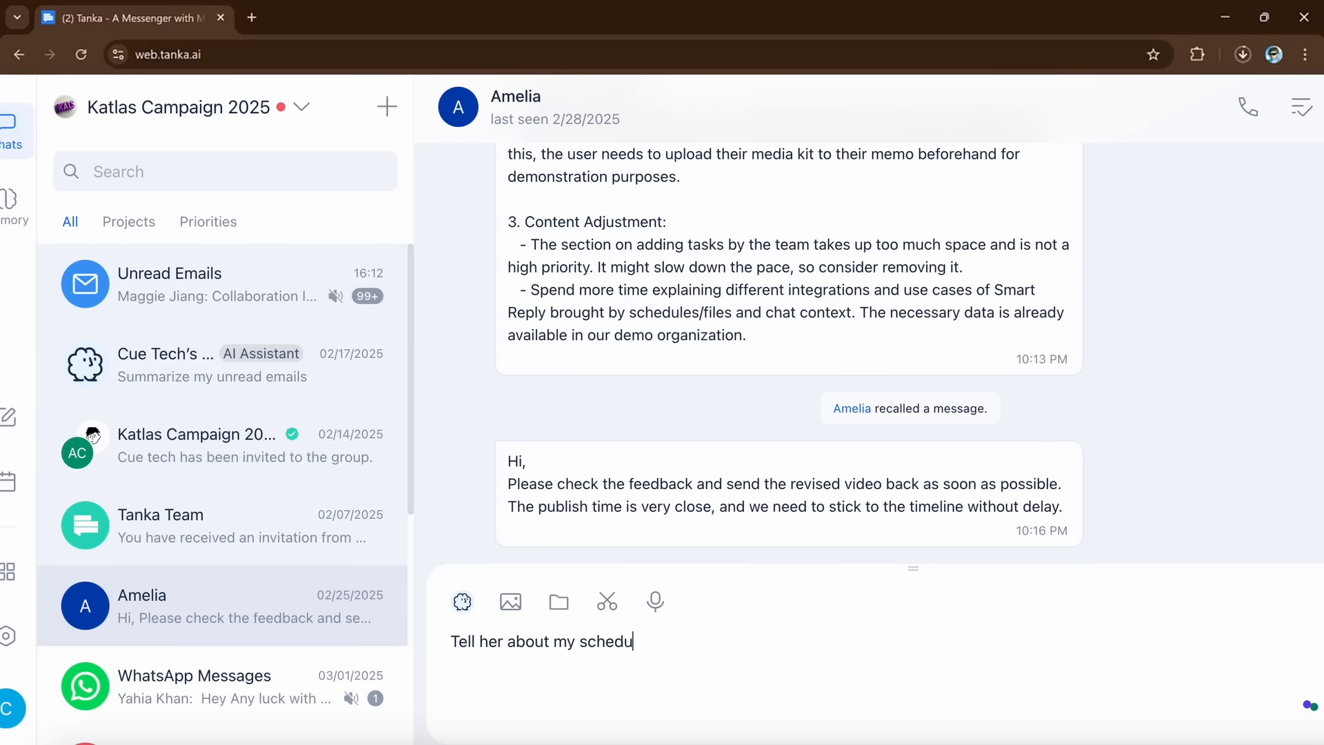
- Finish the 'schedule and push back' request and have the assistant draft the reply proposing Friday
type("le and push back")
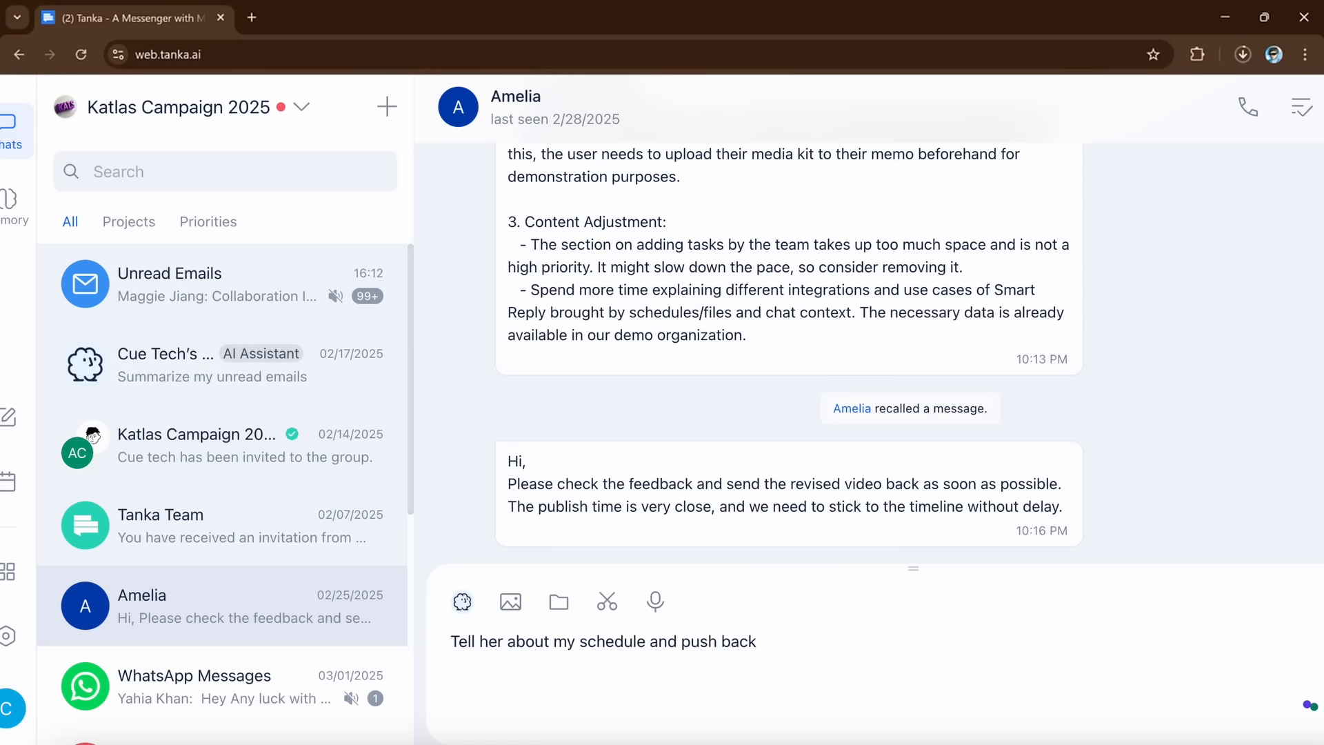
mouse_move(462, 603)
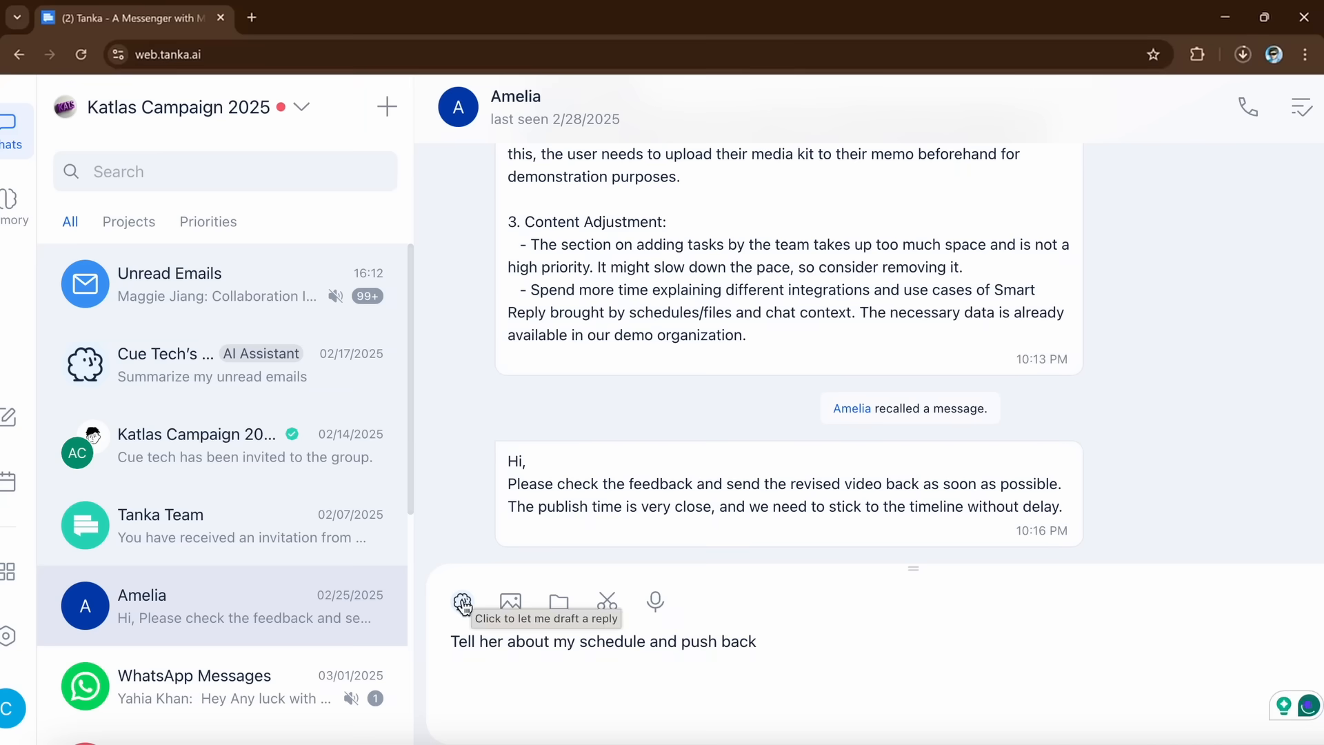
left_click(462, 603)
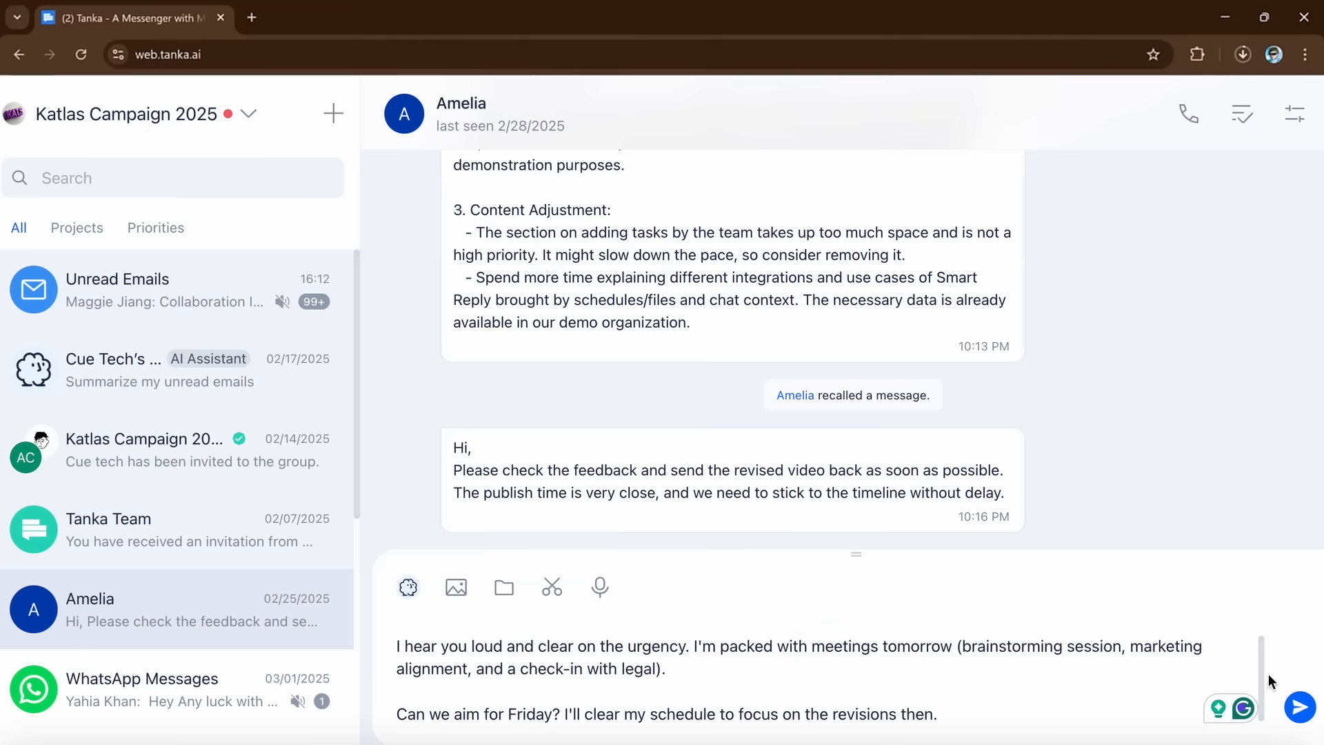
left_click(1299, 707)
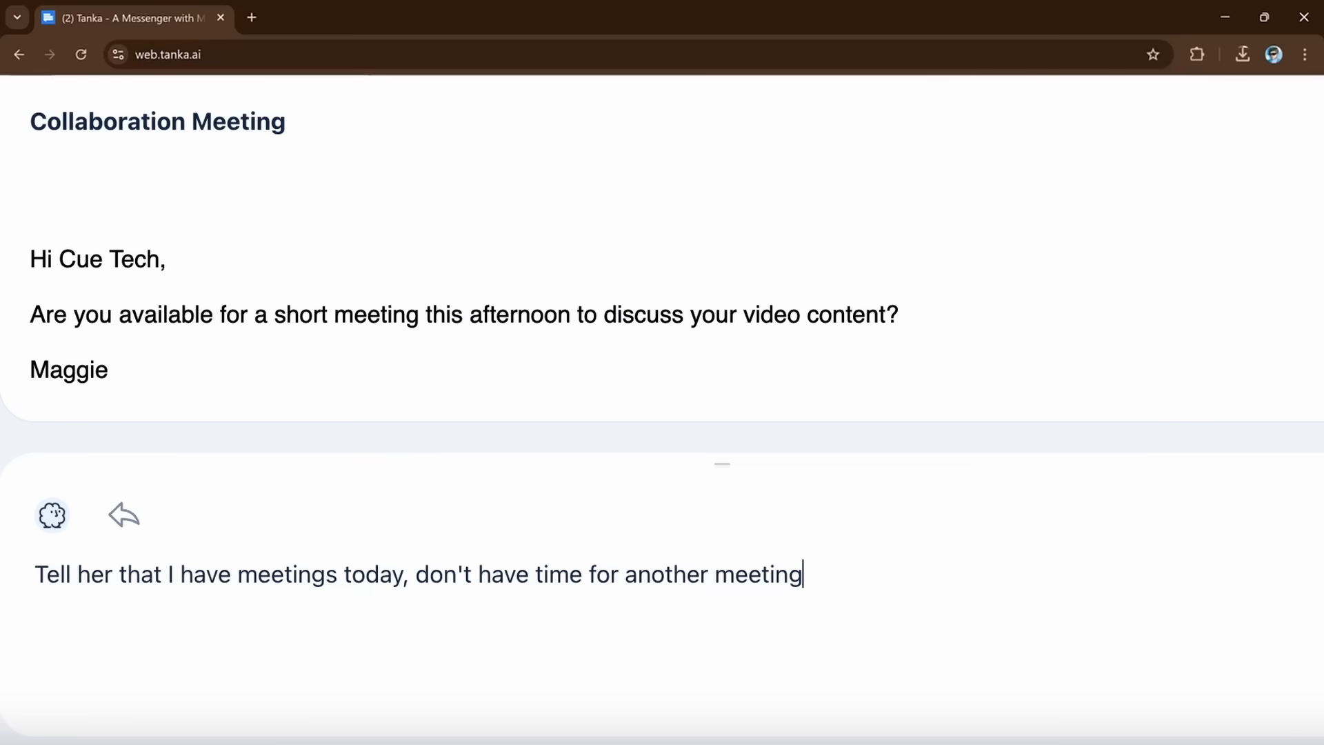
- Generate a drafted reply declining the afternoon meeting in the Collaboration Meeting email
left_click(53, 515)
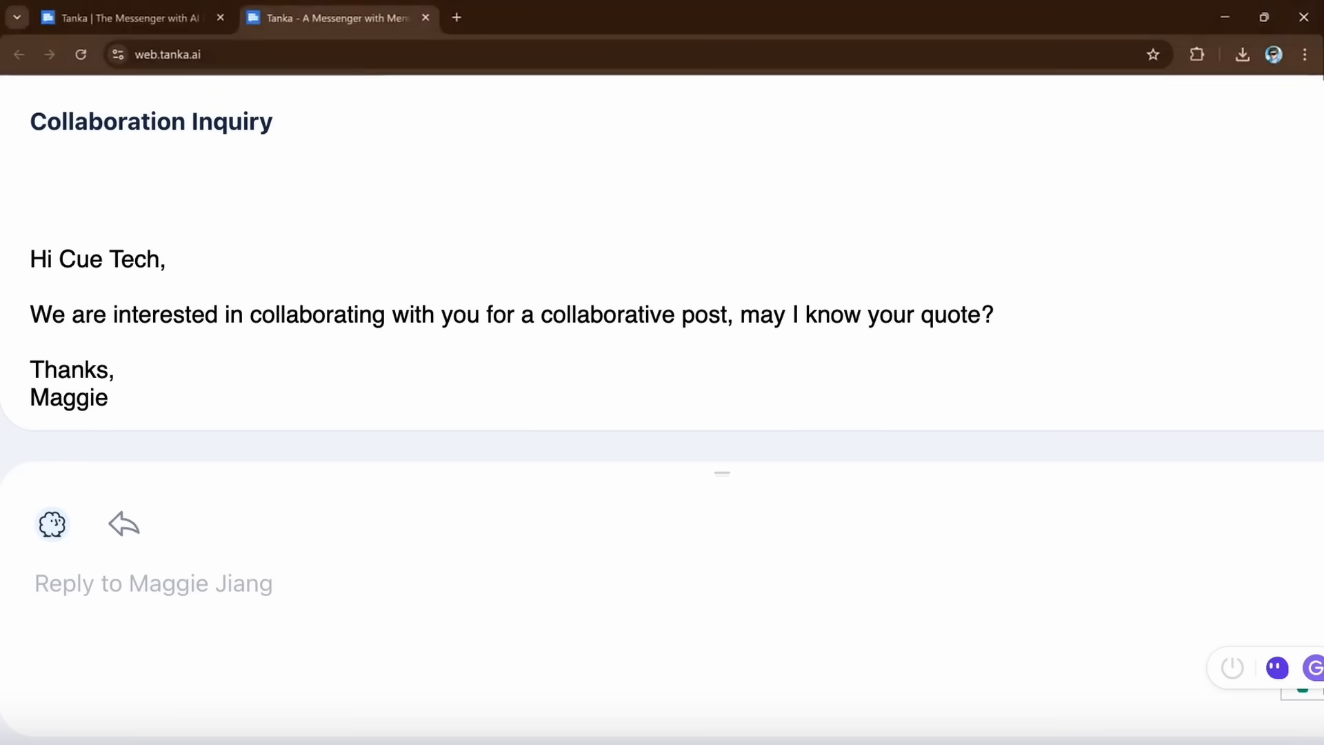
- Look through Memory's Memos and Team Wiki sections, dismissing each intro dialog
left_click(25, 186)
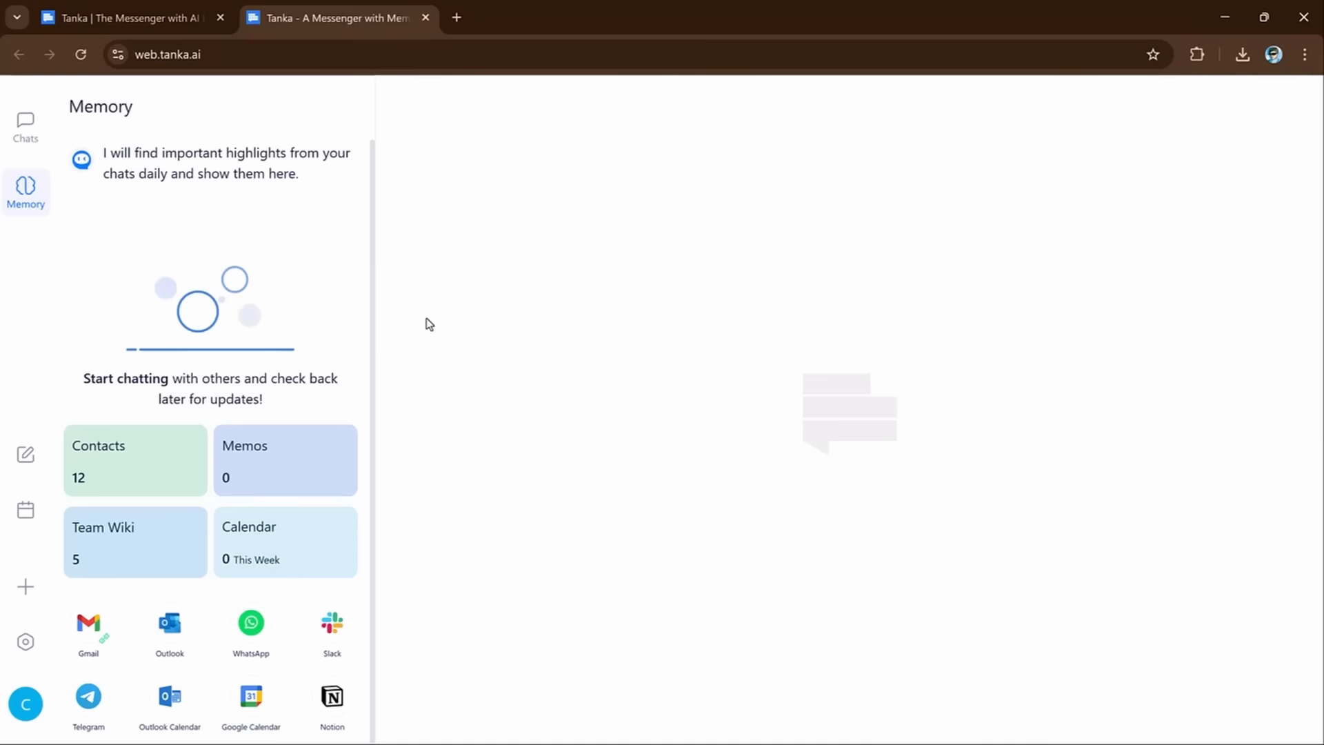
mouse_move(375, 326)
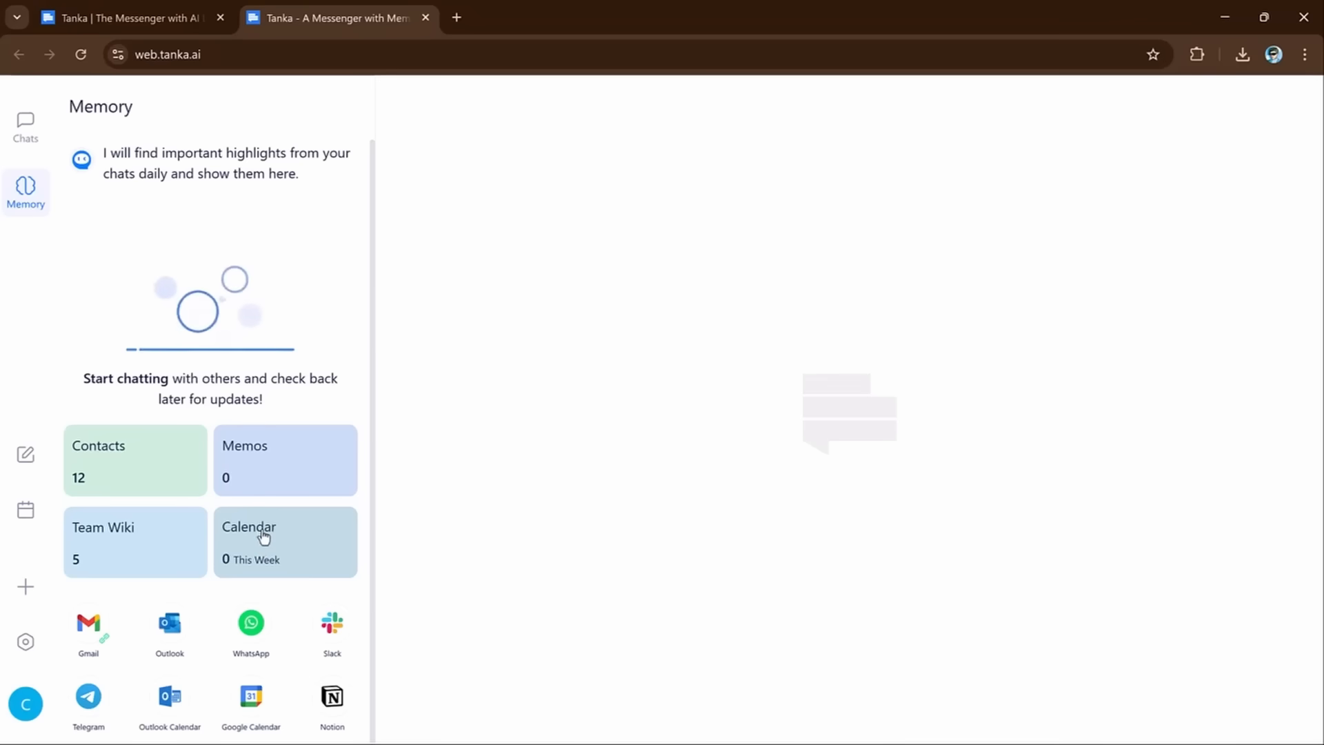
left_click(284, 461)
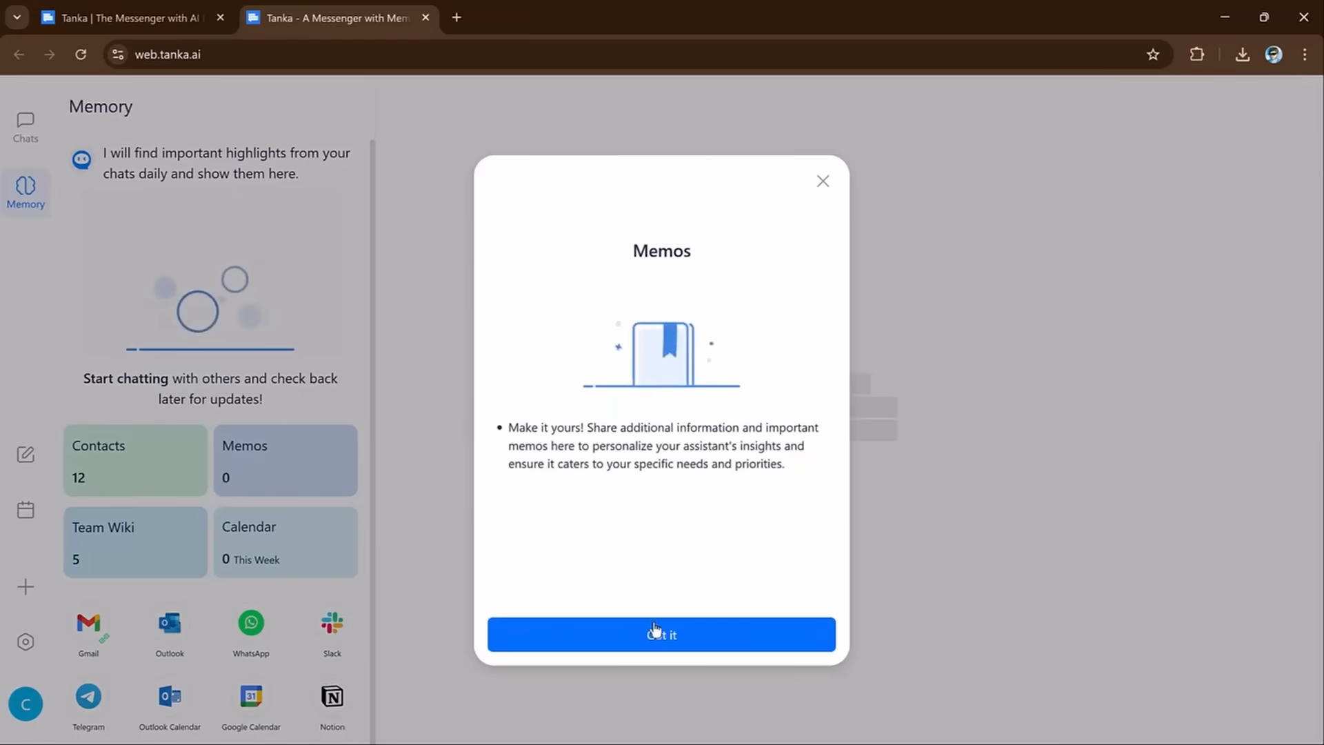
left_click(661, 634)
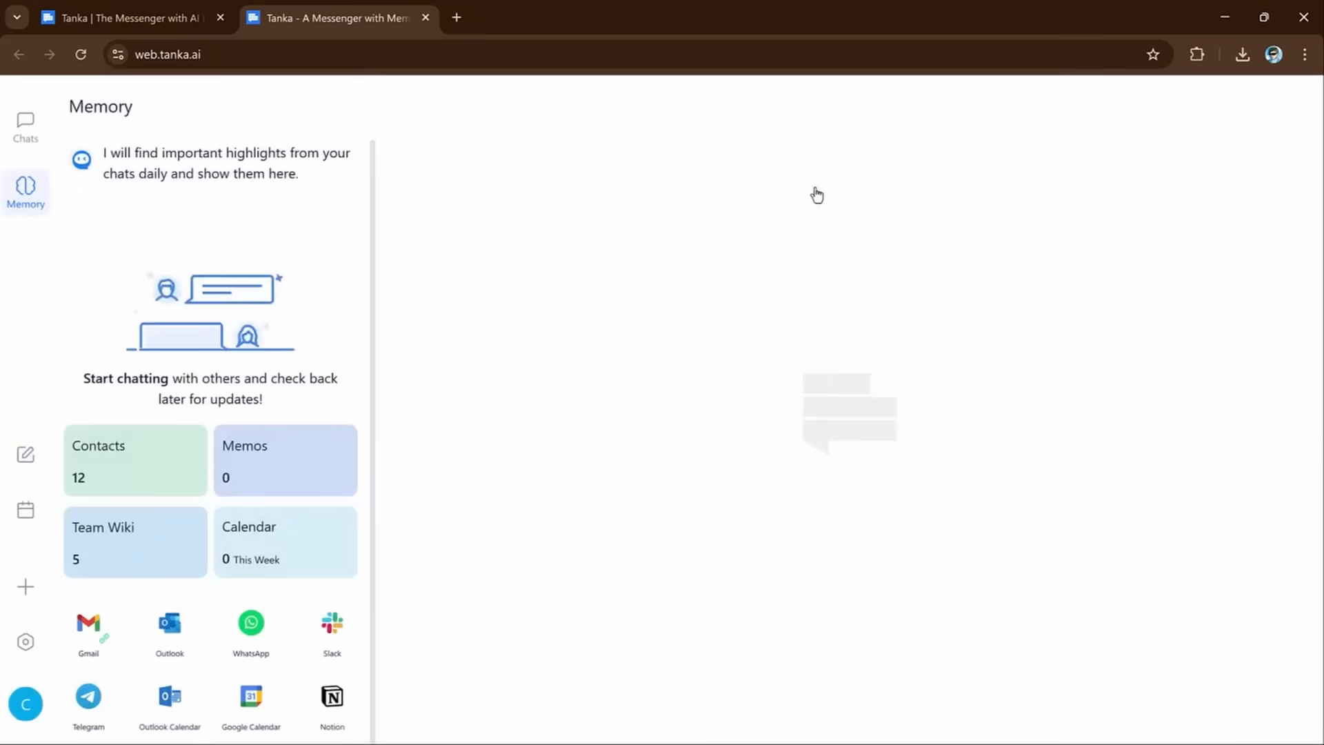
left_click(133, 542)
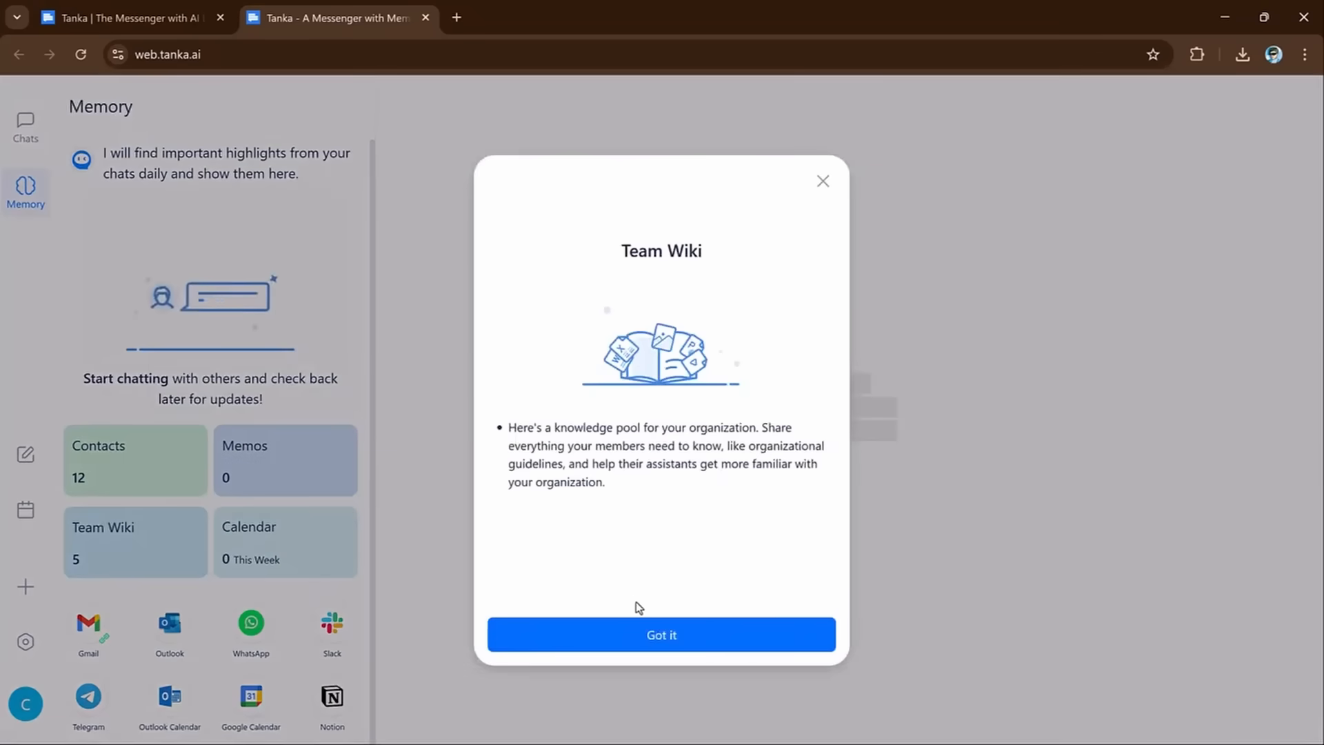
left_click(661, 634)
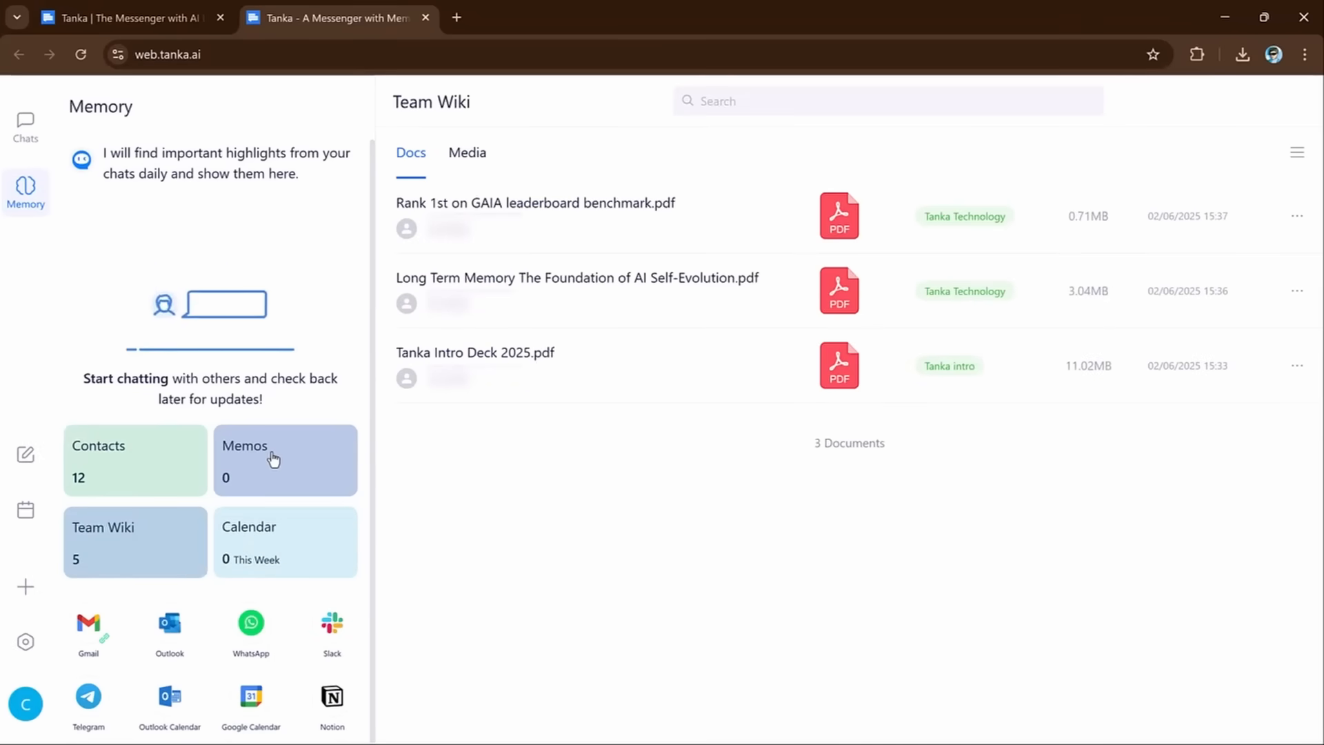
left_click(284, 460)
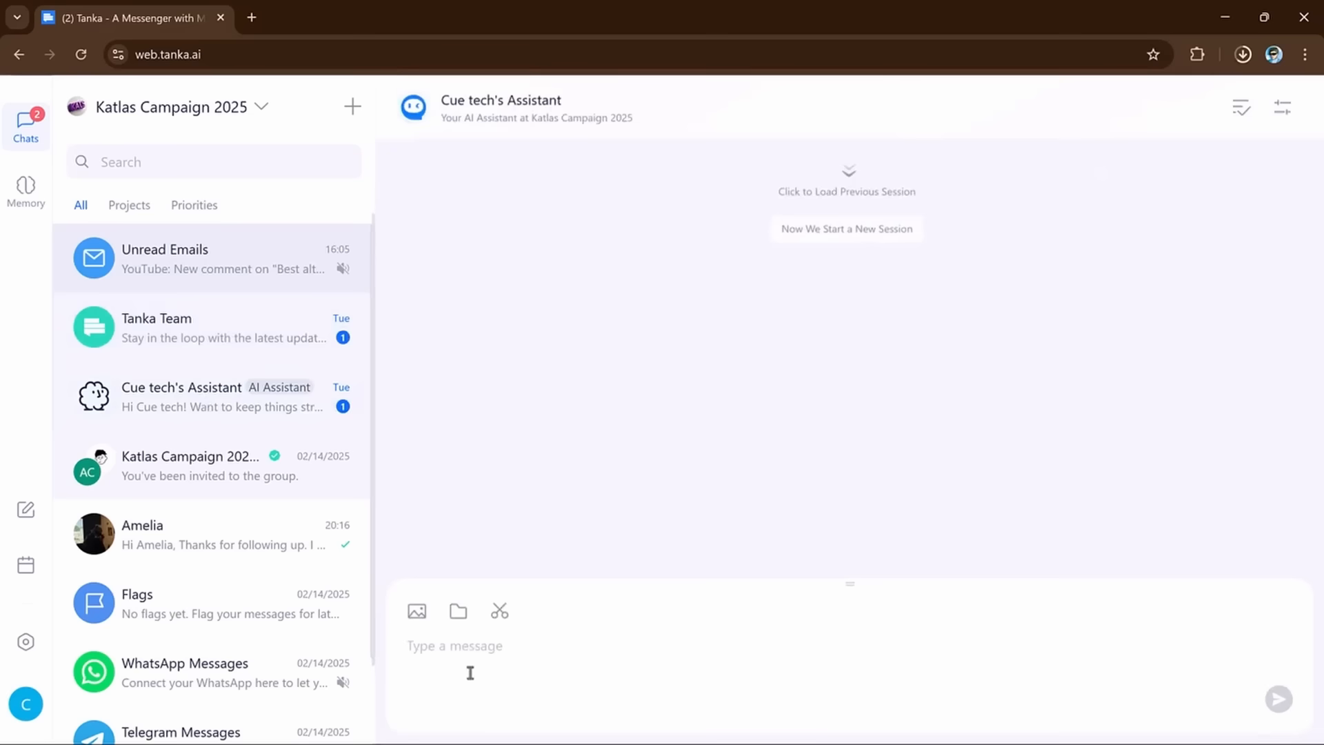
- Load the earlier pizza recipe session and ask Cue tech's Assistant to write about Social Media
left_click(845, 179)
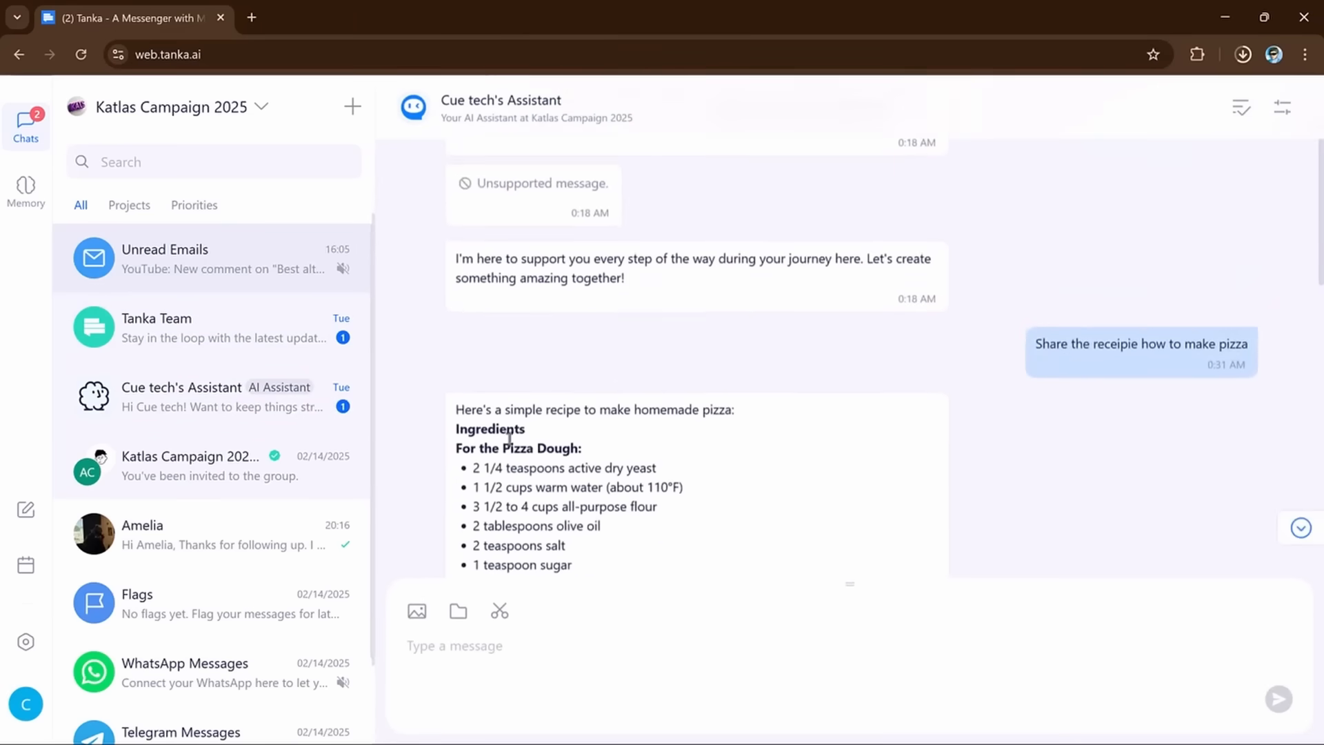
scroll("down", 3)
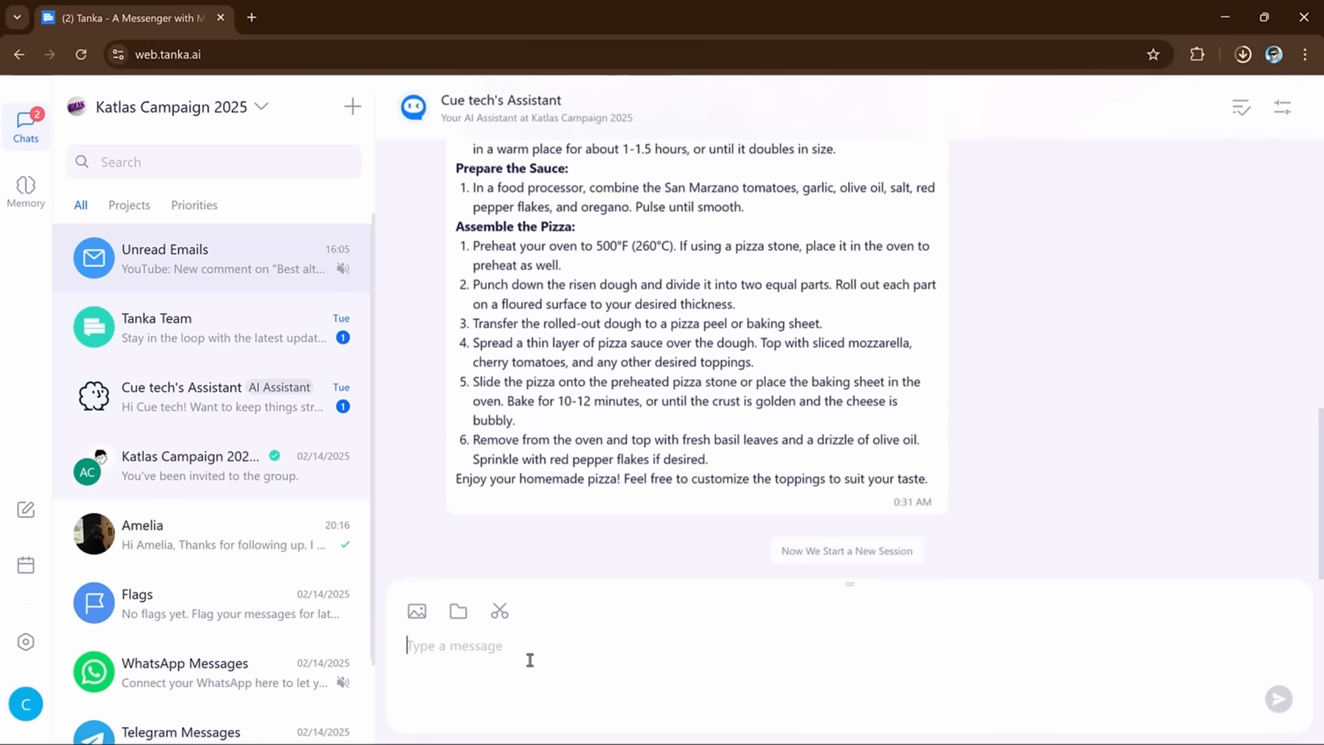
type("Write about Social Me")
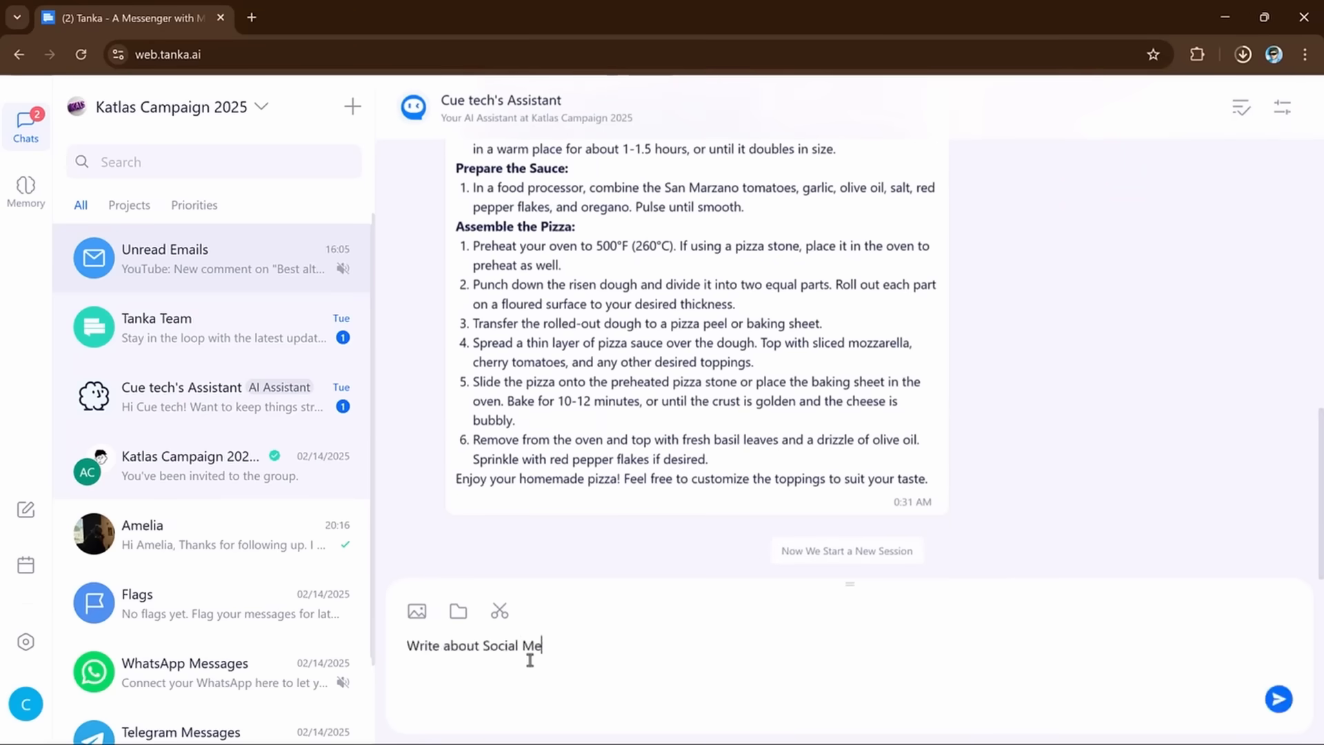
left_click(1277, 698)
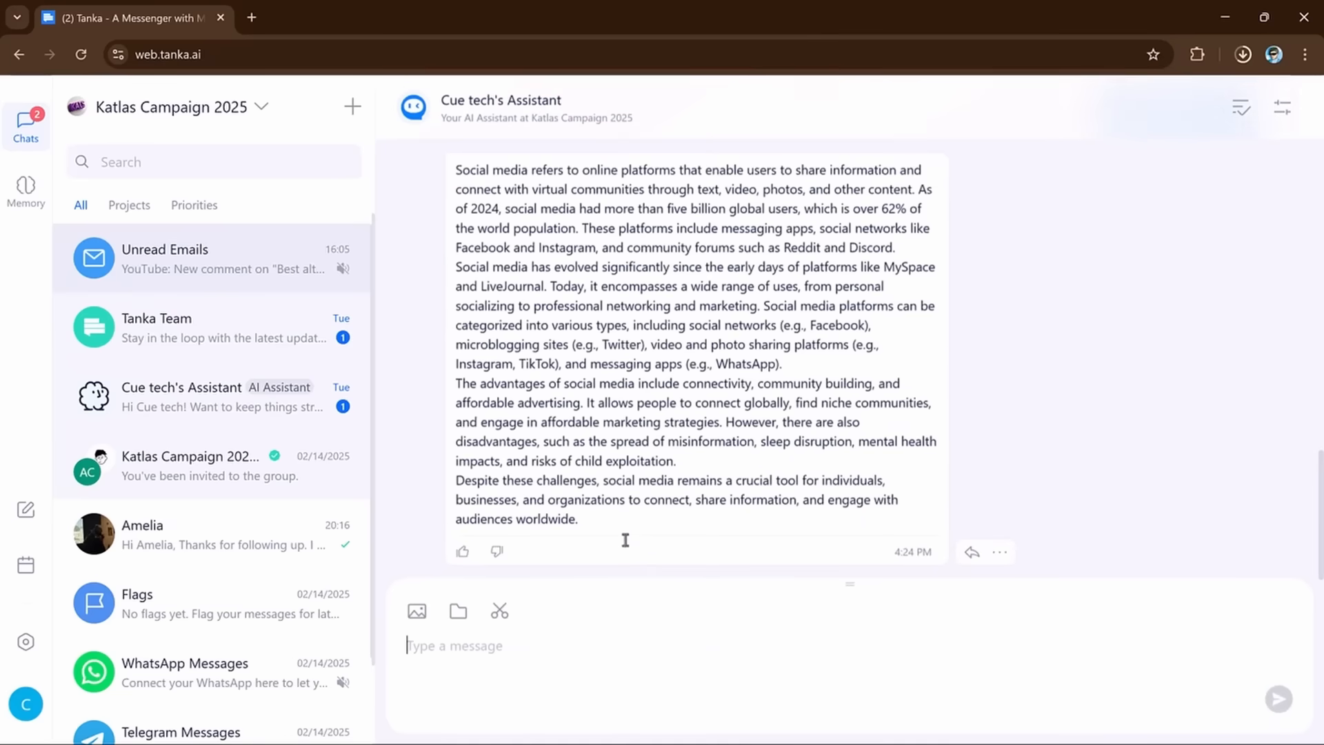
mouse_move(646, 402)
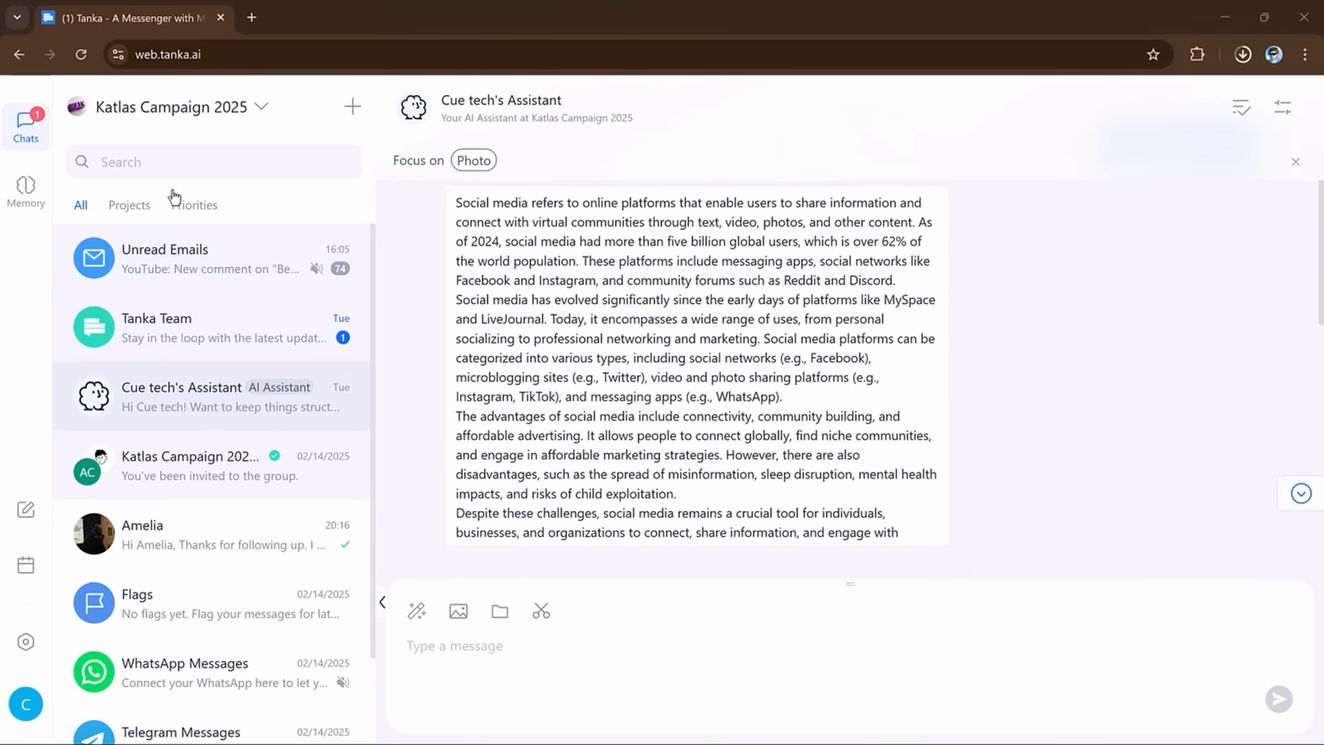
left_click(25, 191)
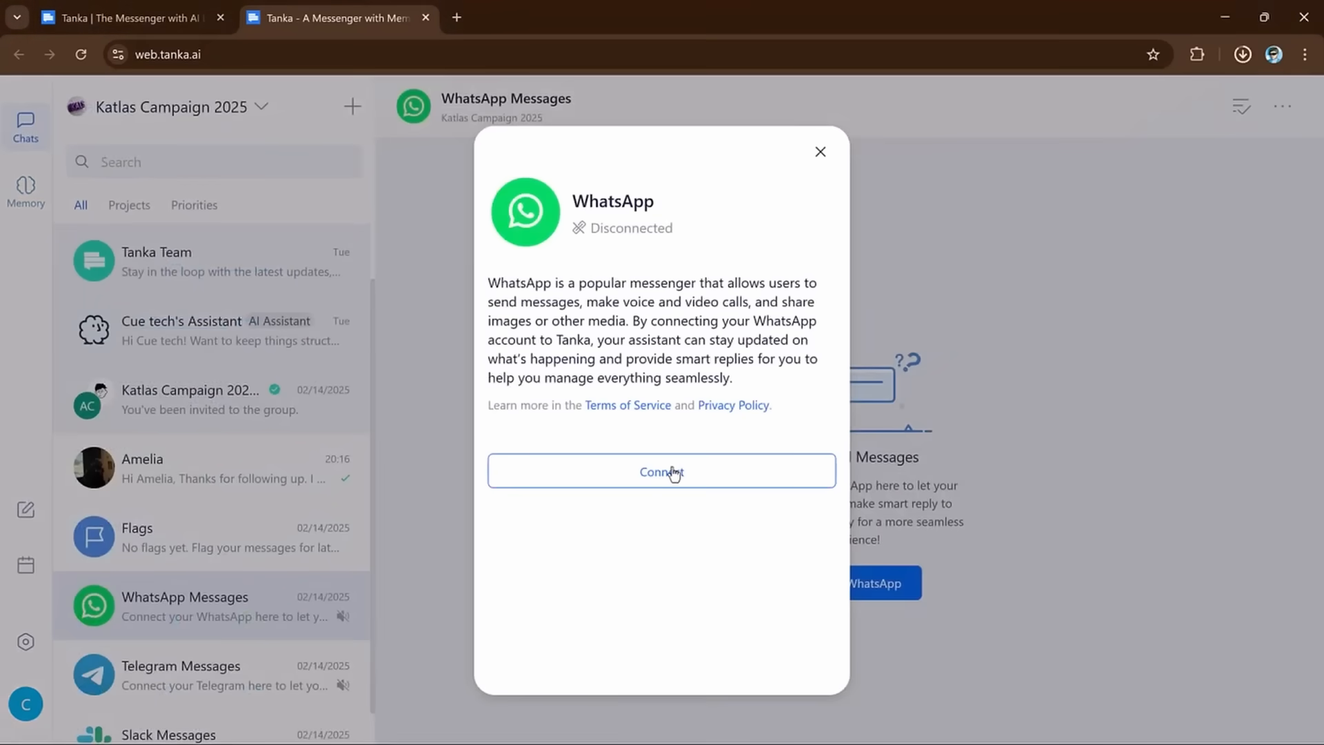
- Connect the WhatsApp account so messages sync, then go to the personal settings page
left_click(660, 472)
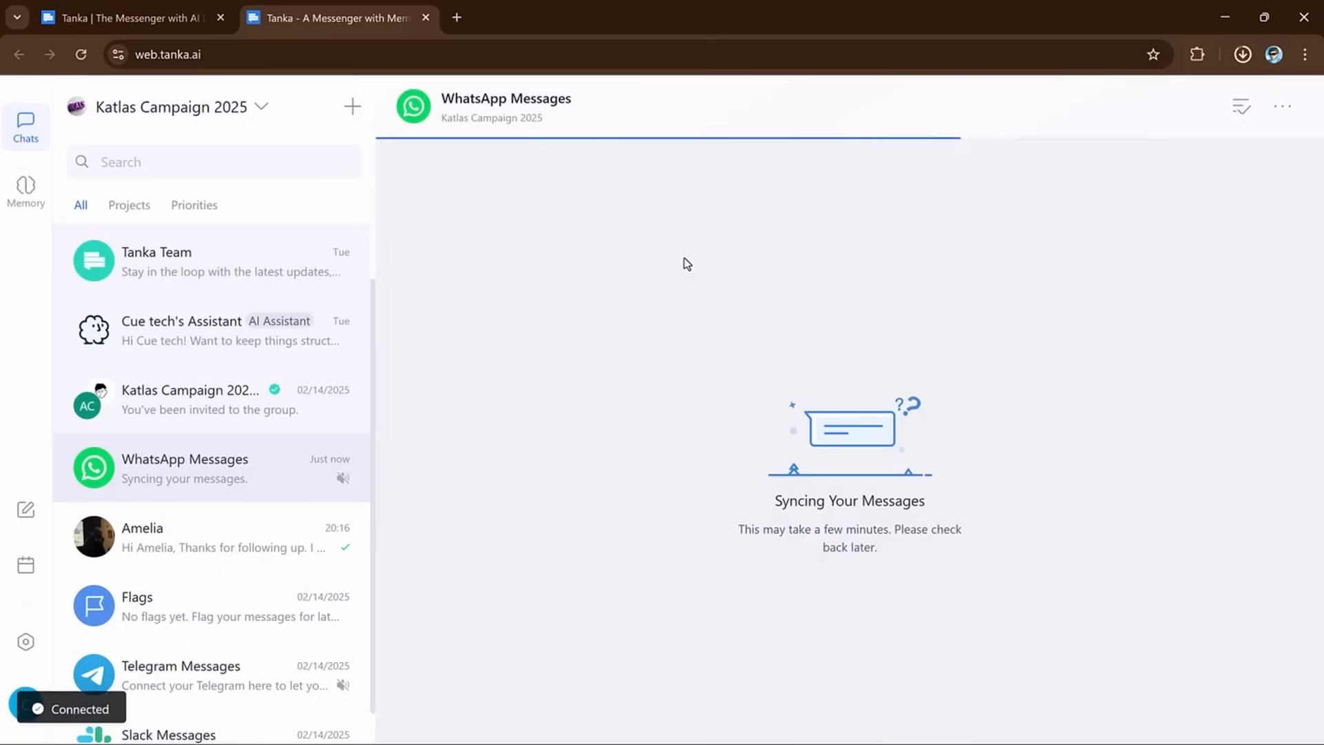
left_click(25, 190)
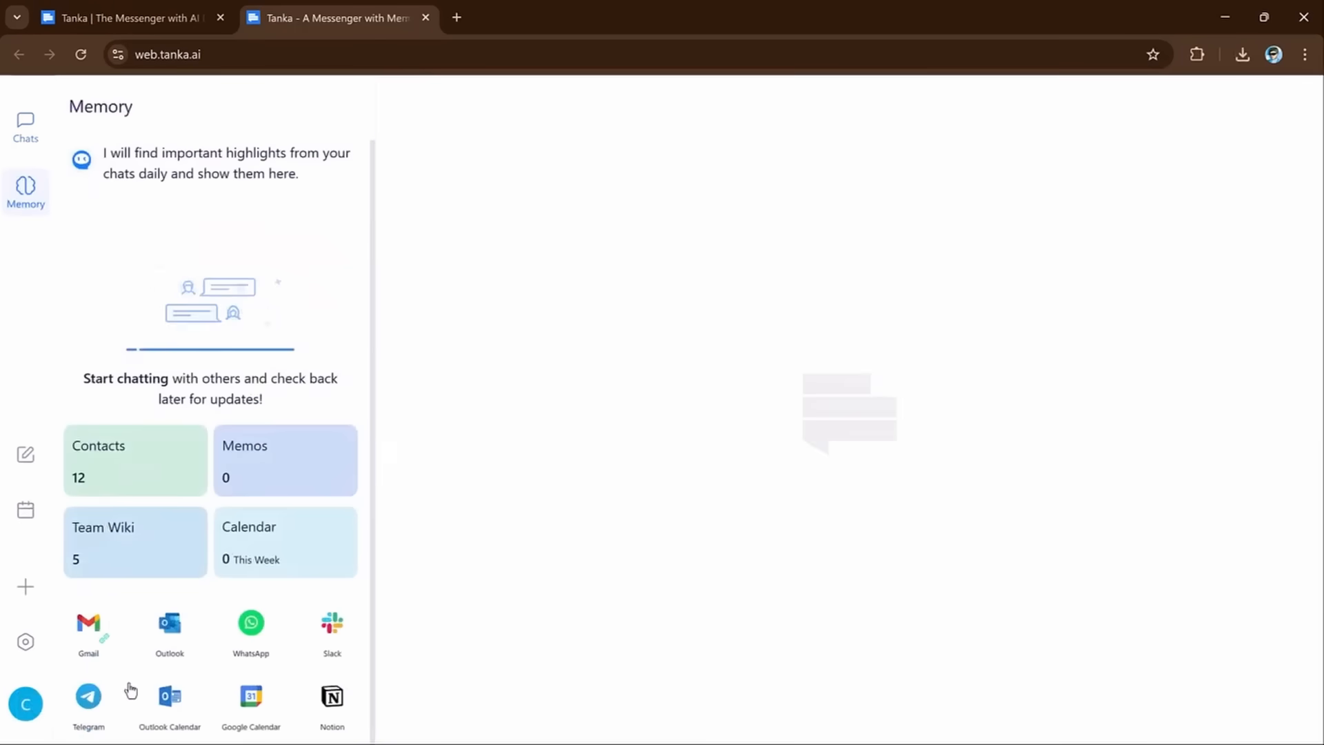
left_click(25, 641)
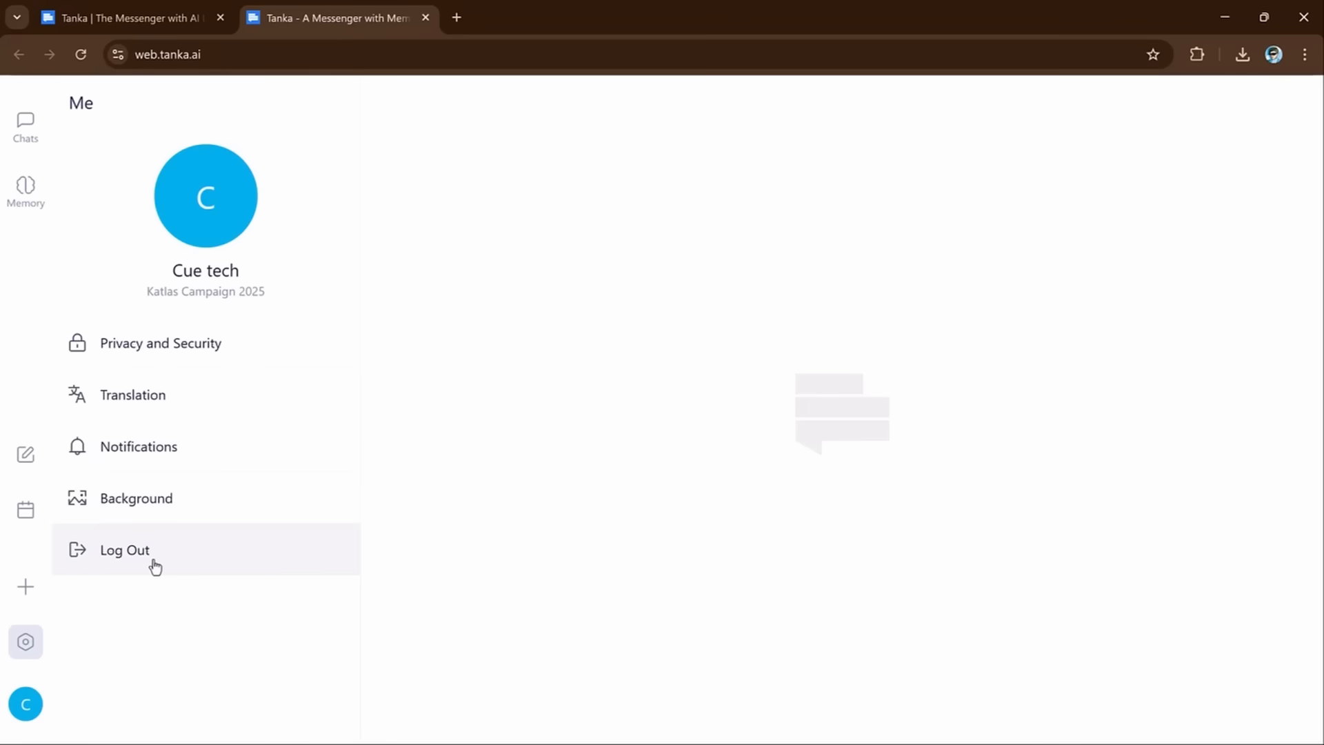
- Review the Translate into language list, then view Amelia's chat with Russian translations beneath messages
left_click(132, 394)
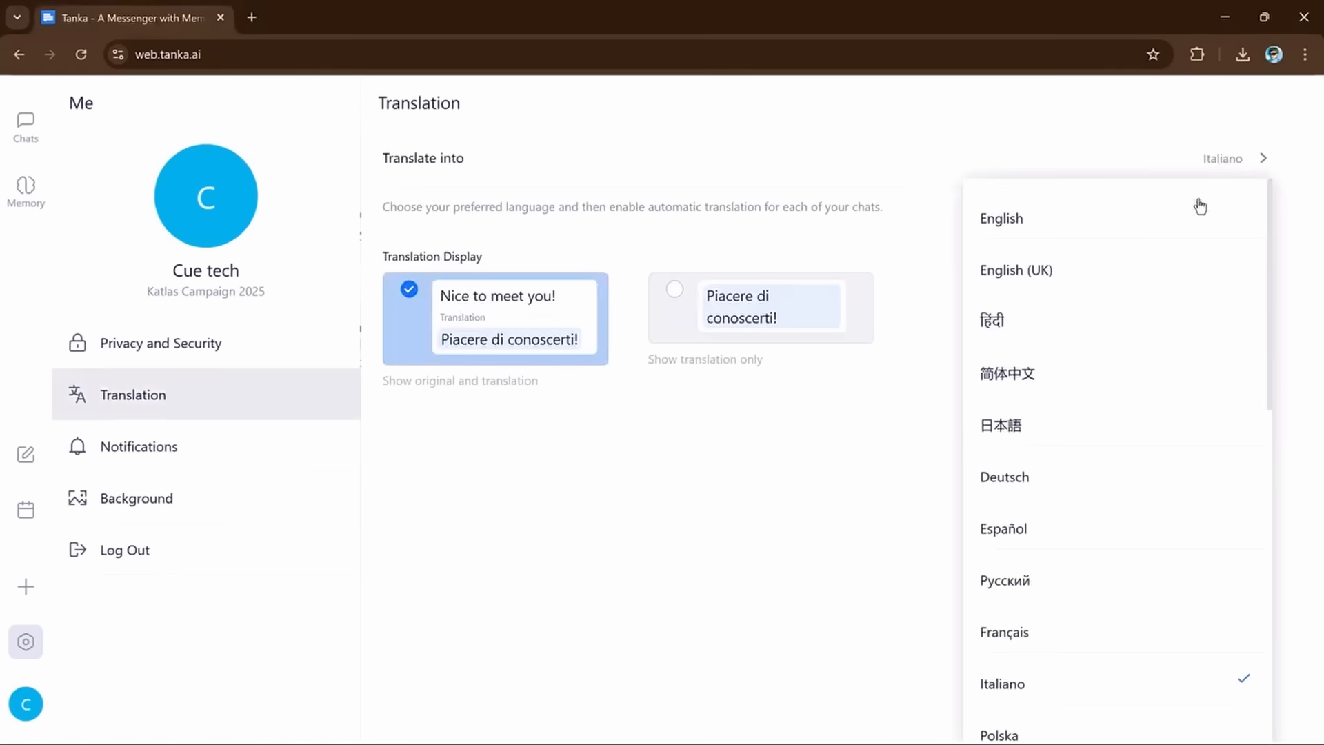
scroll("down", 3)
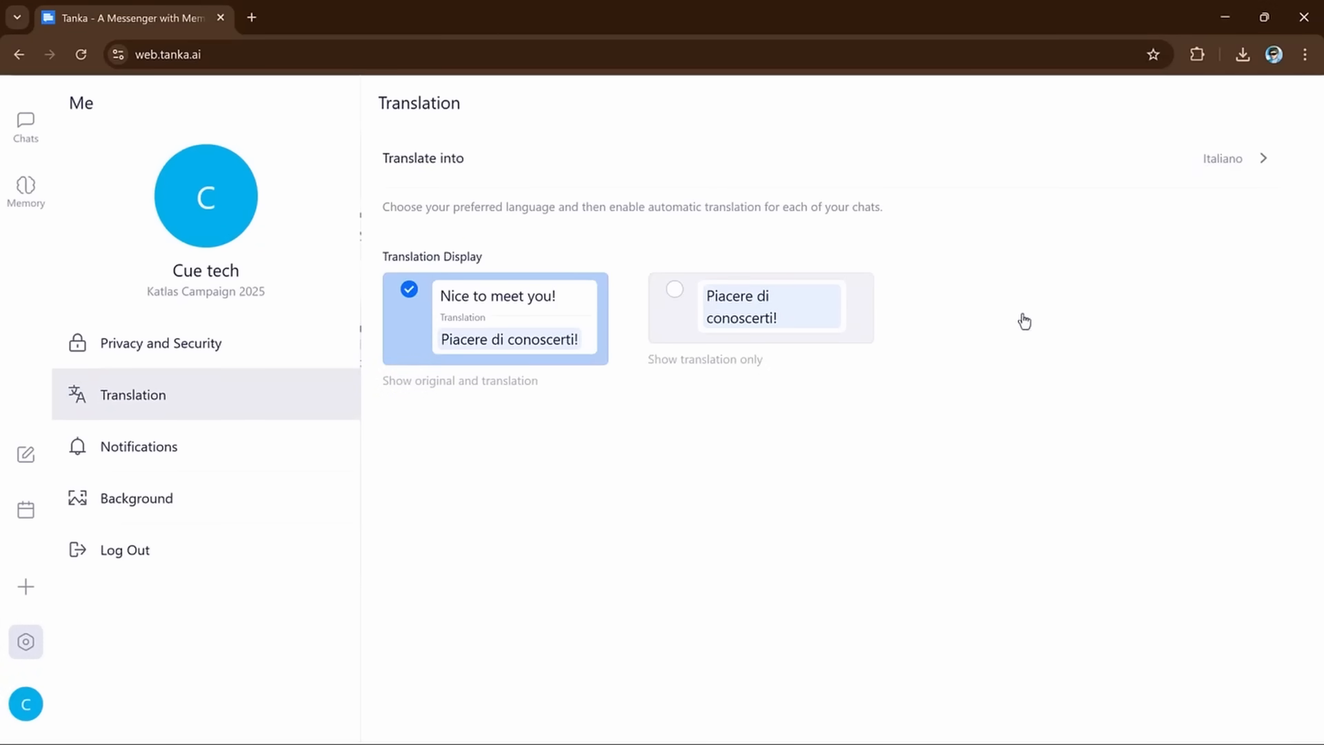
left_click(25, 127)
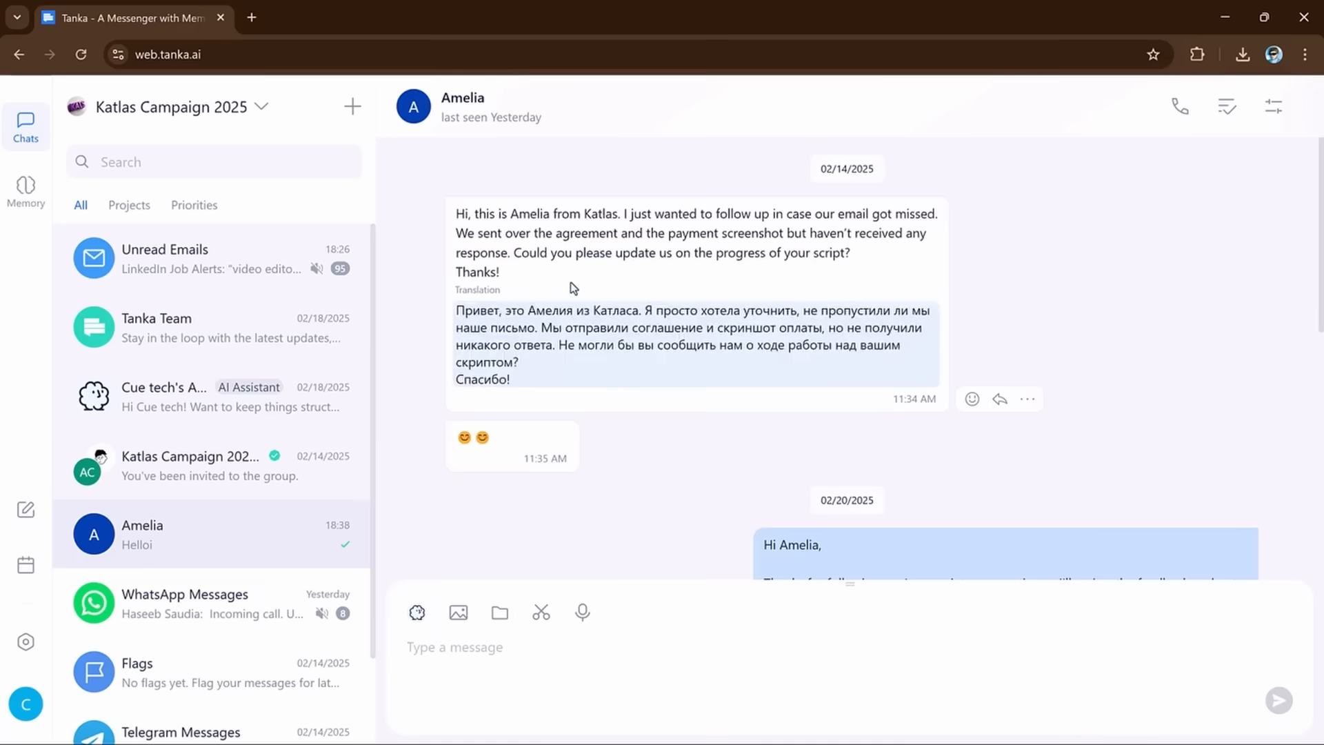
- In Translation settings, compare both display cards and leave 'Show translation only' selected
scroll("down", 3)
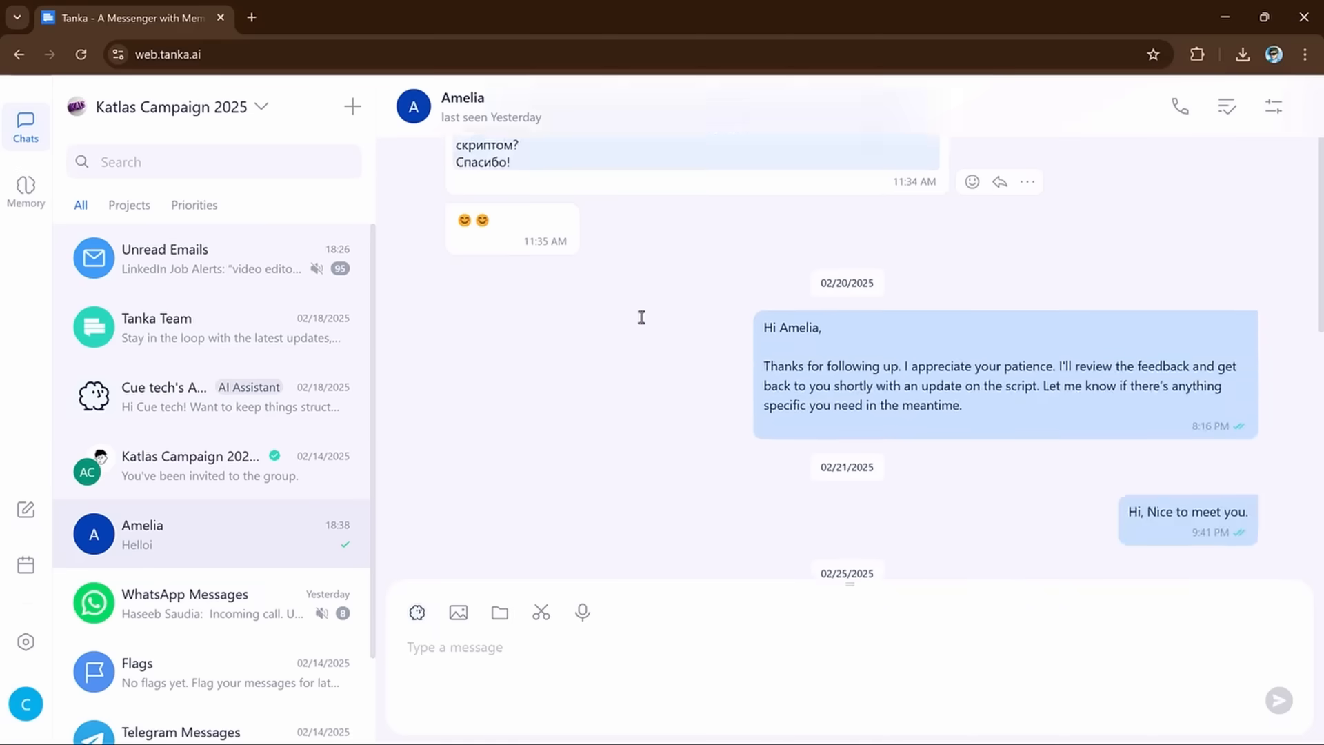
scroll("down", 3)
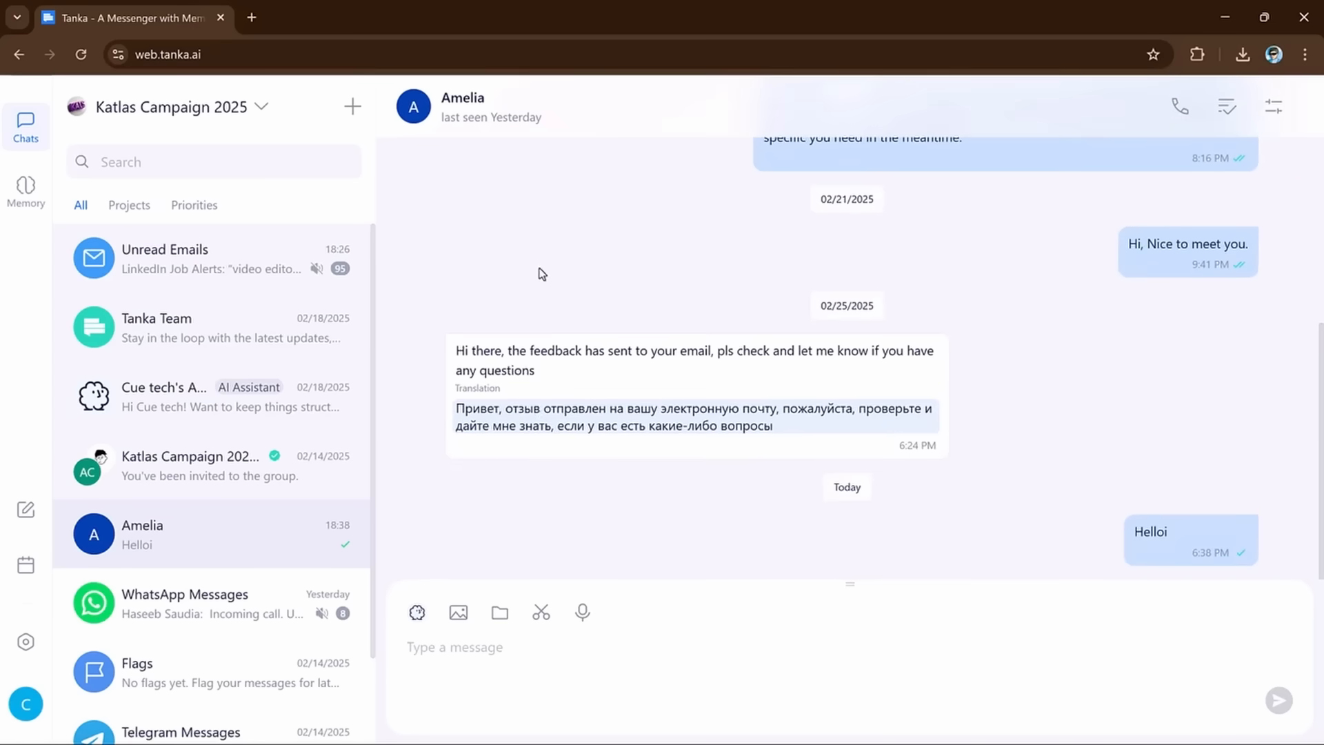
left_click(25, 641)
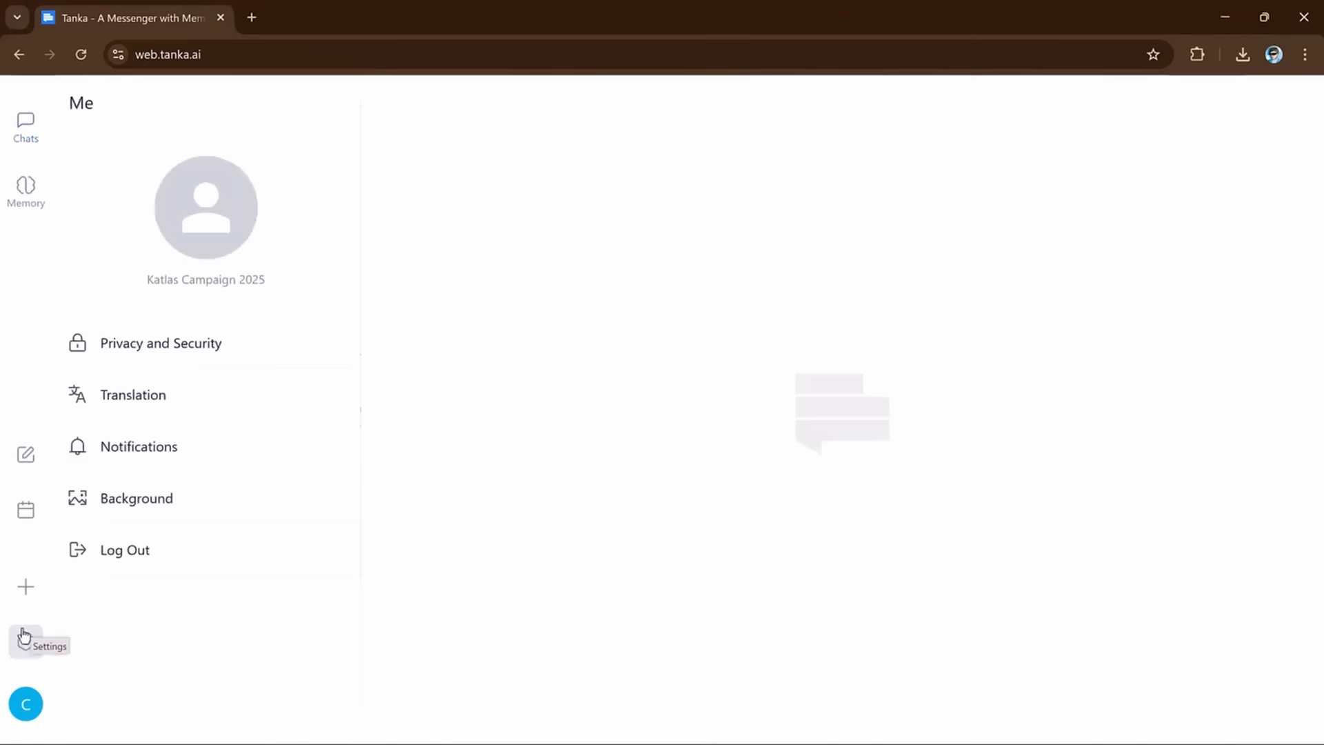
left_click(132, 394)
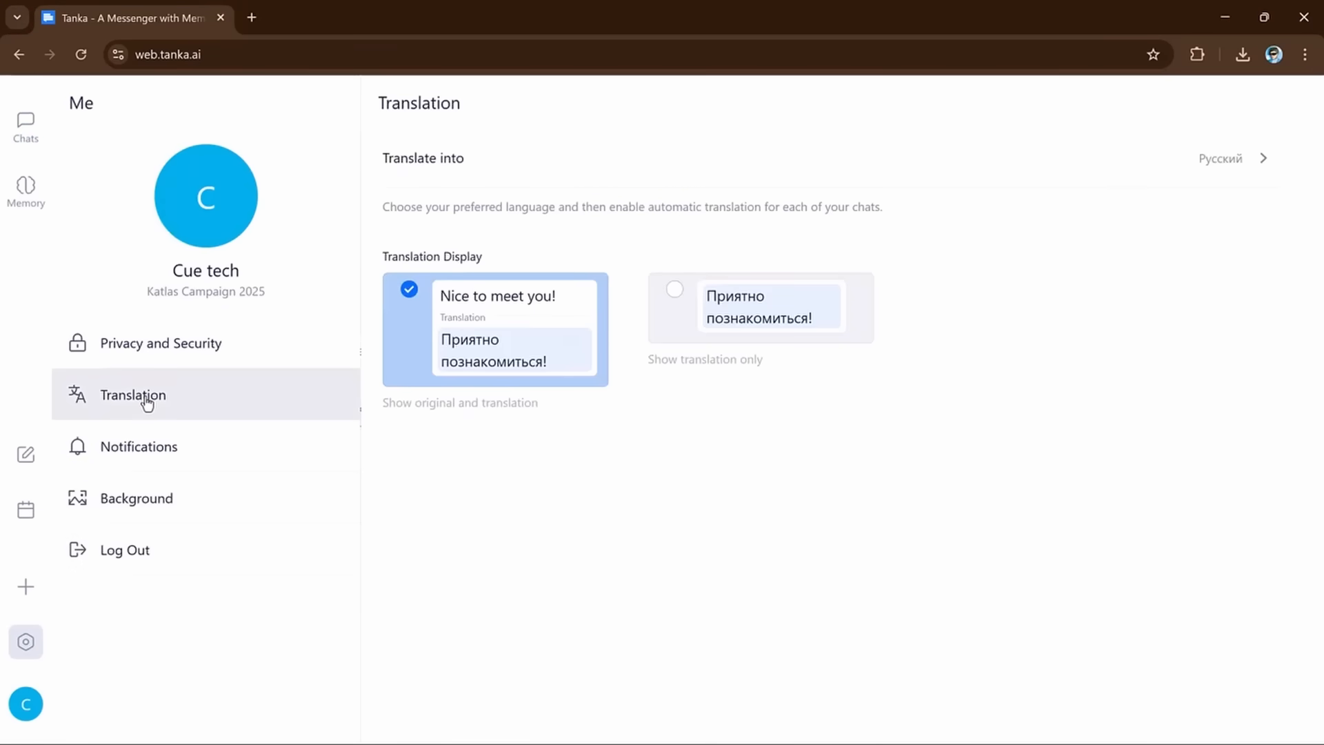
mouse_move(744, 318)
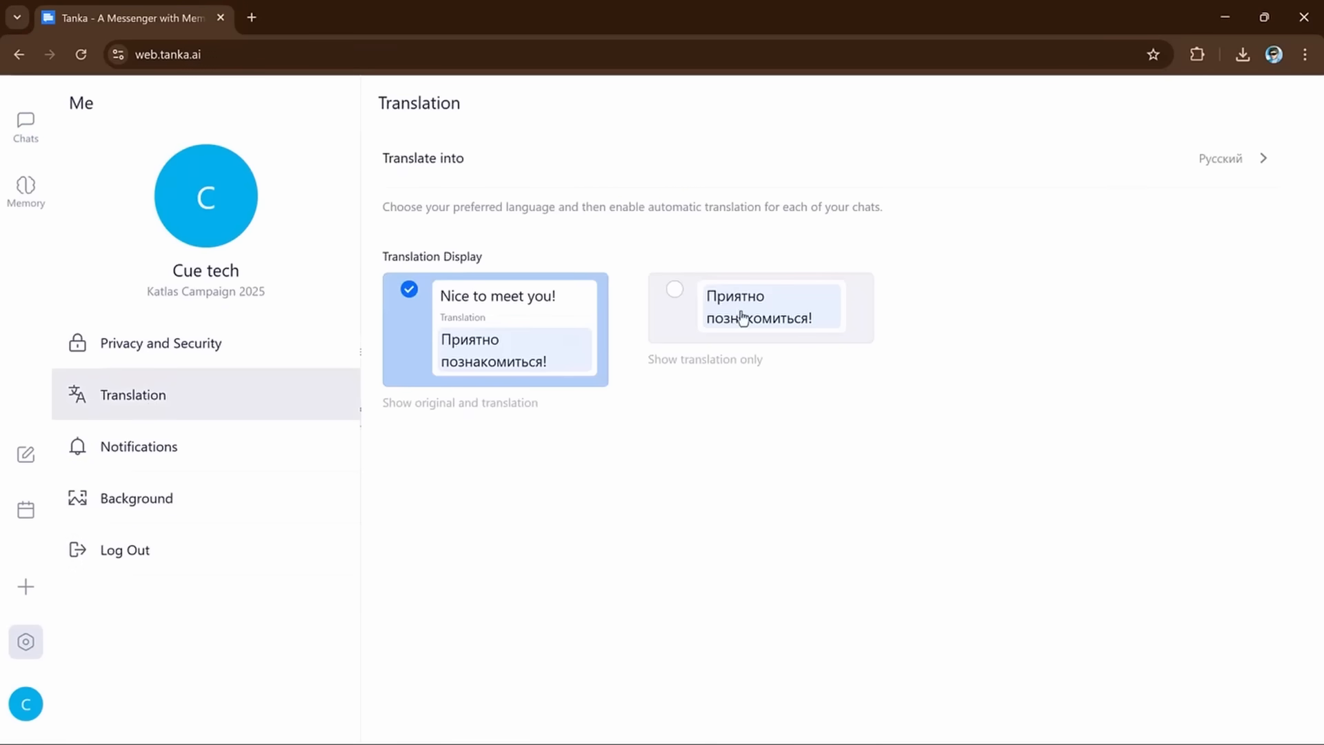
left_click(759, 306)
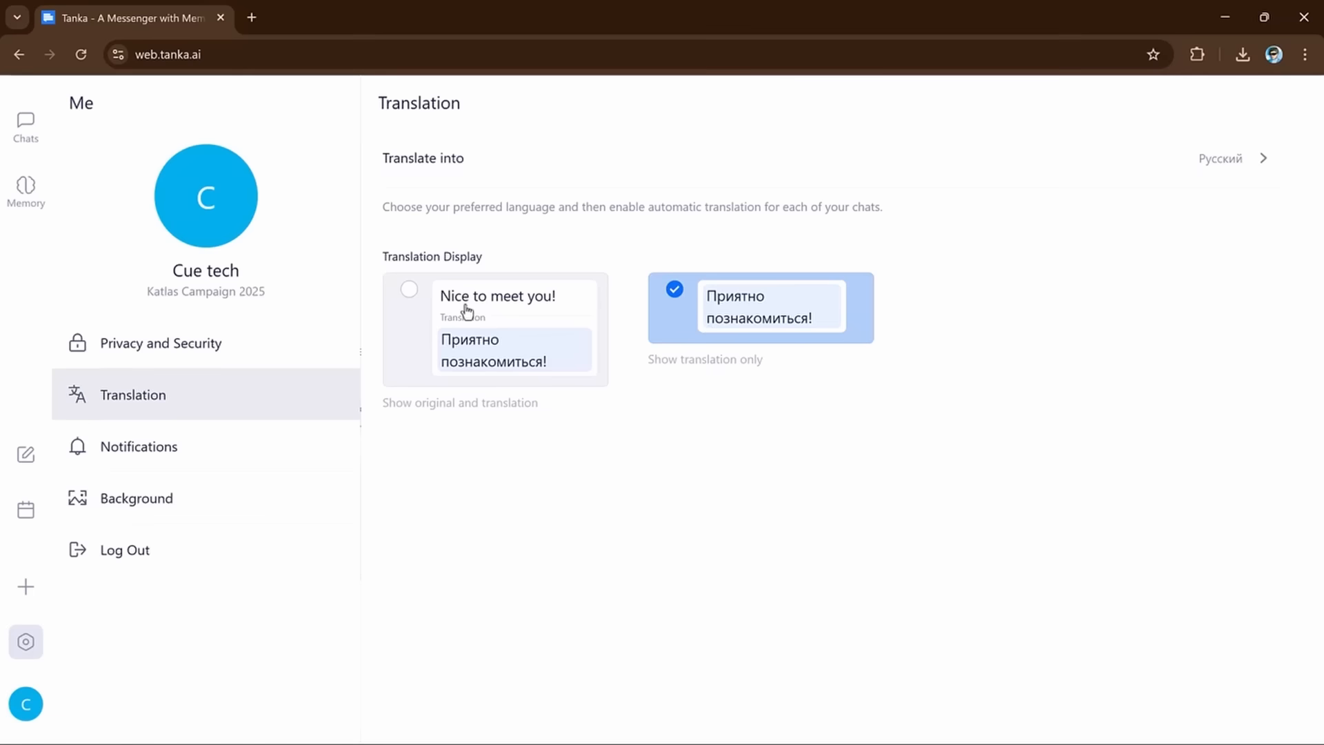
left_click(494, 329)
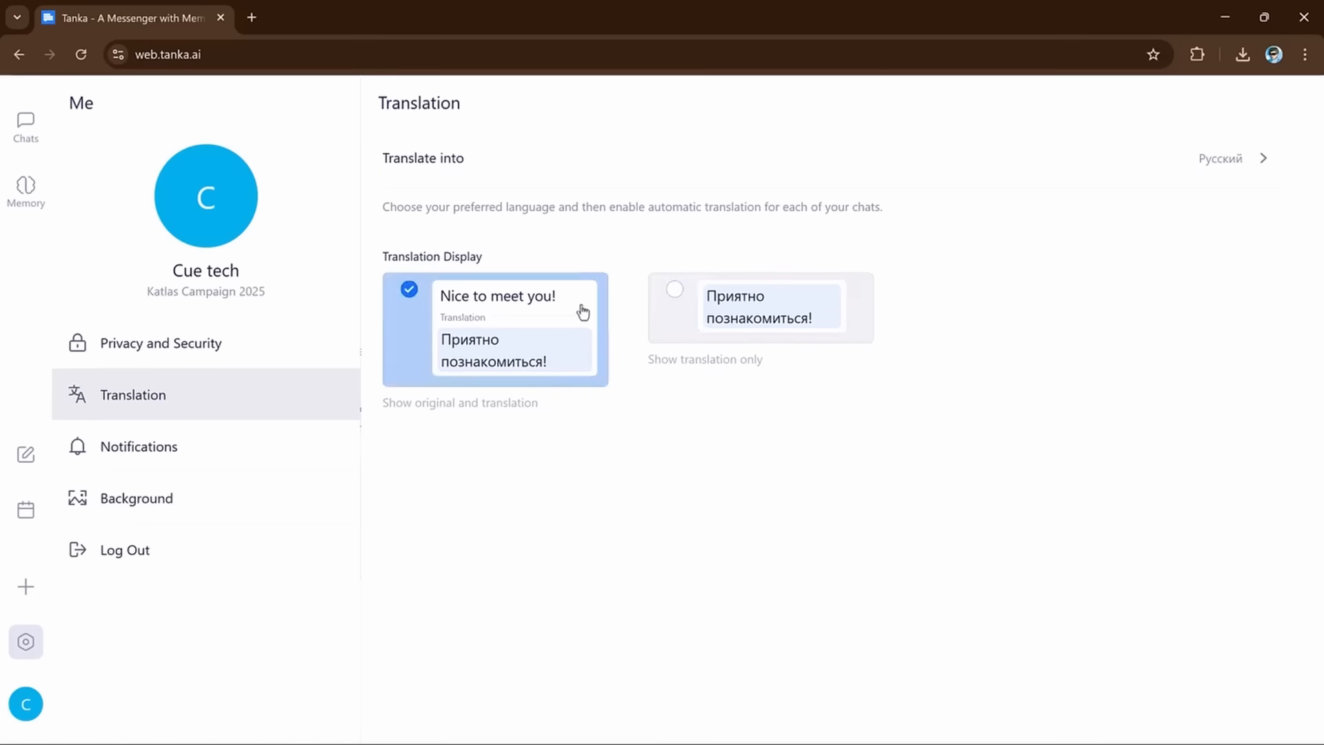
left_click(761, 306)
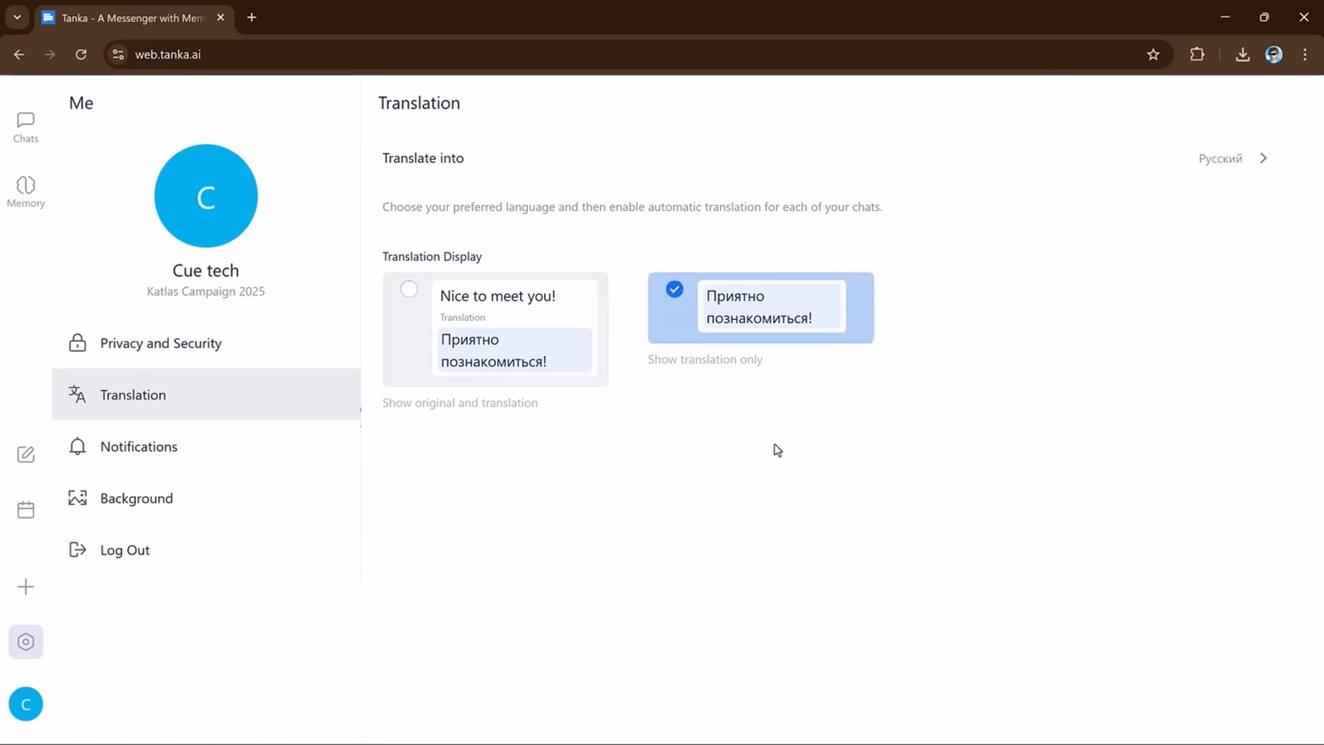
- Browse the Translate into target language list
left_click(1221, 157)
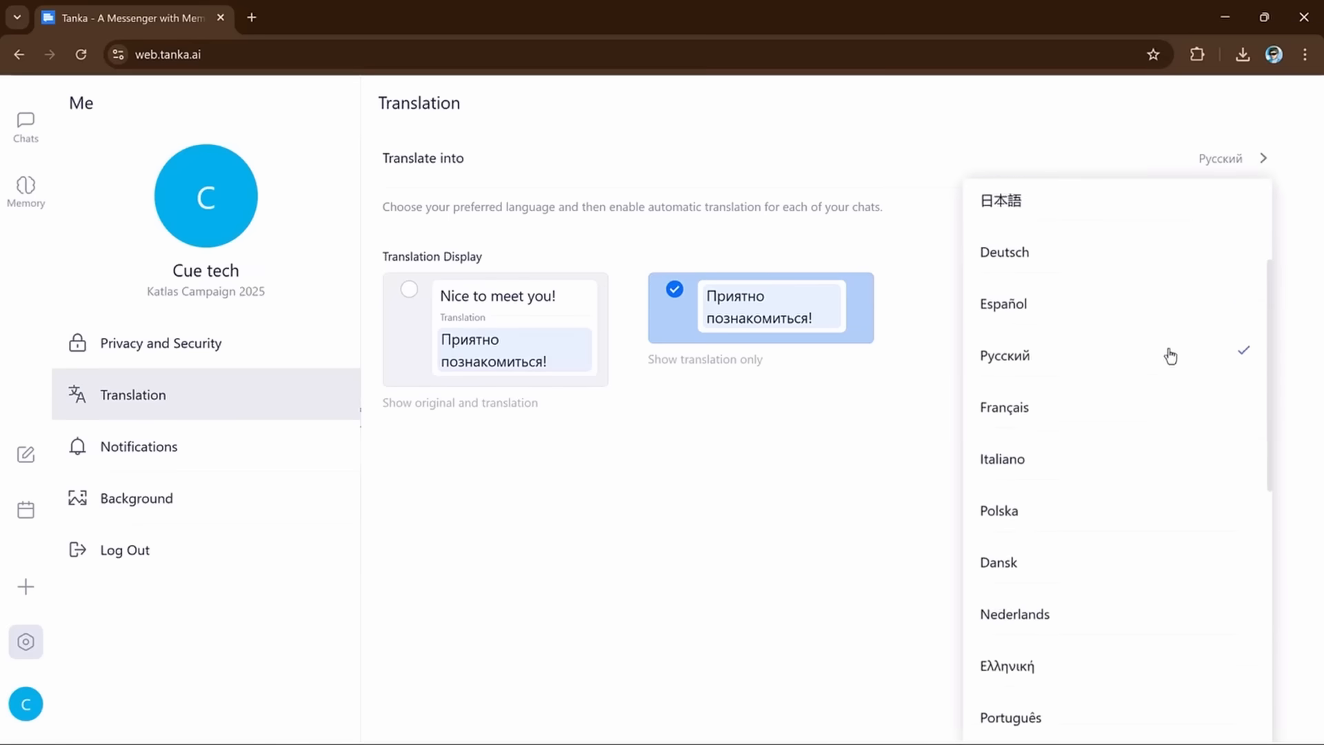
scroll("down", 3)
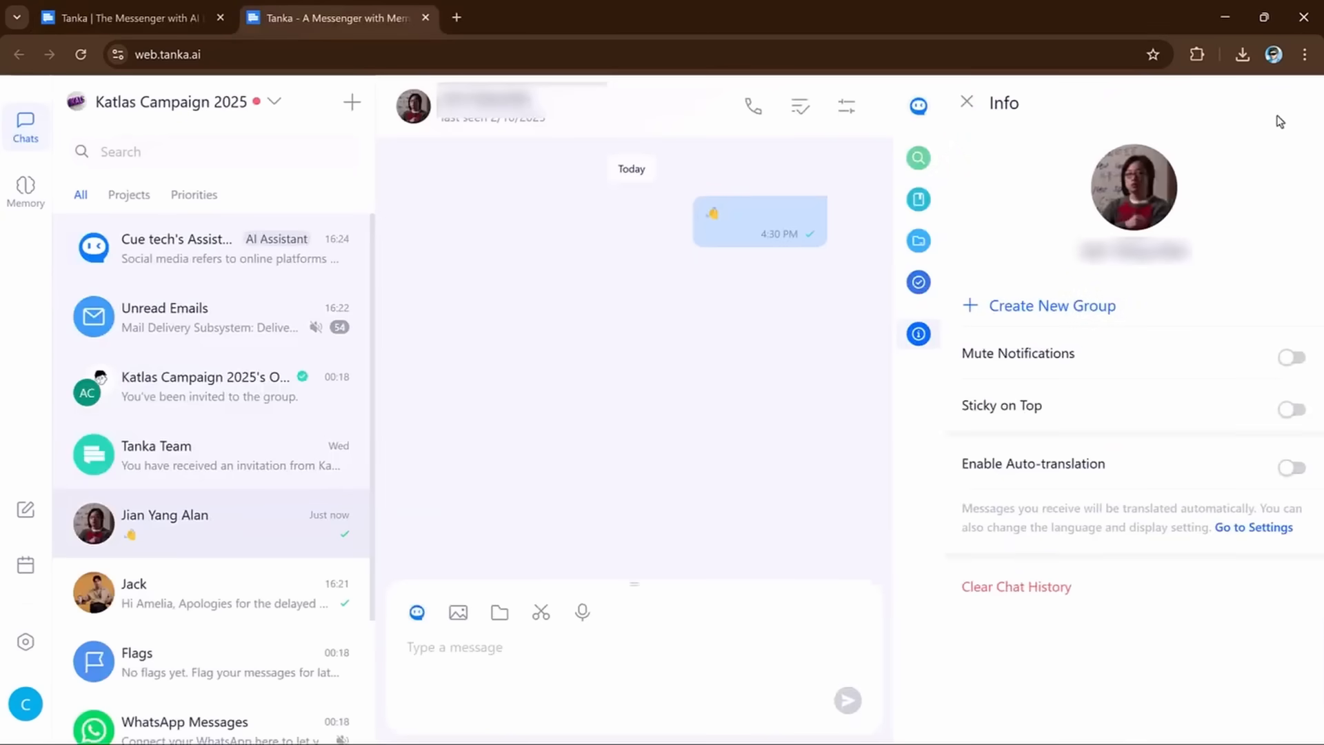
mouse_move(1114, 464)
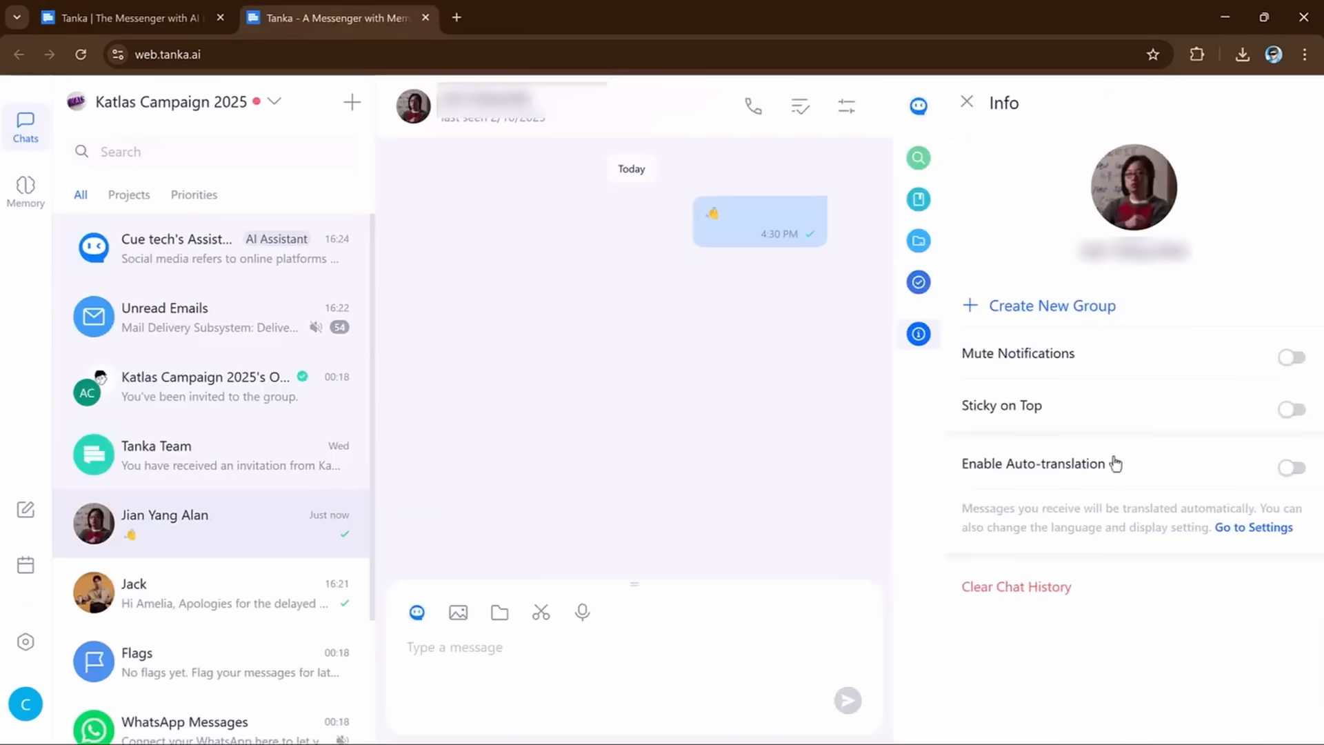
- Show Cue tech's Assistant panel beside the chat and start Add More Info
left_click(919, 106)
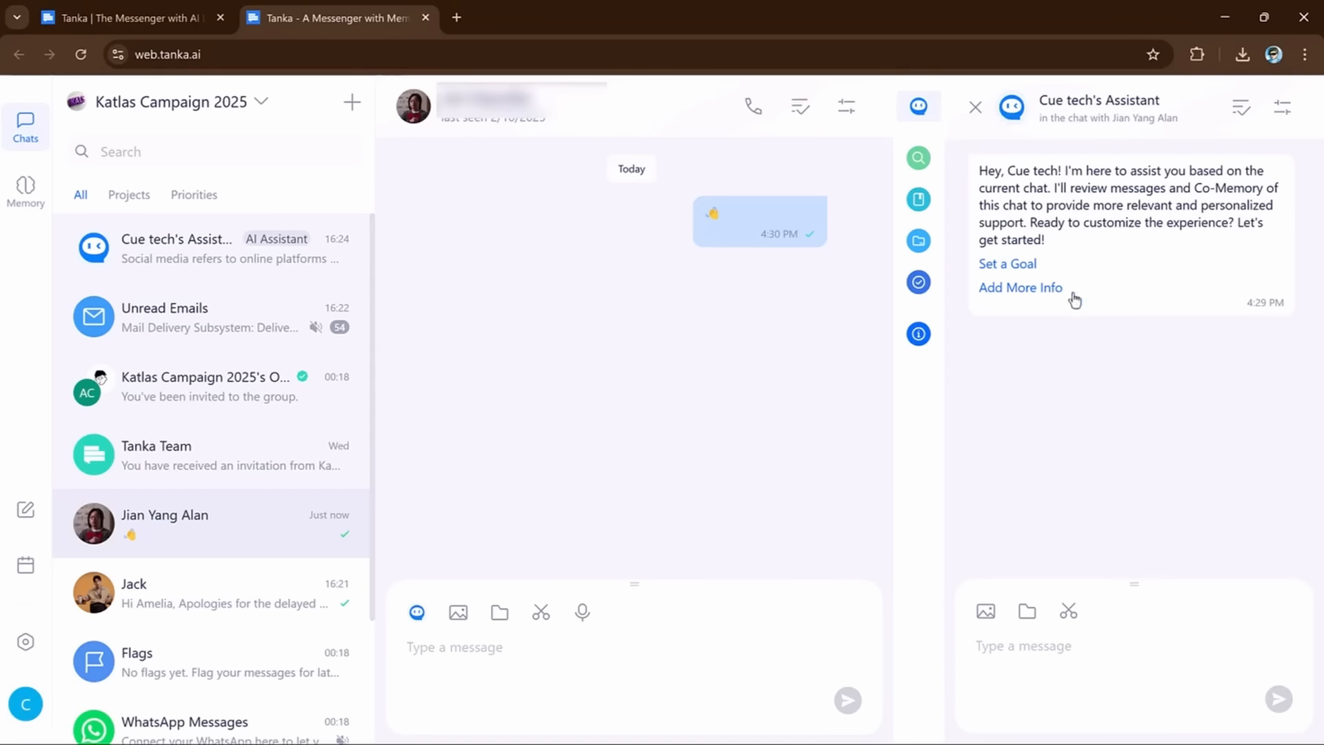
left_click(1007, 264)
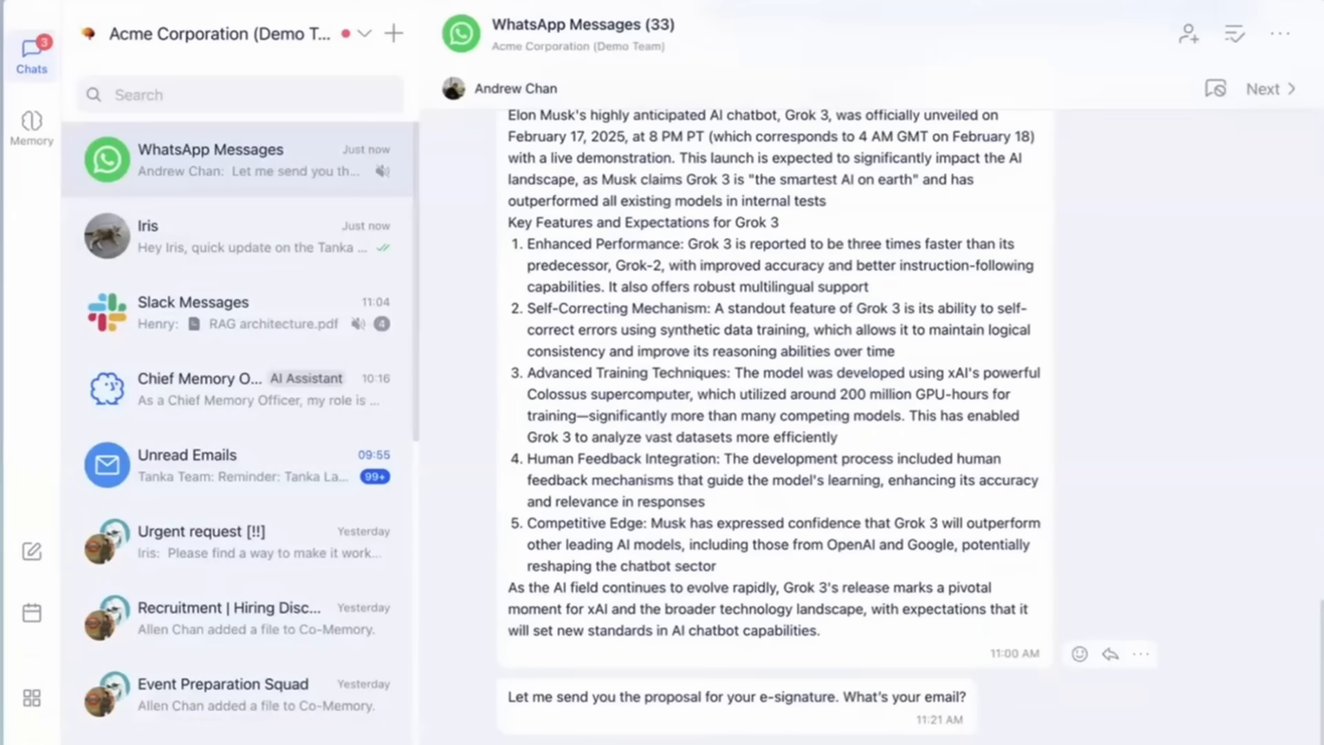
mouse_move(649, 735)
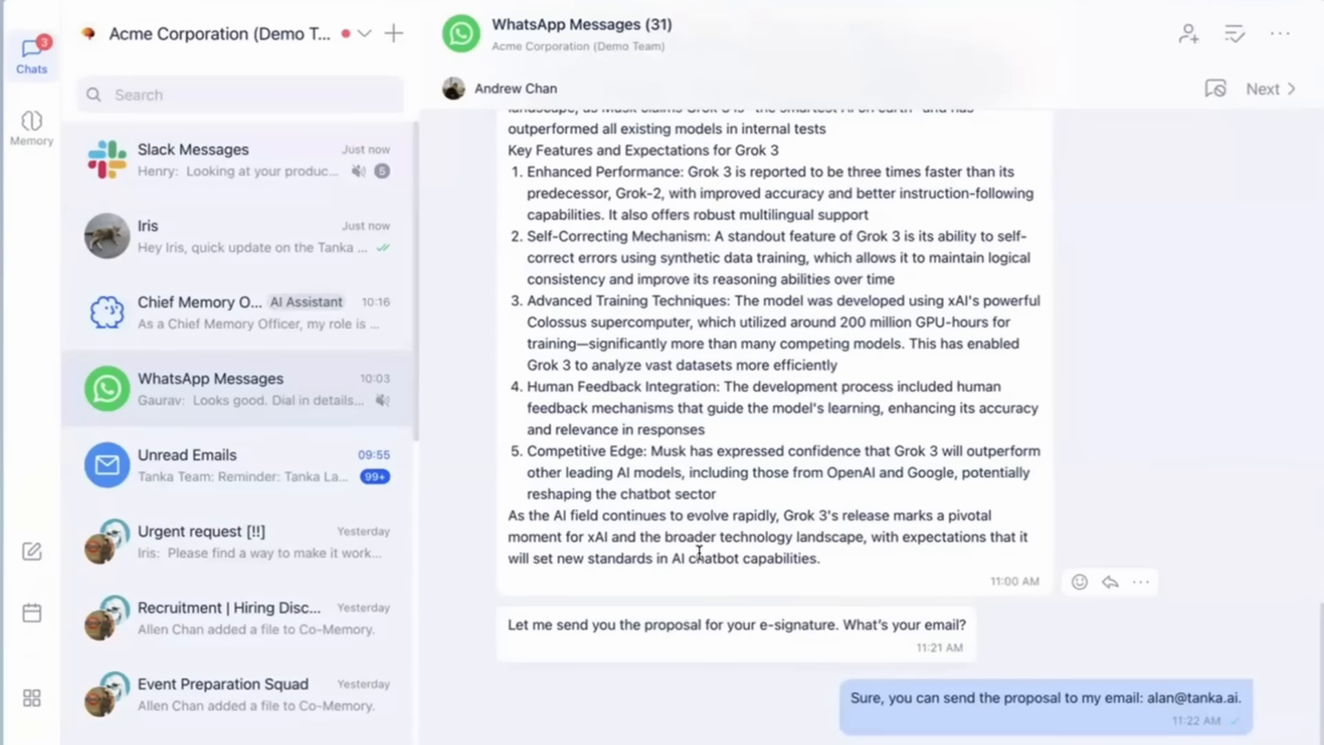
left_click(31, 123)
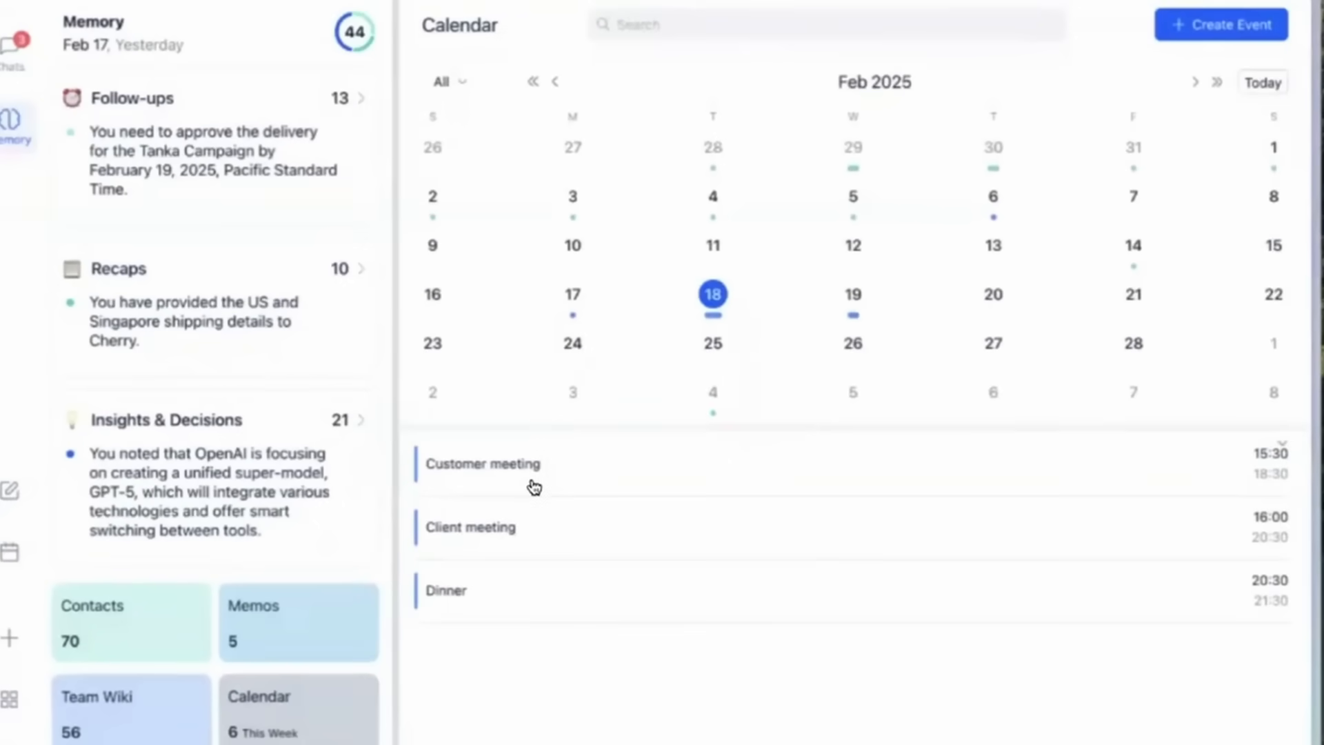
mouse_move(129, 135)
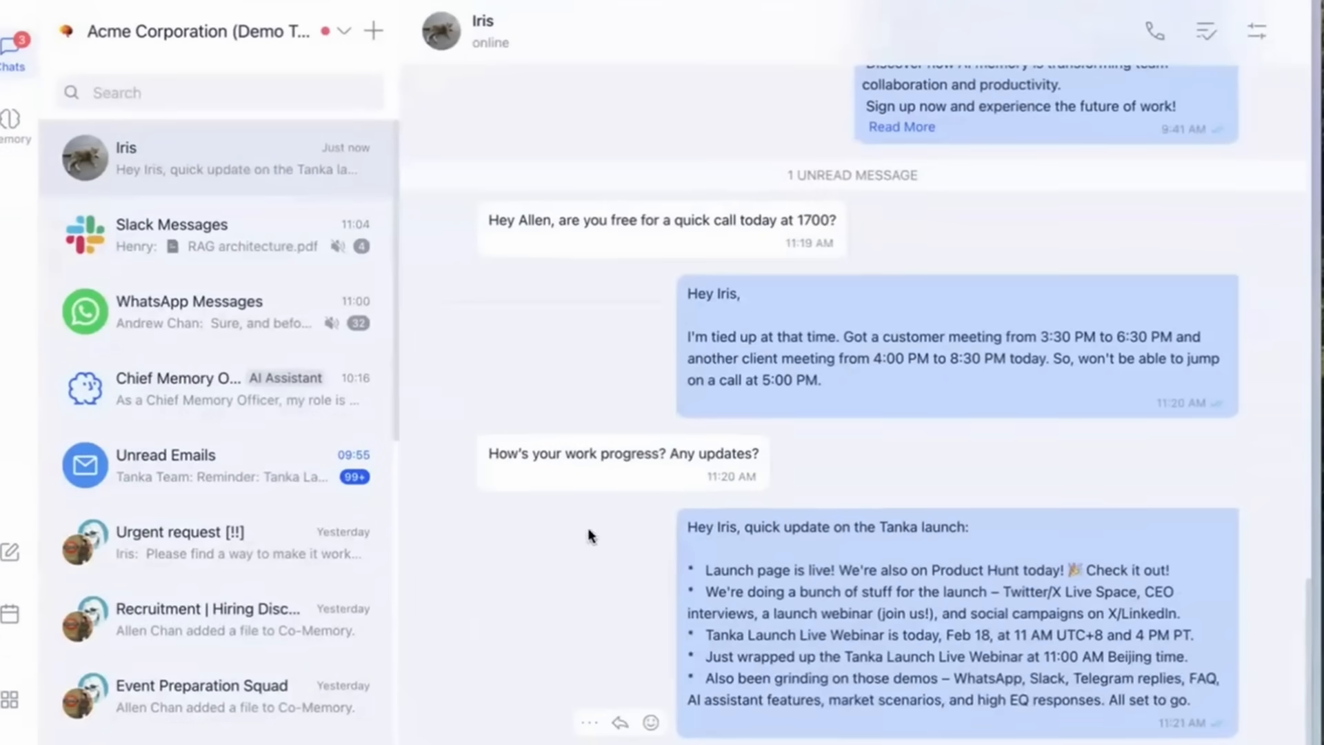
mouse_move(600, 379)
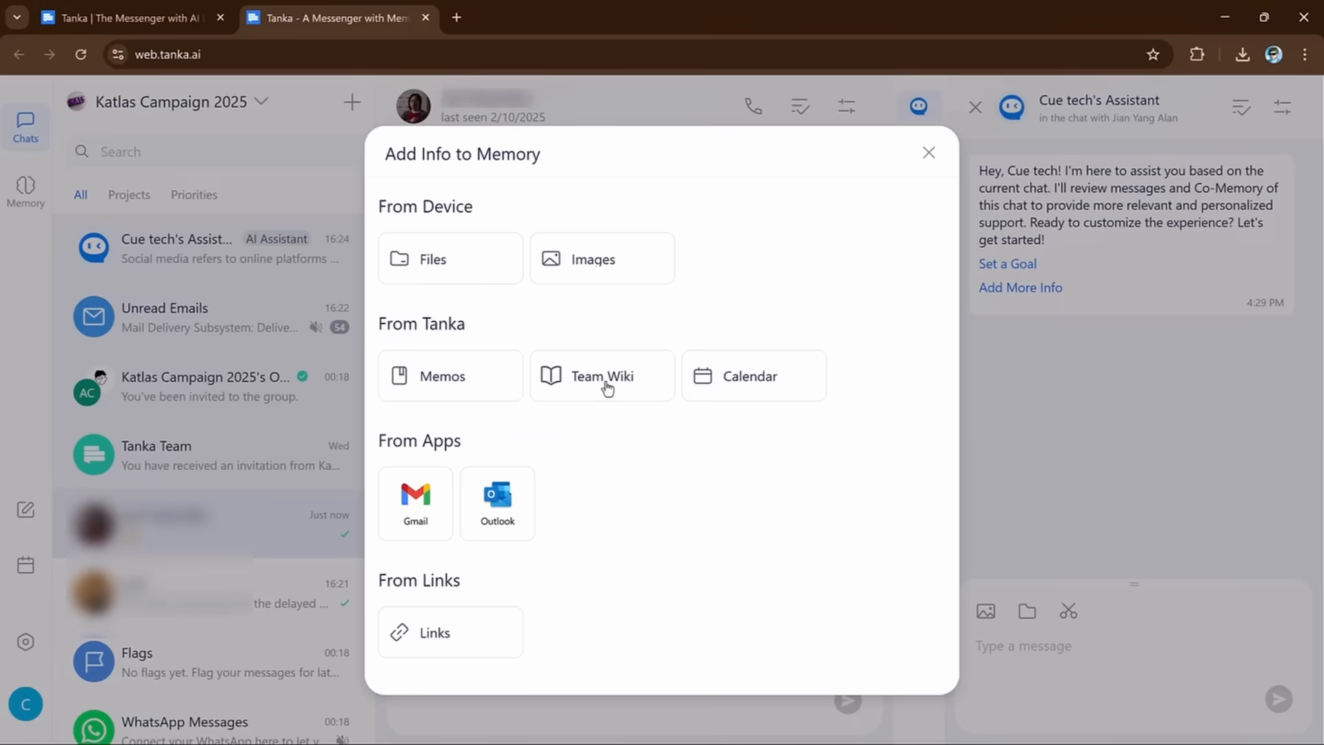
mouse_move(398, 500)
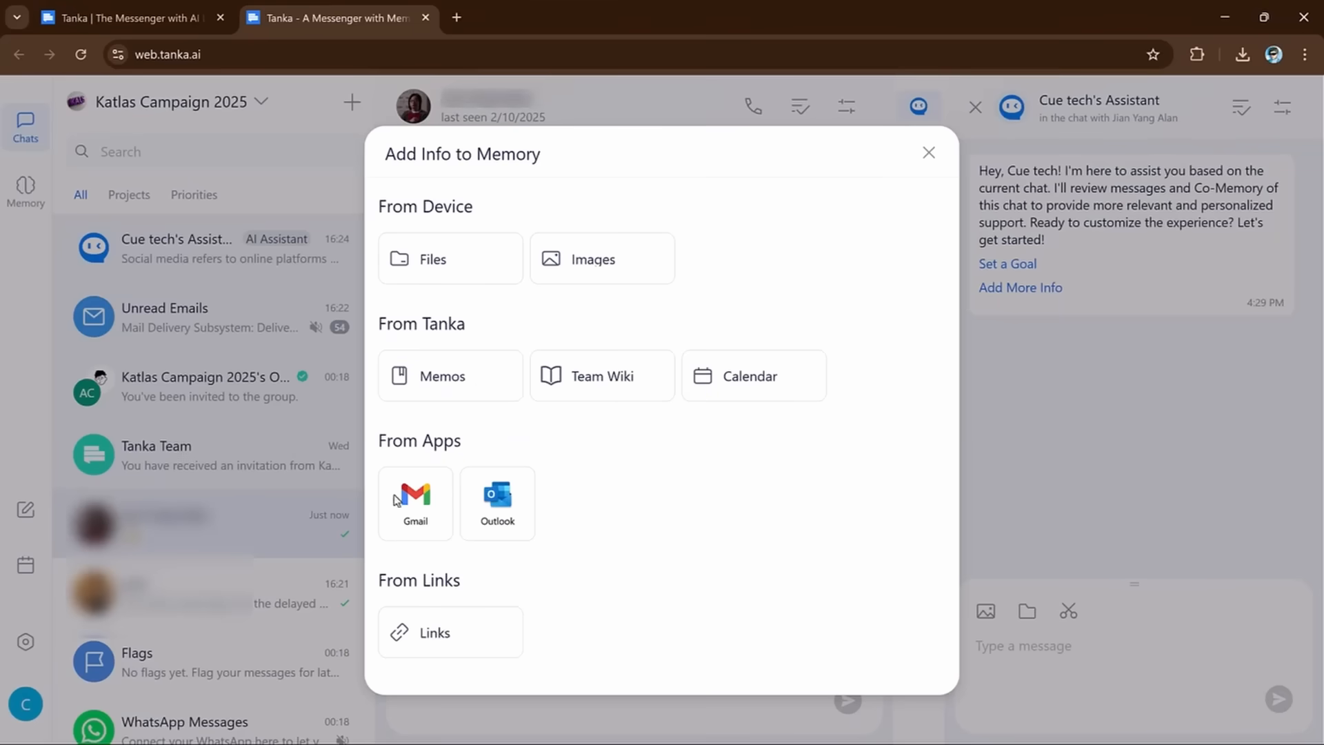
- Review the Outlook connection details, then start adding an image from the device to memory
left_click(498, 502)
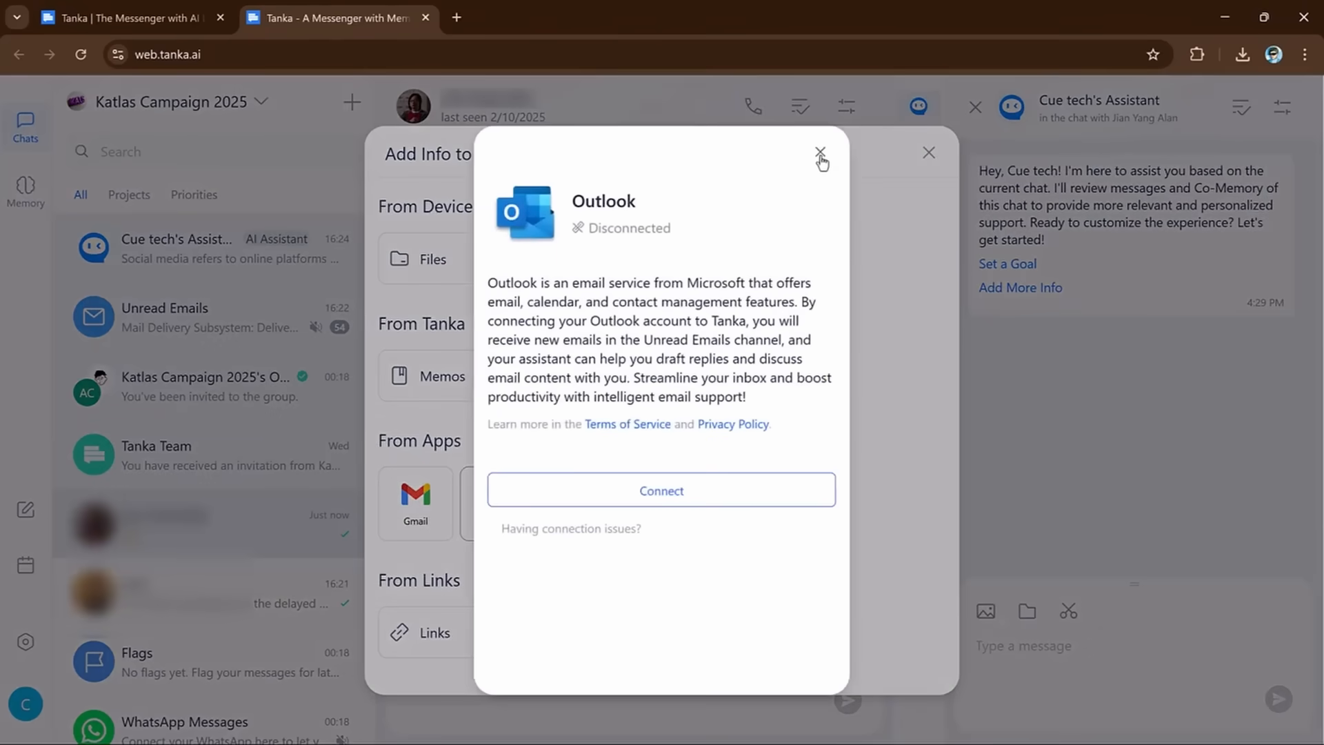
left_click(820, 157)
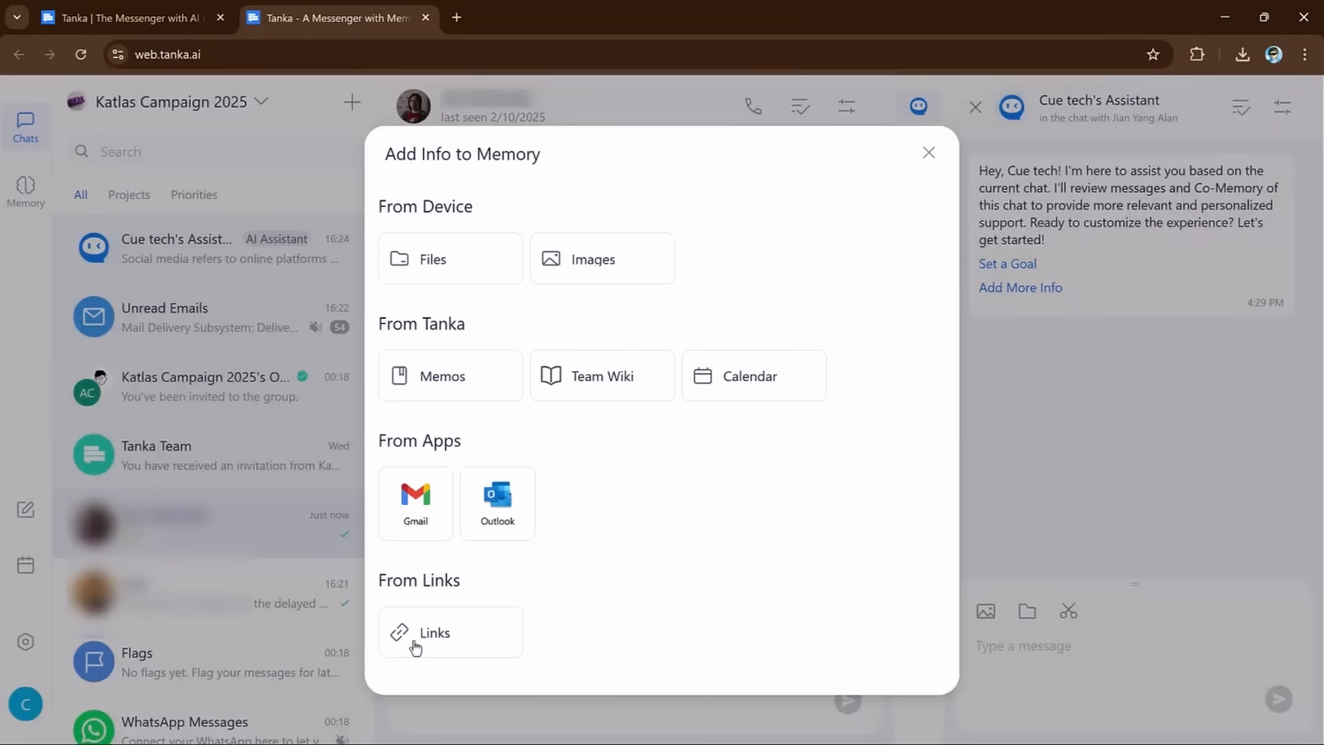
mouse_move(603, 258)
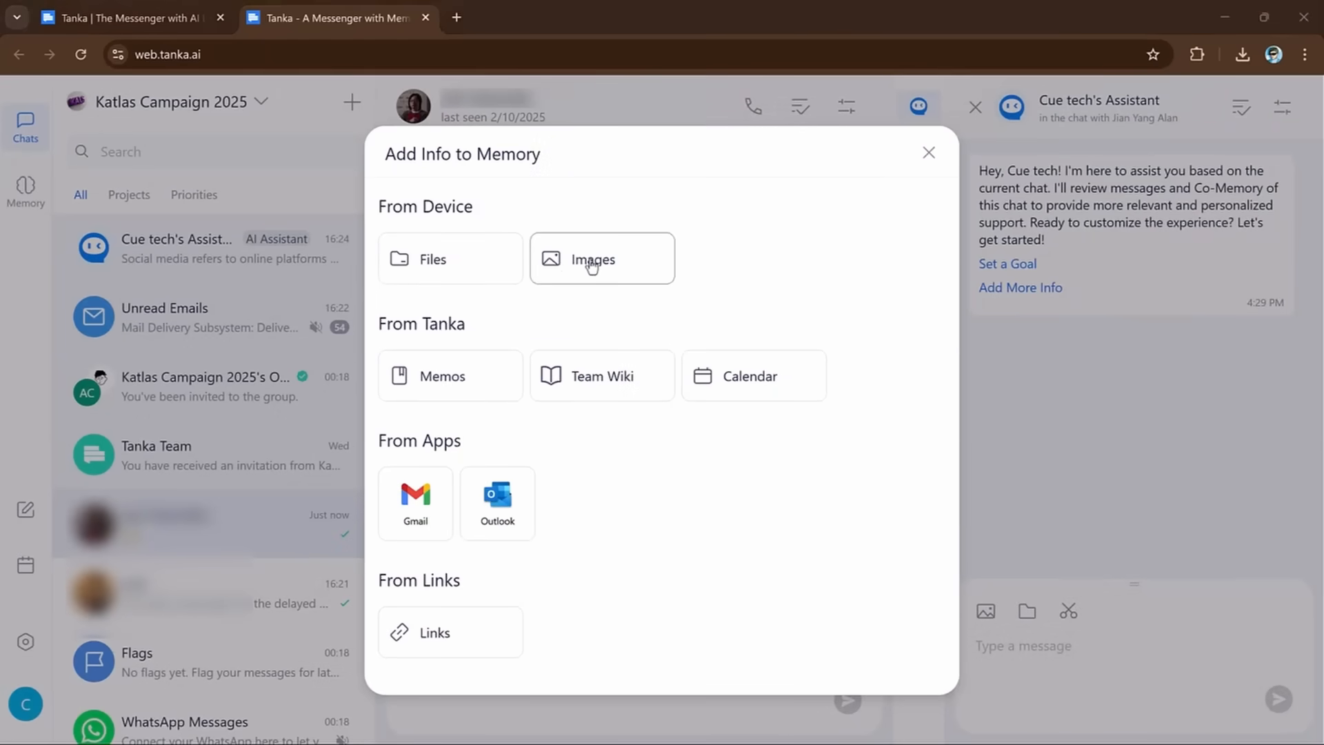
left_click(602, 258)
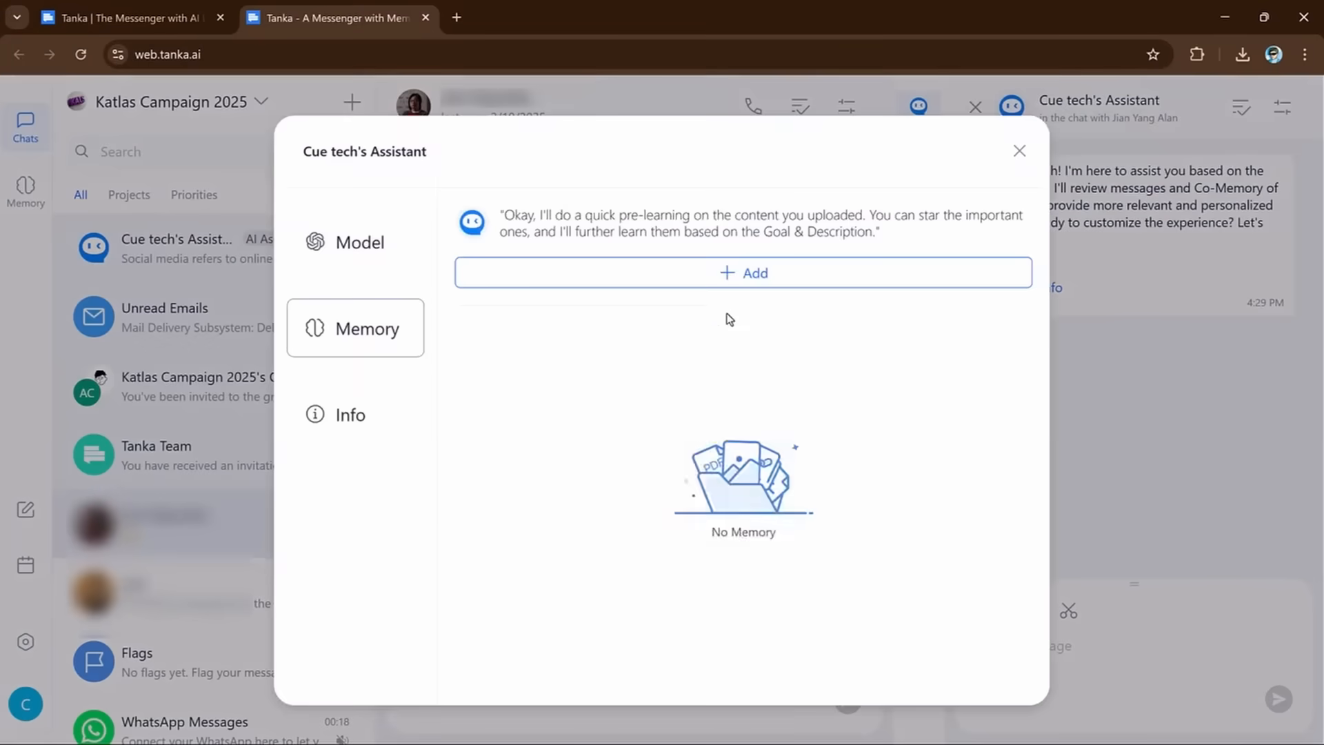
- Upload the pixnova image into the assistant's memory as Pre-Learning, then view its AI models
left_click(743, 272)
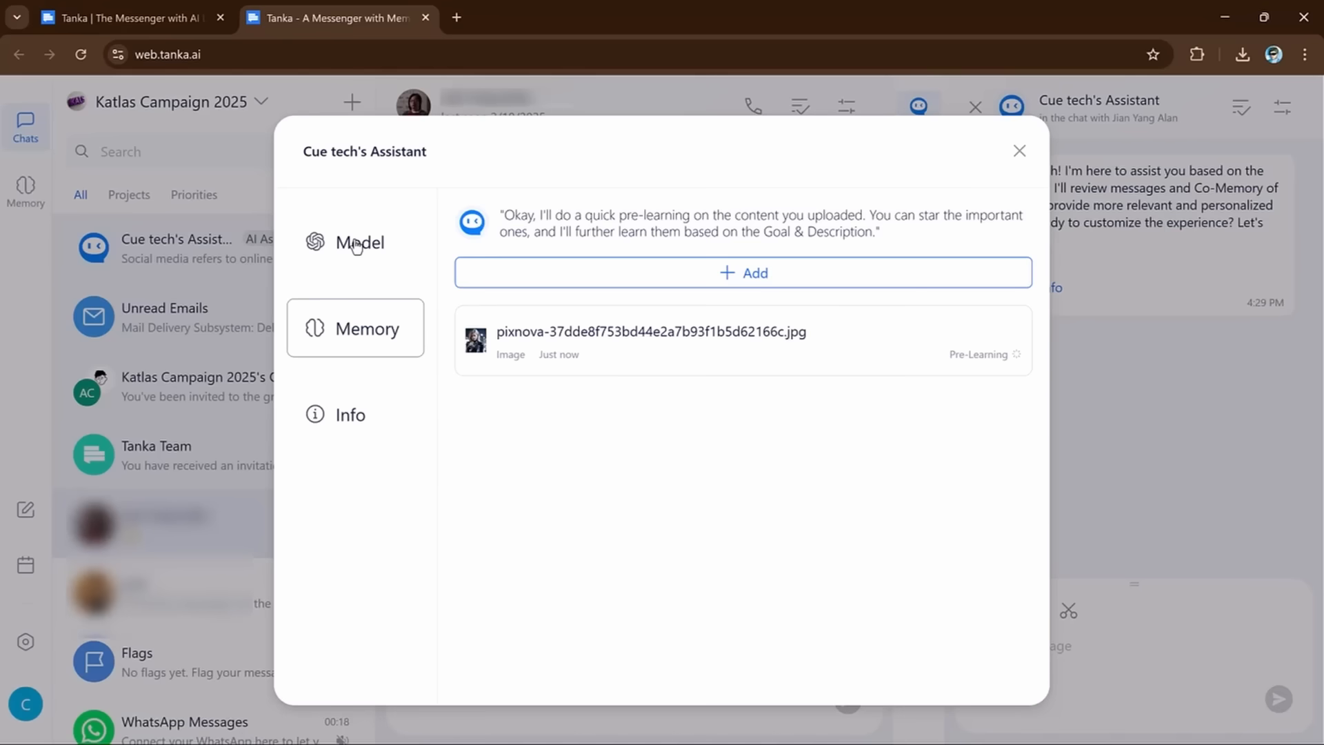
left_click(358, 241)
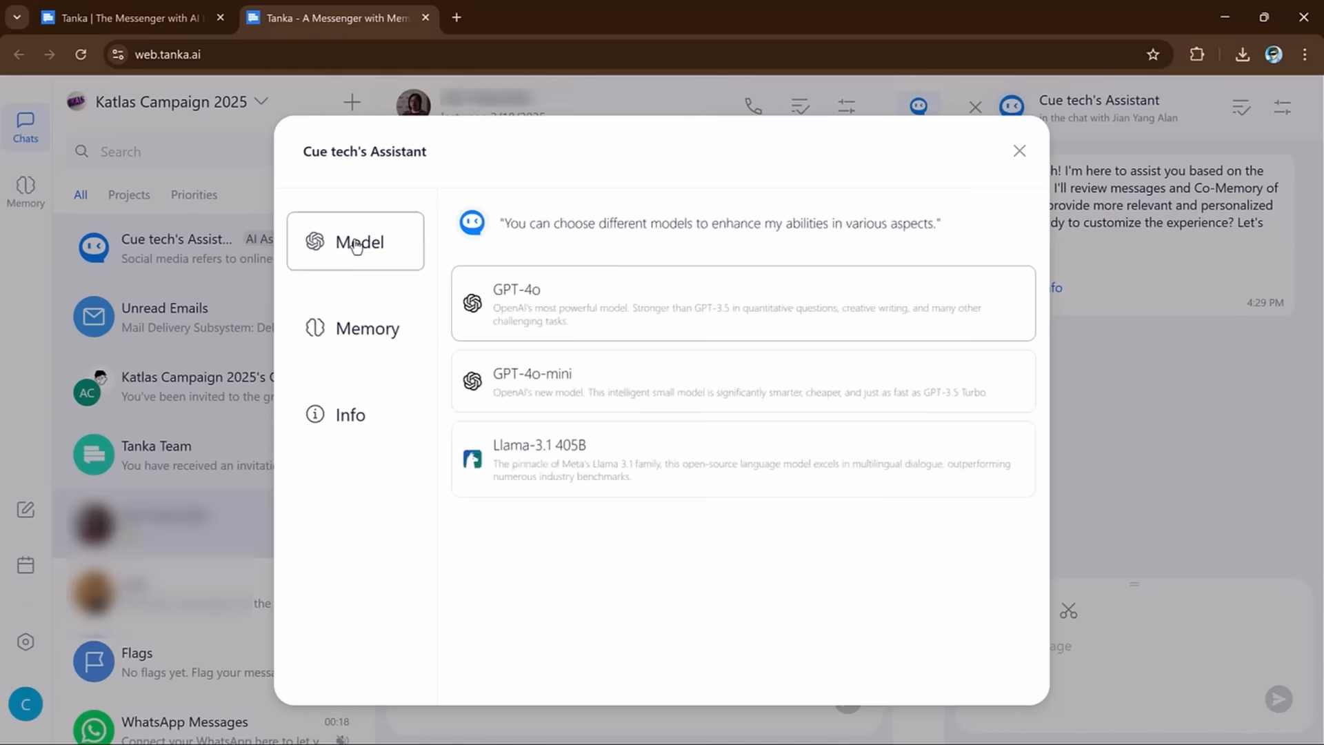
mouse_move(705, 308)
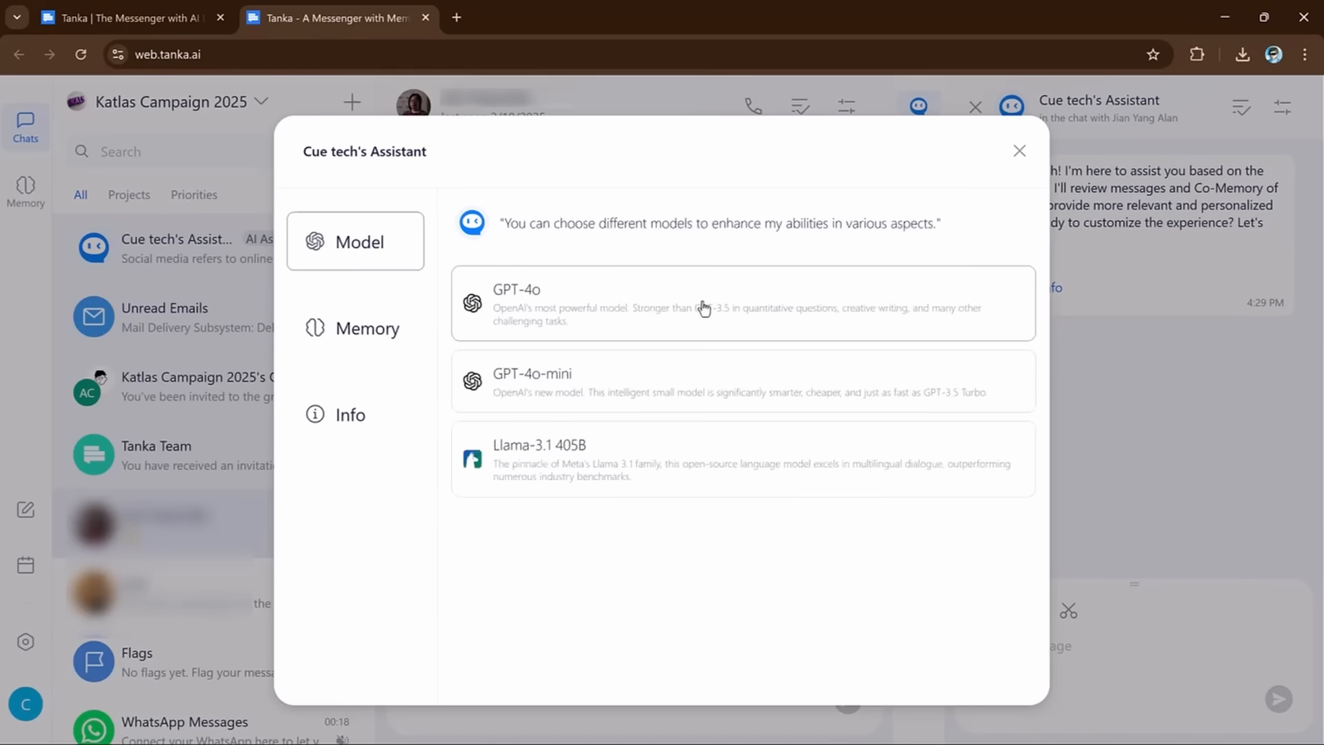
mouse_move(676, 390)
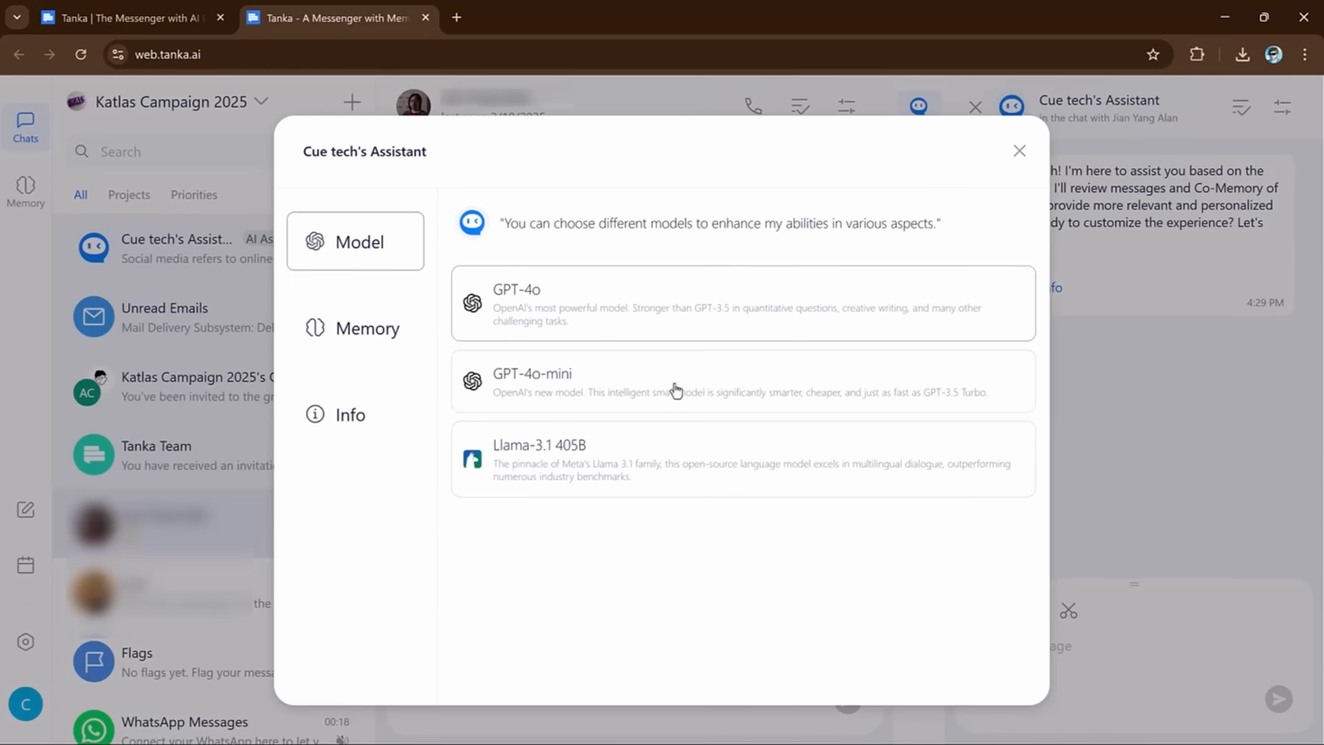
mouse_move(566, 463)
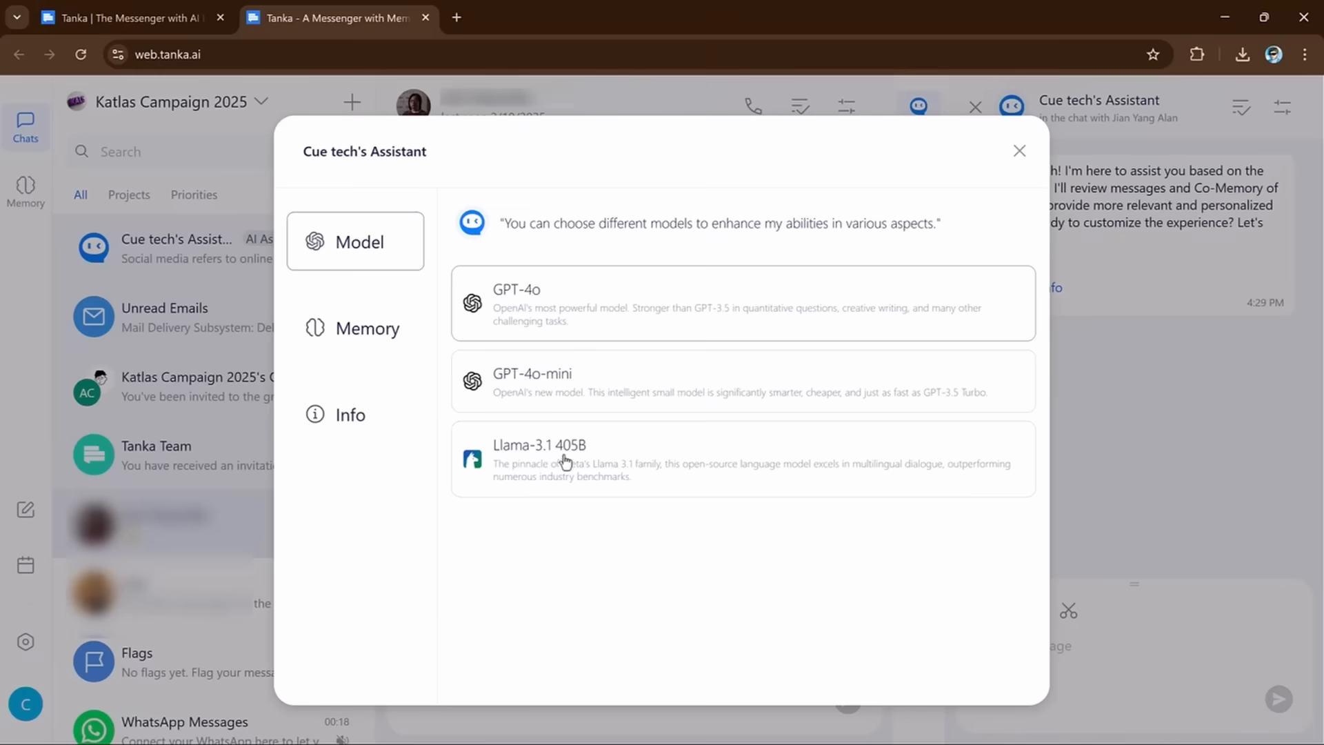
mouse_move(622, 299)
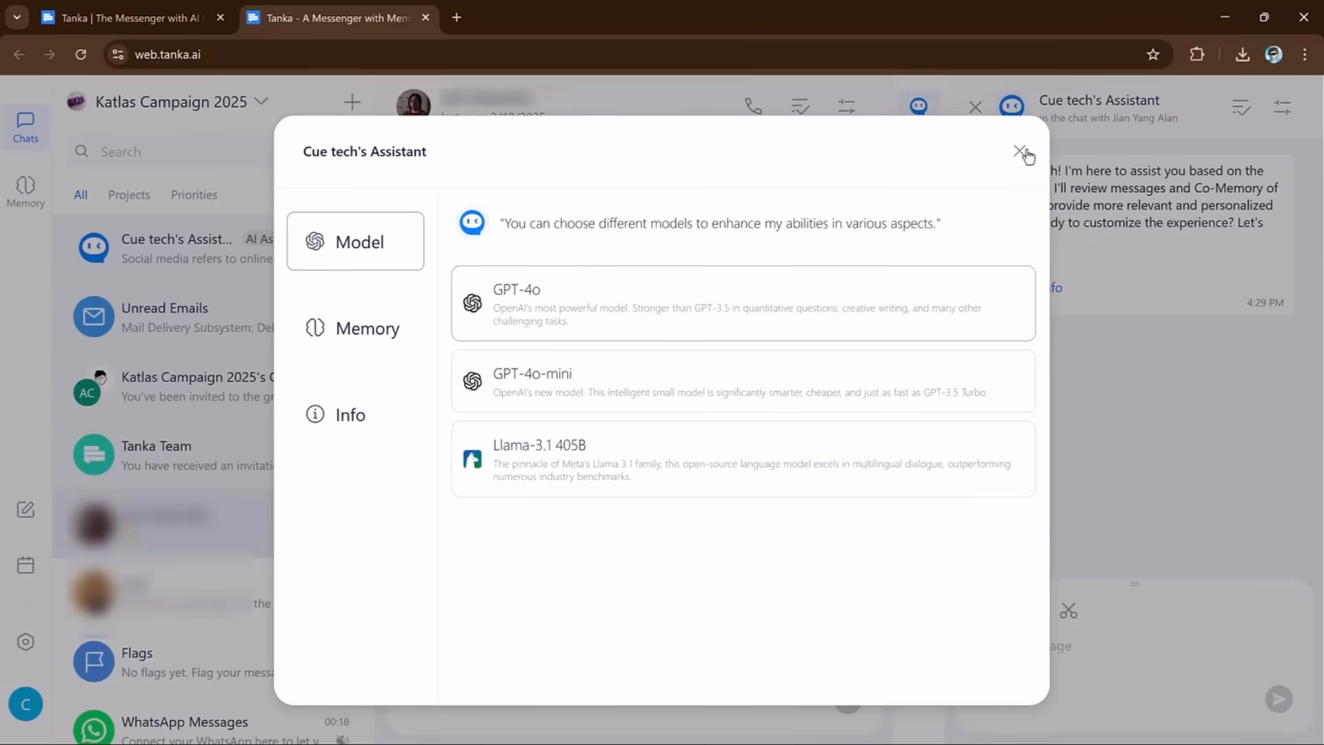
- Close the Cue tech's Assistant settings after reviewing its model options
left_click(1022, 152)
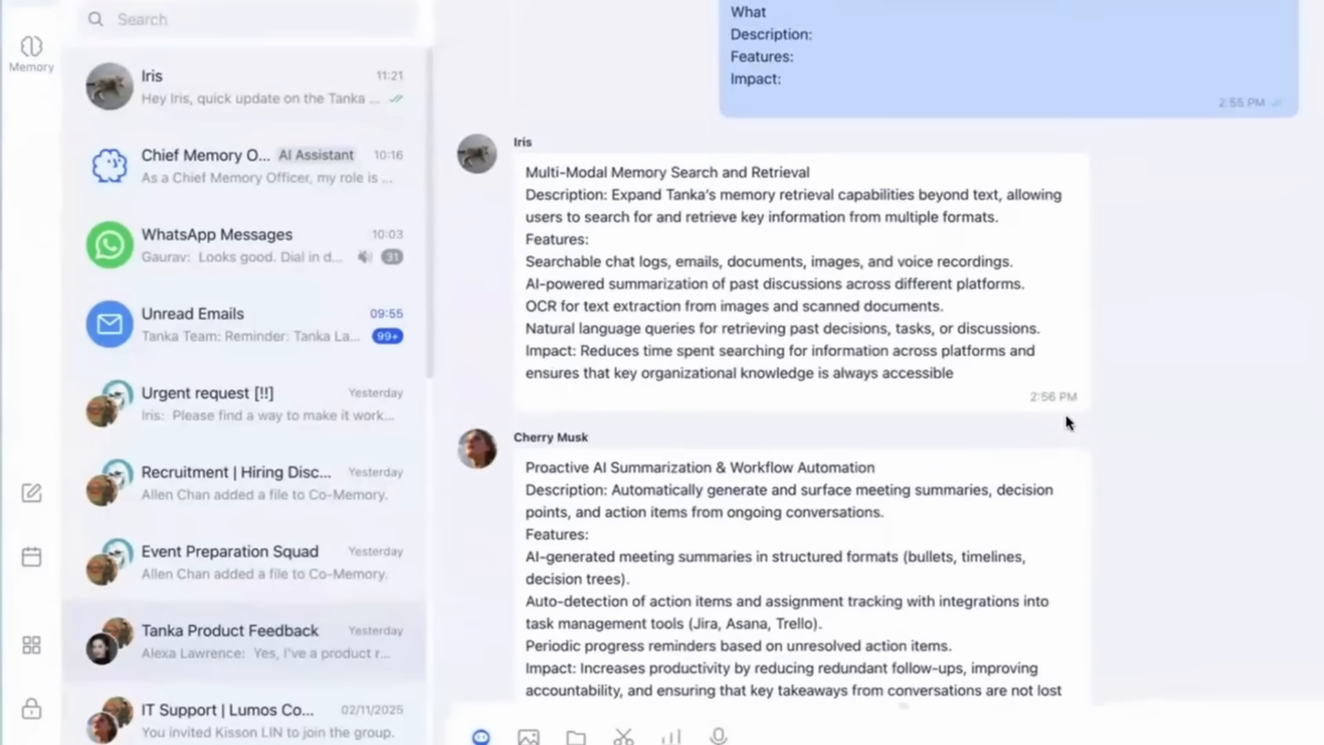
- Scroll through the Tanka Product Feedback chat toward the assistant's drafted reply
scroll("down", 3)
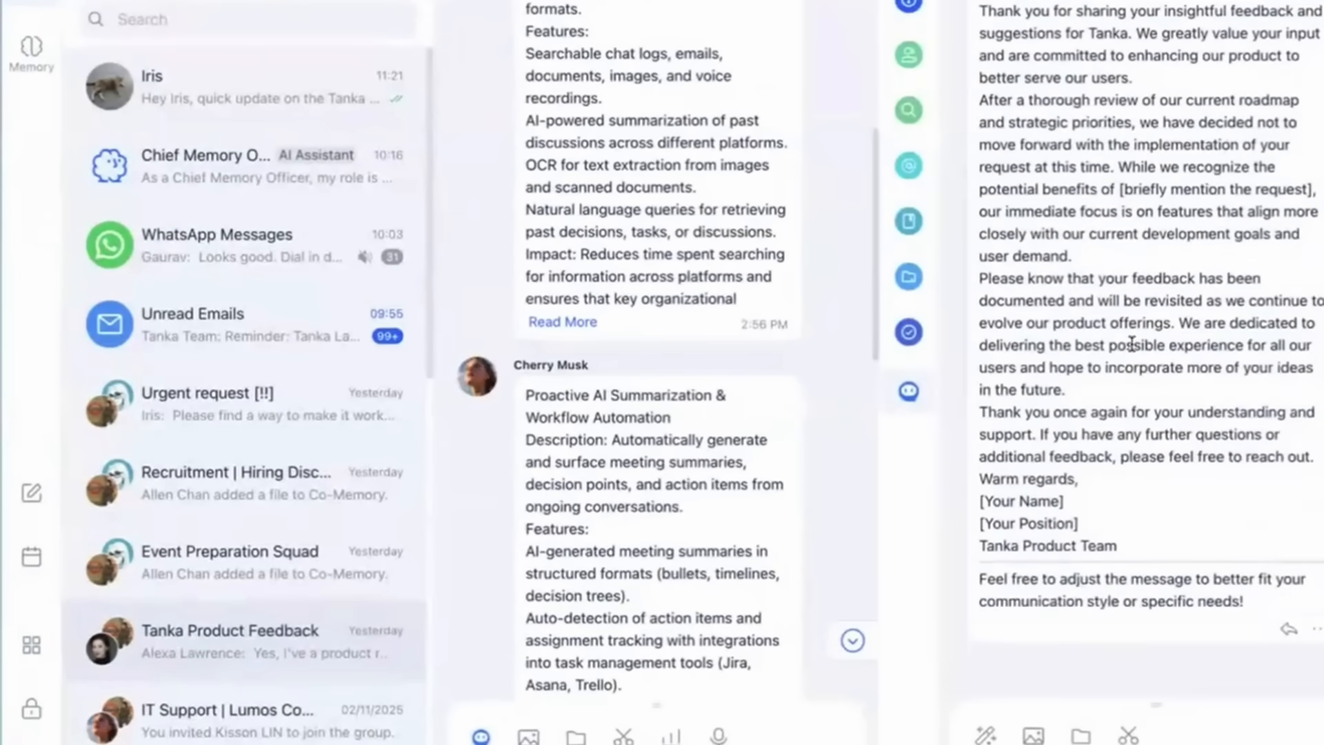
scroll("down", 3)
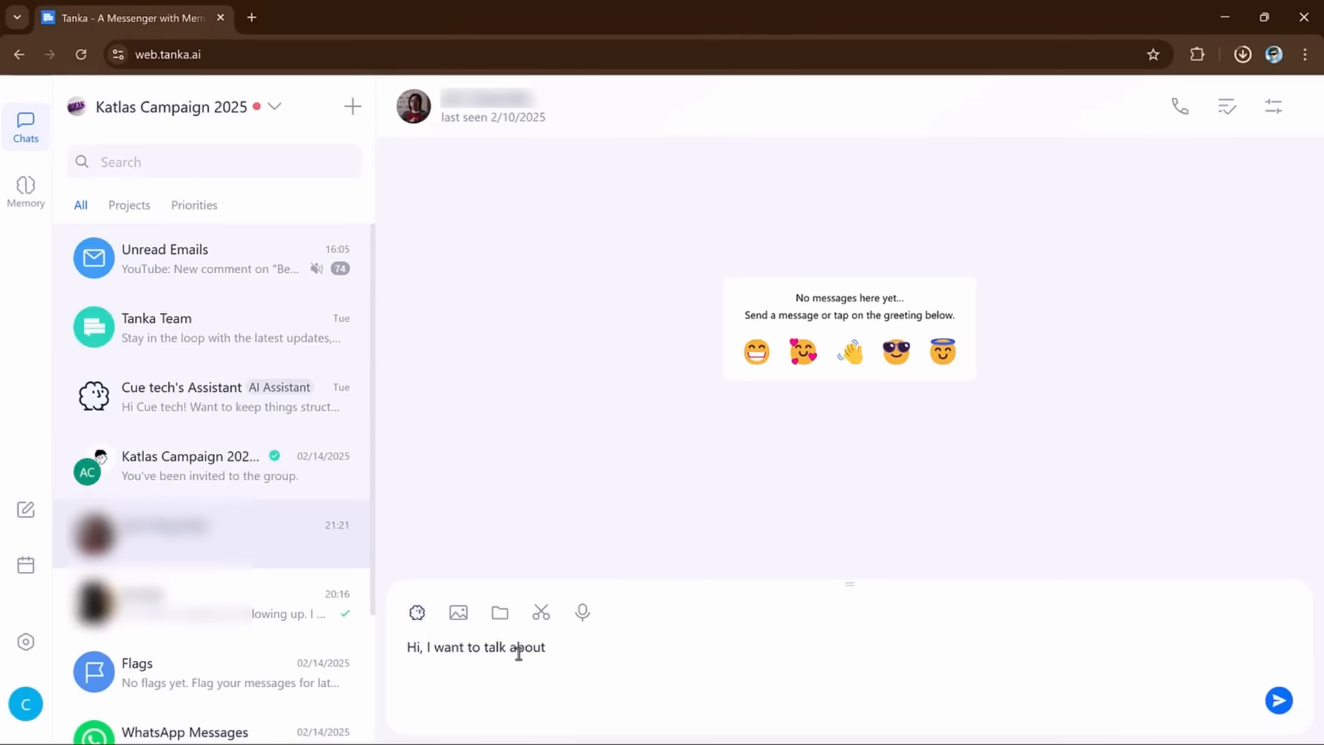
- Send Jian the message "Hi, I want to talk about business campaign"
type("business campaign")
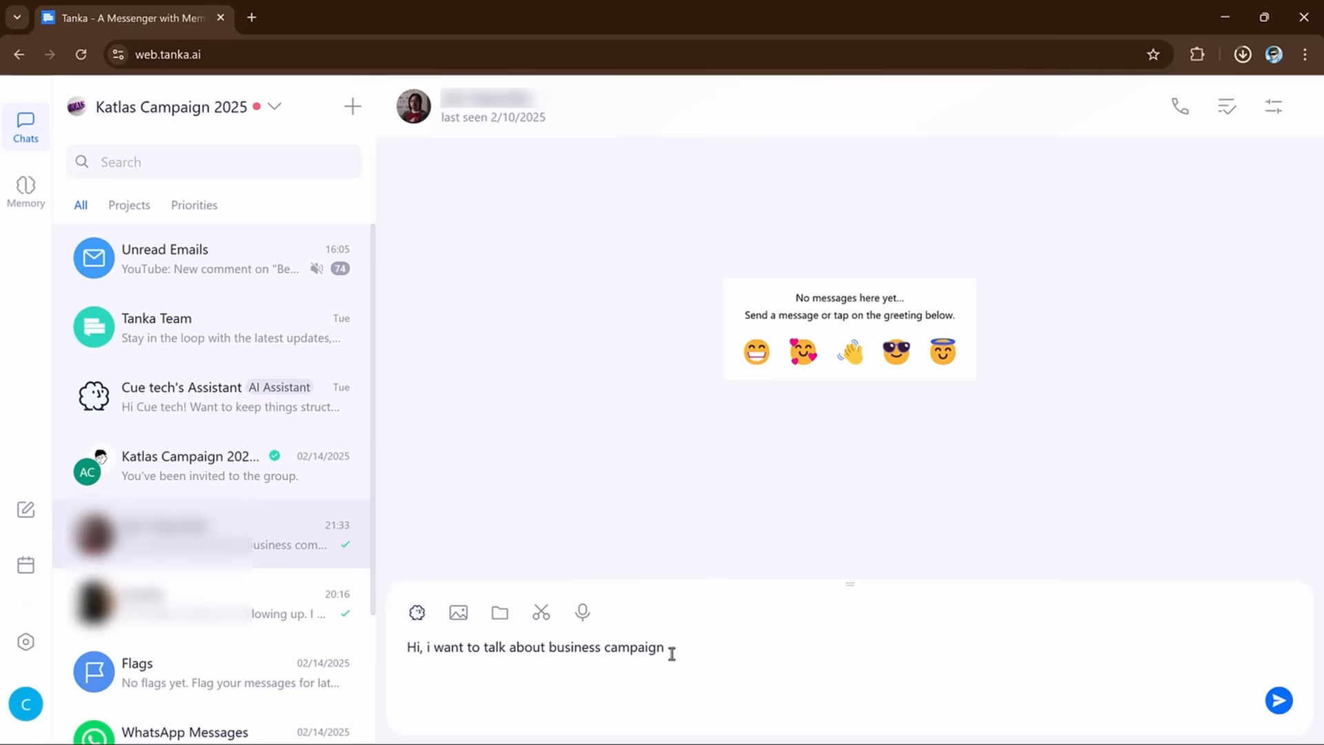
left_click(1279, 701)
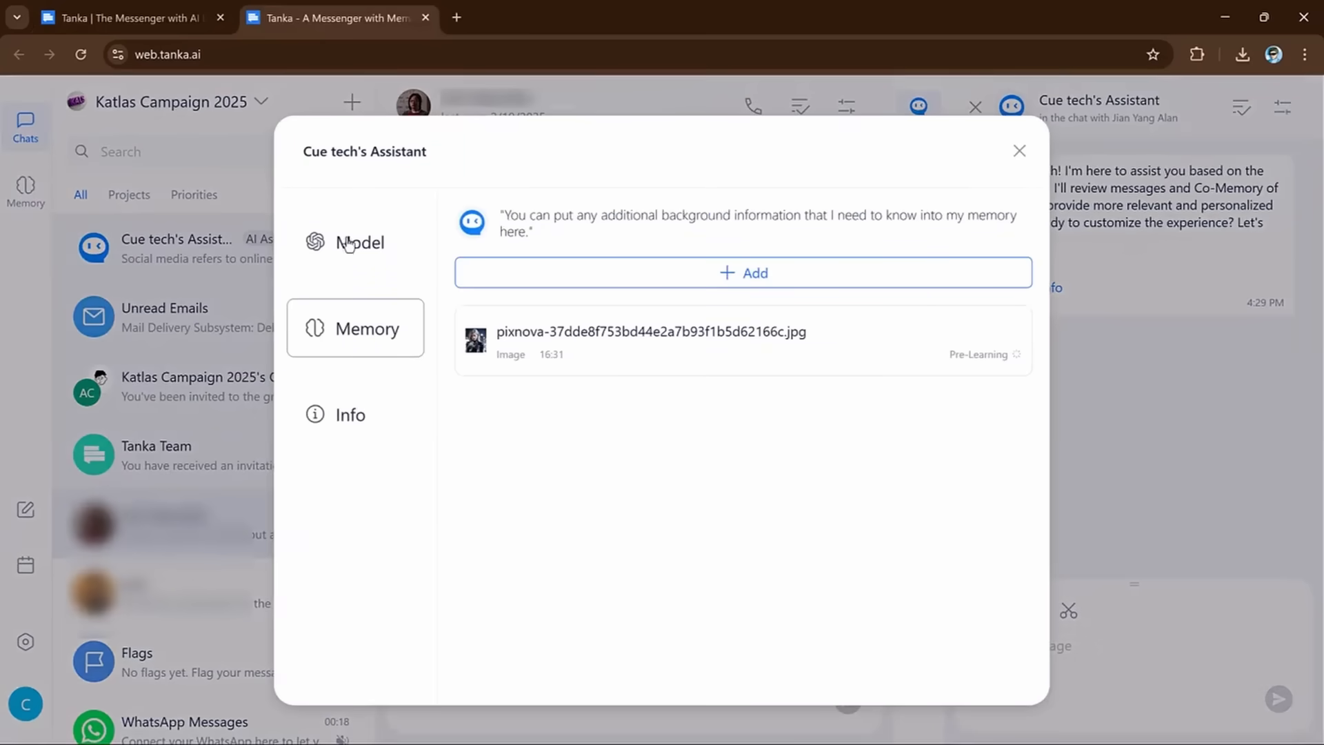
- Recheck the assistant's model choices, close its settings and switch to the Tanka website
left_click(359, 241)
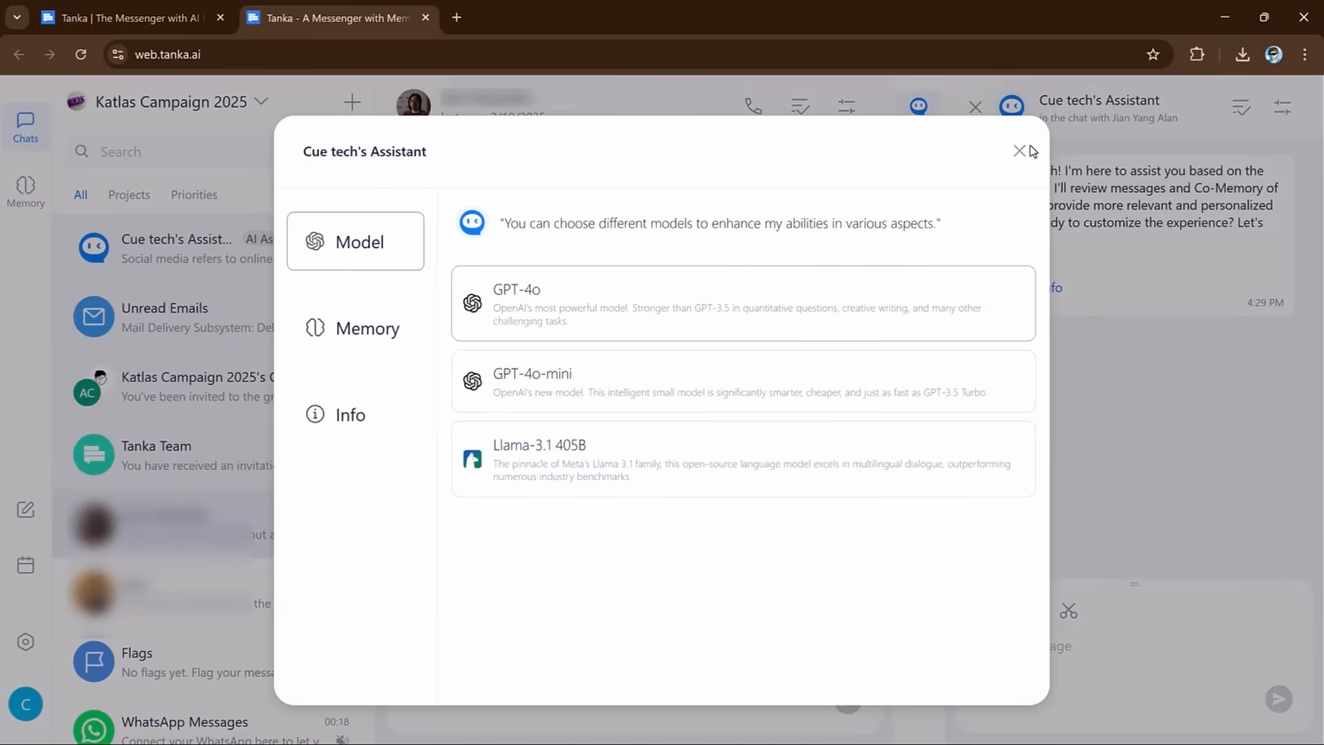
left_click(1019, 151)
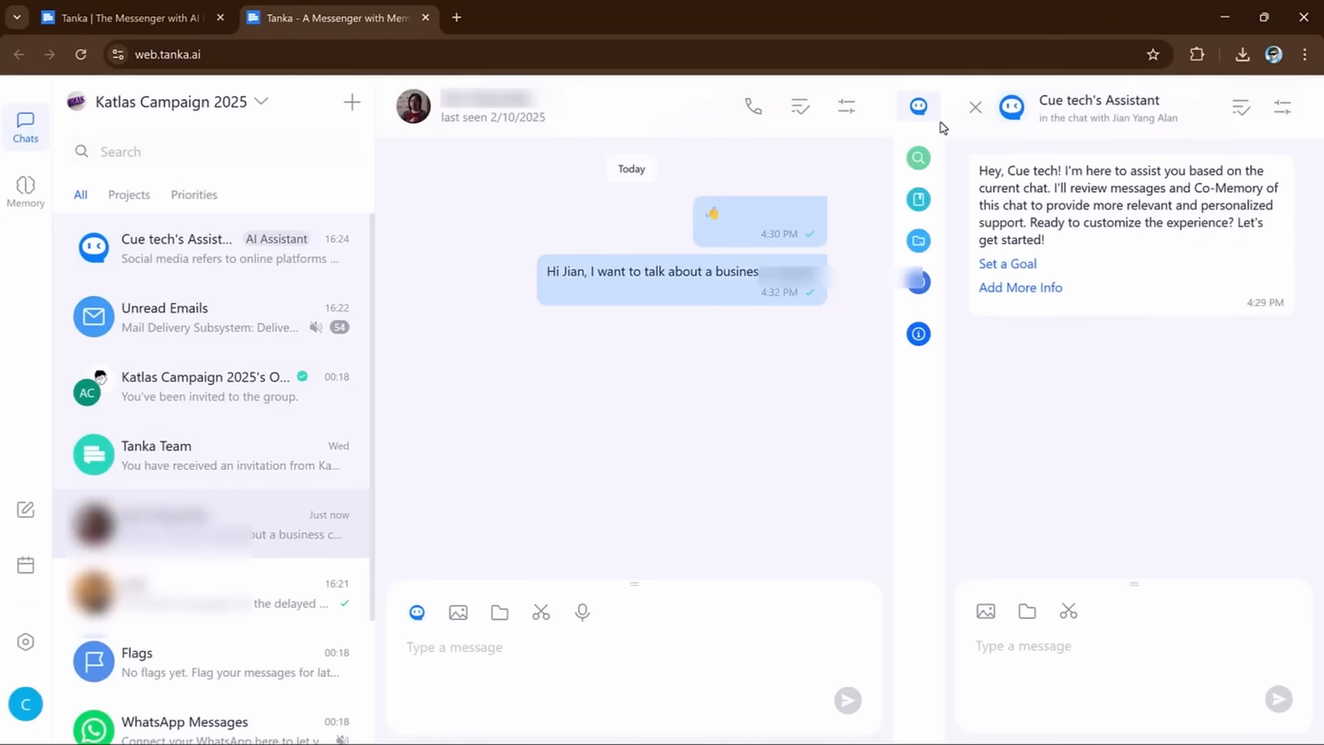
left_click(425, 18)
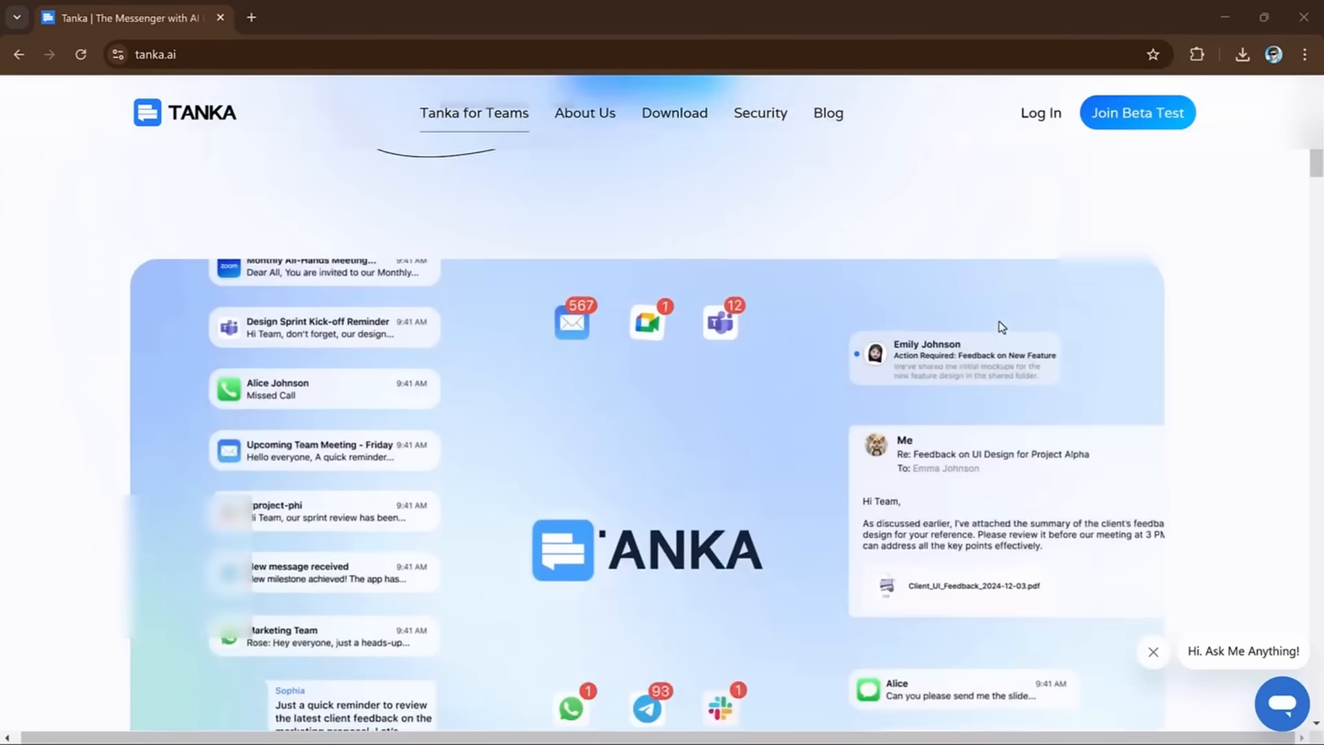
- Join the Tanka beta from the tanka.ai homepage, landing in the web app's chat list
scroll("down", 3)
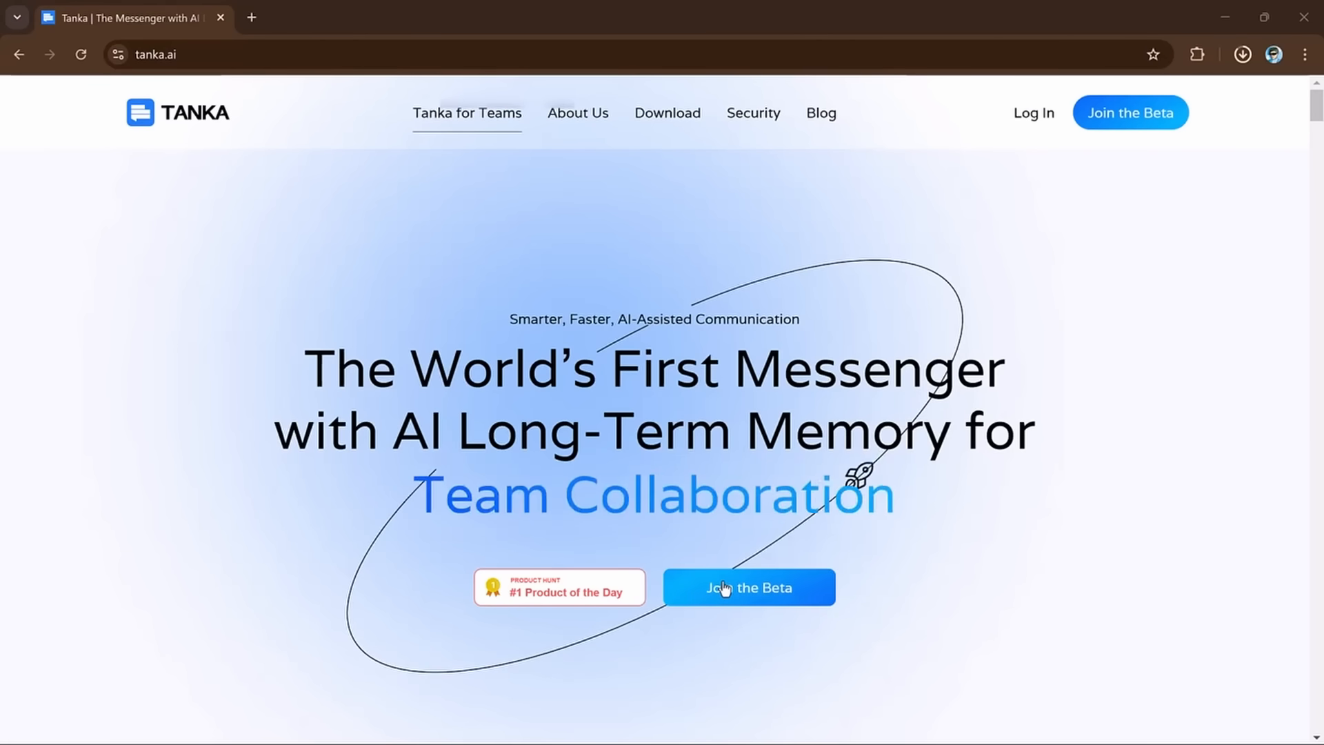
left_click(748, 588)
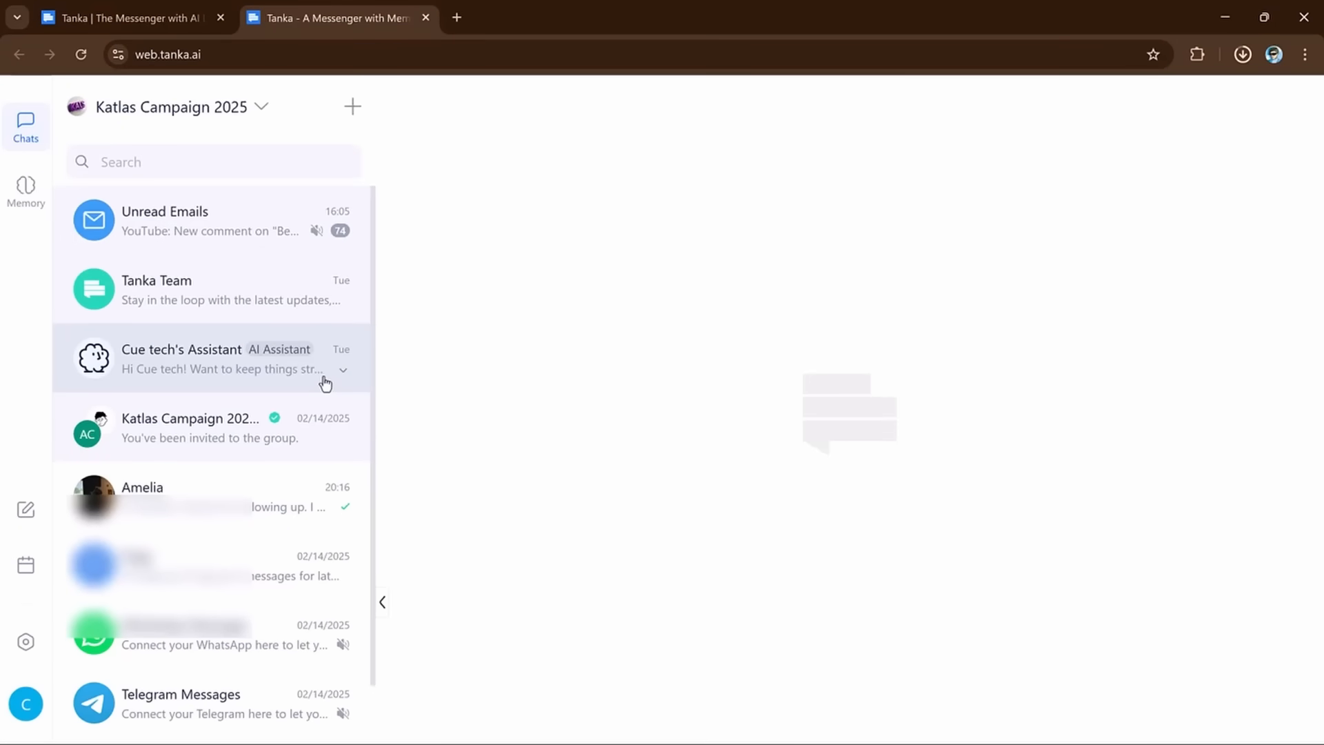
- Open the Cue tech's Assistant conversation from the Katlas Campaign 2025 chat list
left_click(427, 16)
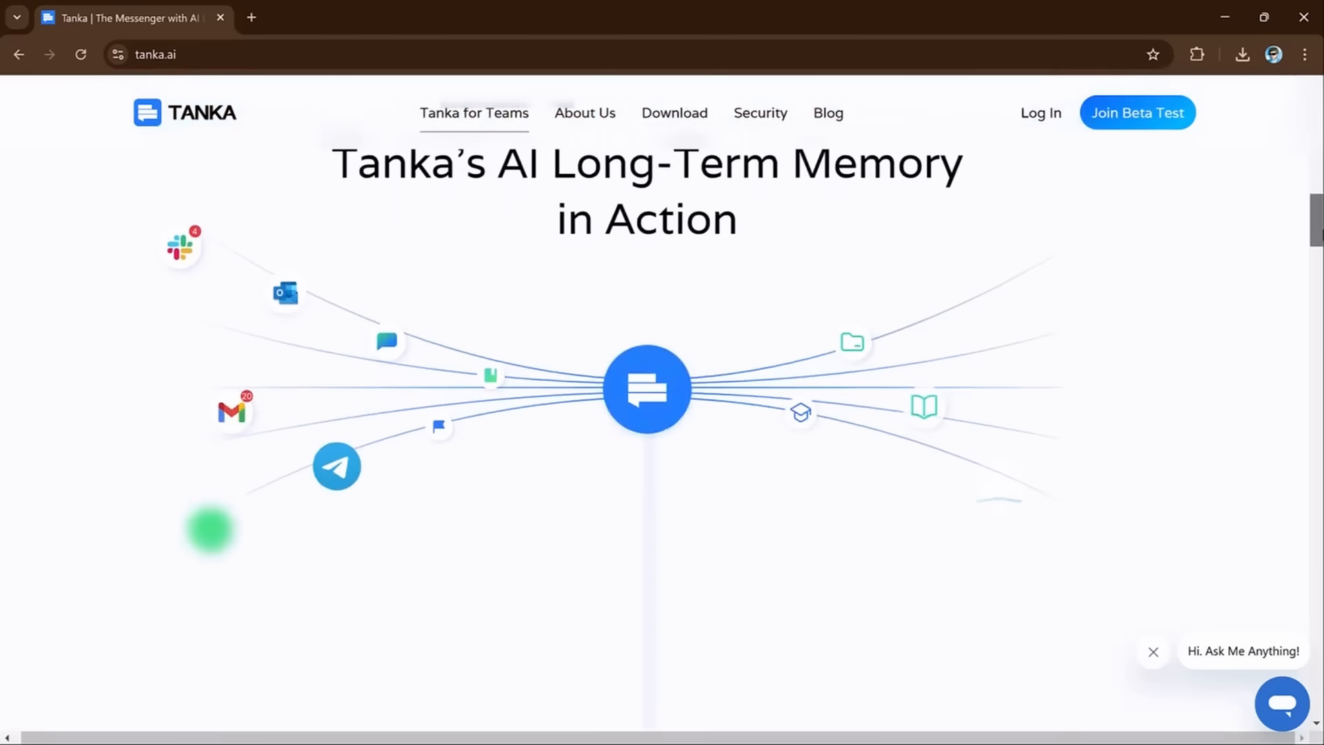
- Scroll the tanka.ai page to the Integrated Communication Hub section on Slack, WhatsApp and Outlook
scroll("down", 3)
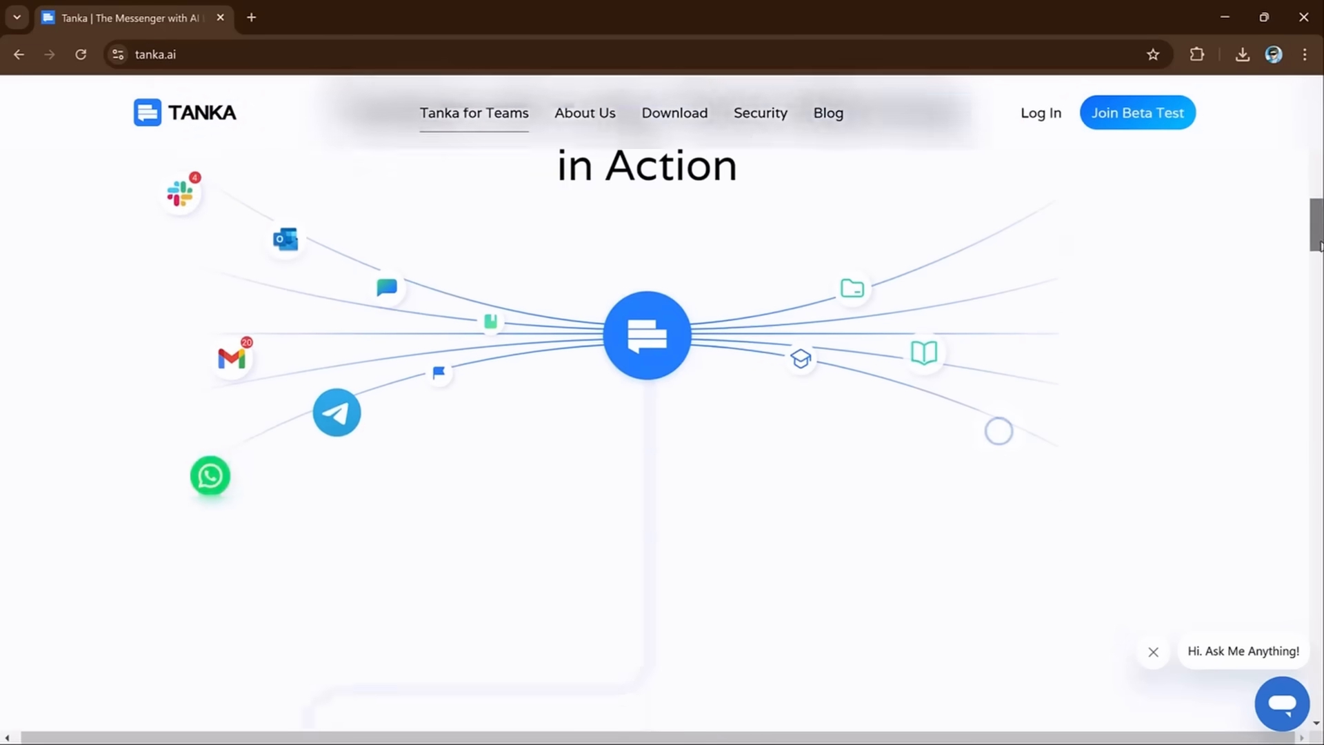
scroll("down", 3)
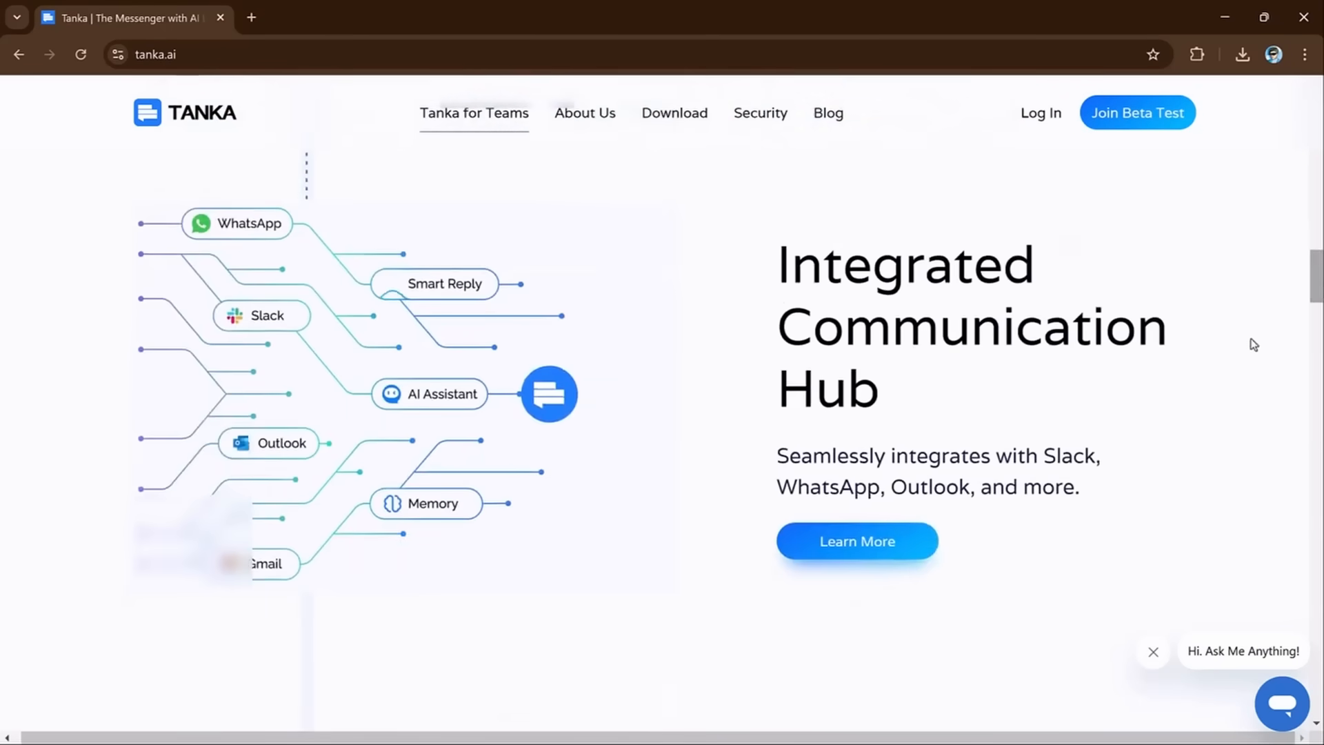